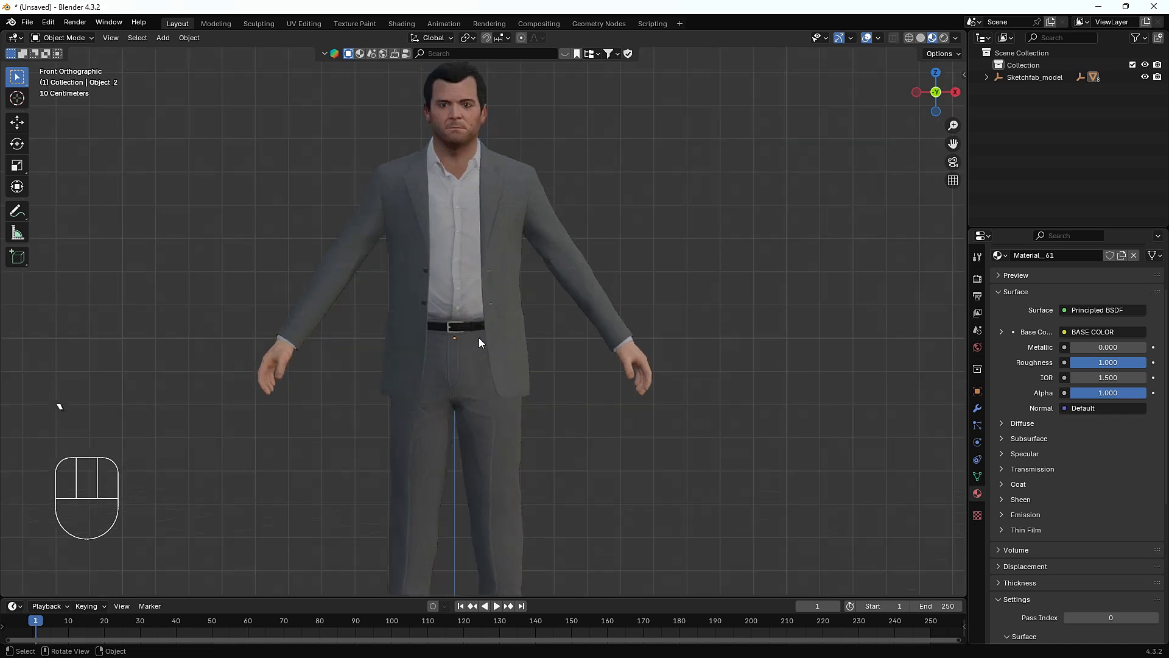
# Show the sidebar and switch to the Auto-Rig Pro (ARP) tools with the character mesh selected
pyautogui.scroll(-3)
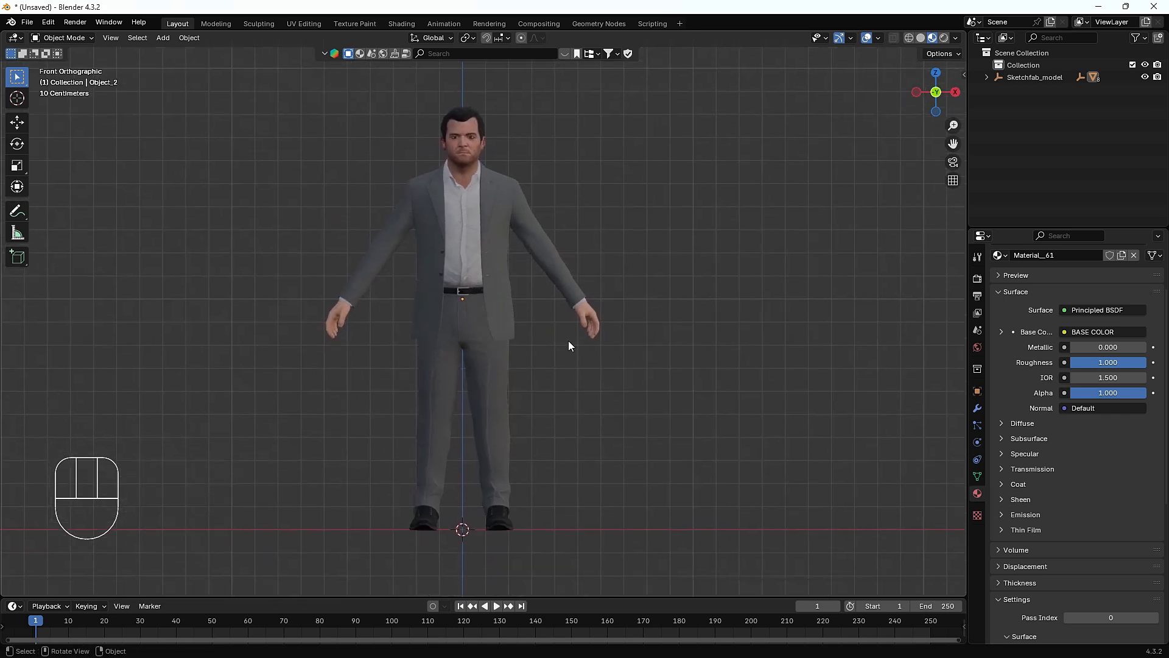
pyautogui.press('n')
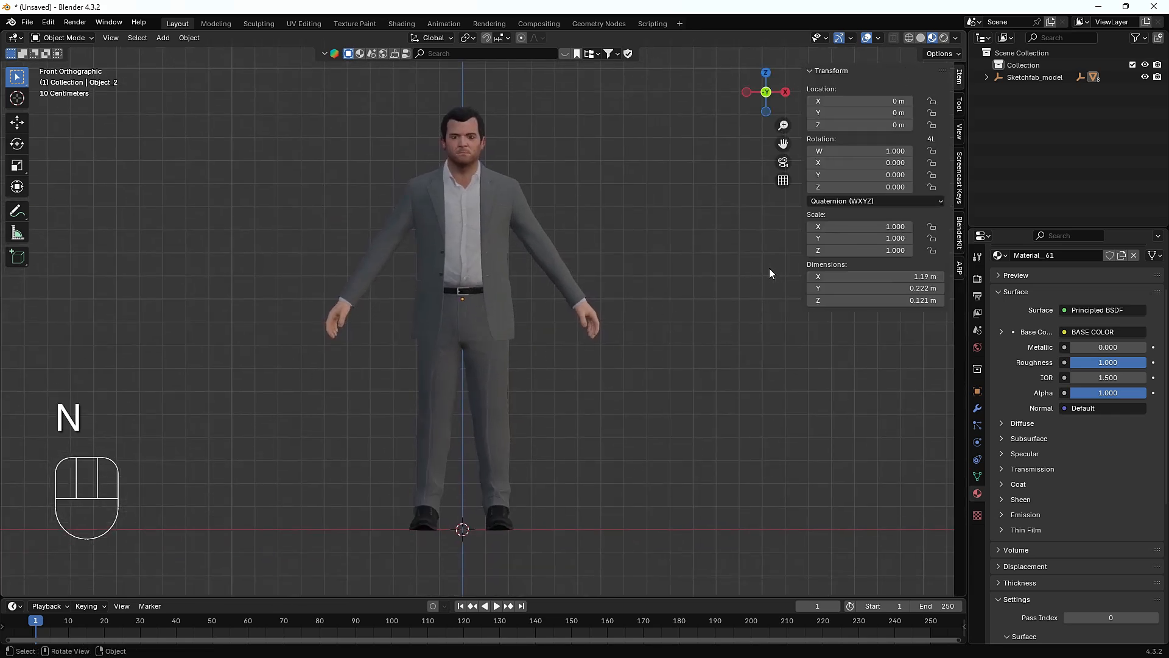
pyautogui.click(960, 268)
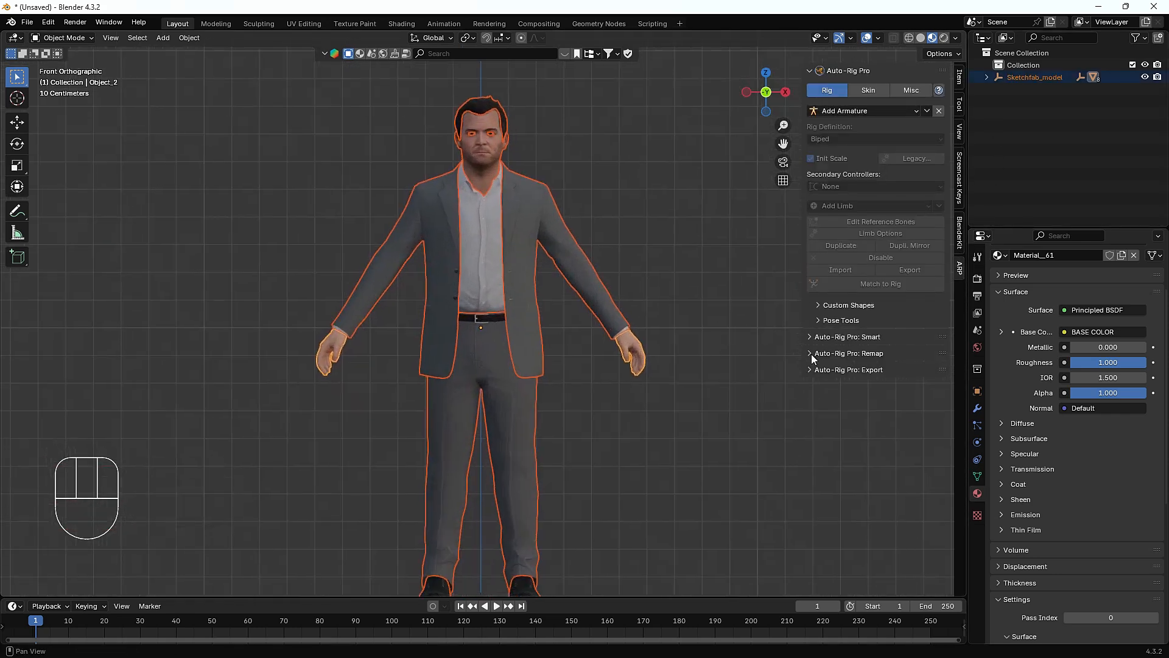
# In Auto-Rig Pro: Smart, get the selected mesh and confirm Full Body marker placement
pyautogui.click(848, 336)
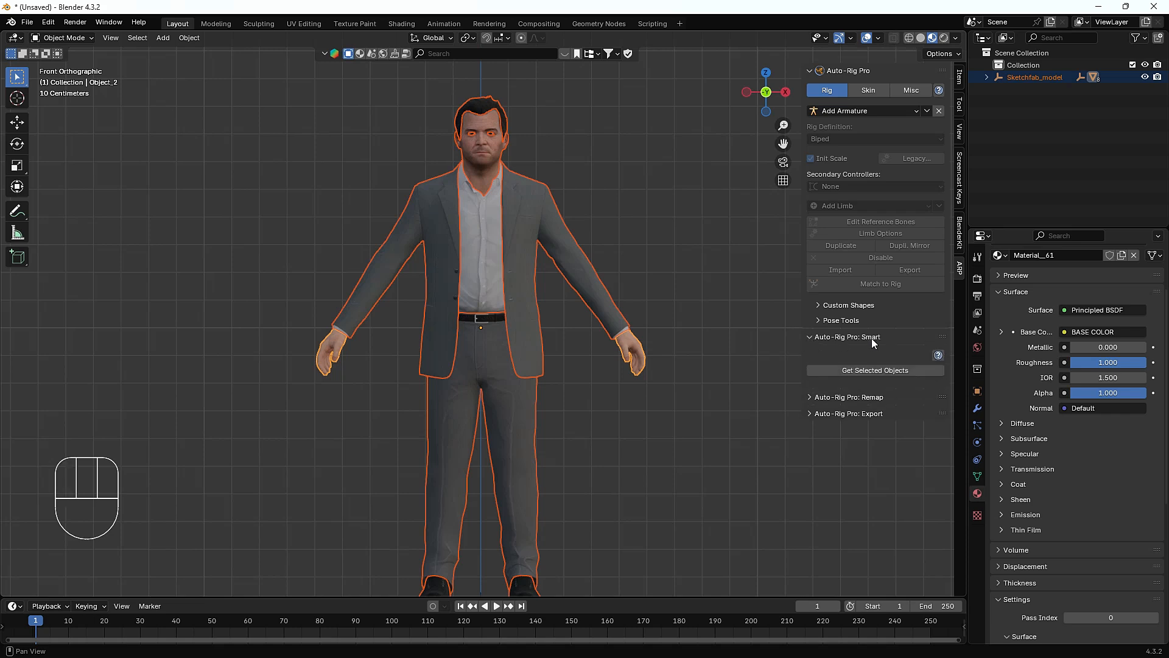
pyautogui.moveTo(872, 373)
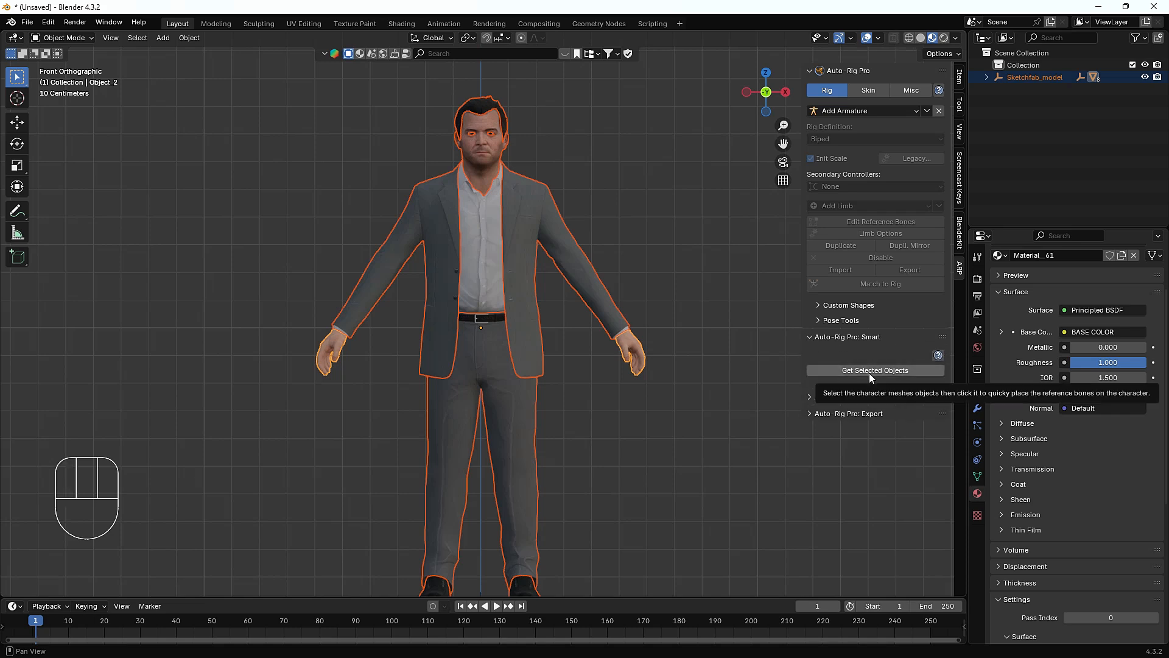
pyautogui.click(875, 370)
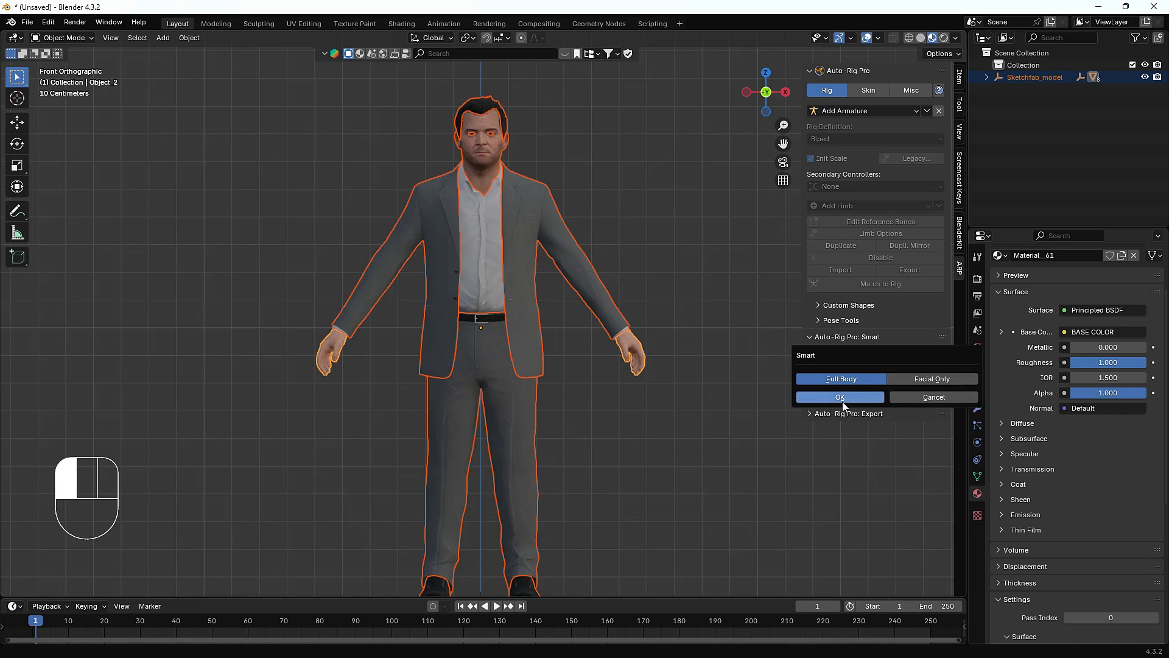
pyautogui.click(839, 396)
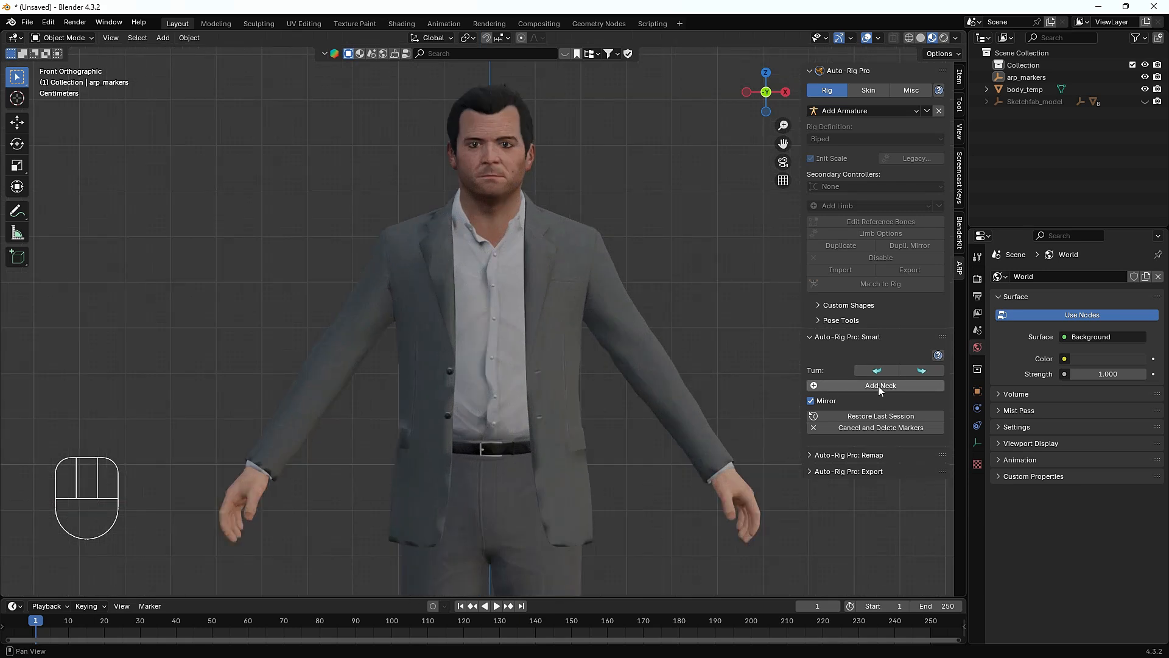
# Place the neck, chin and shoulder markers, nudging the shoulder marker onto the shoulder
pyautogui.click(880, 386)
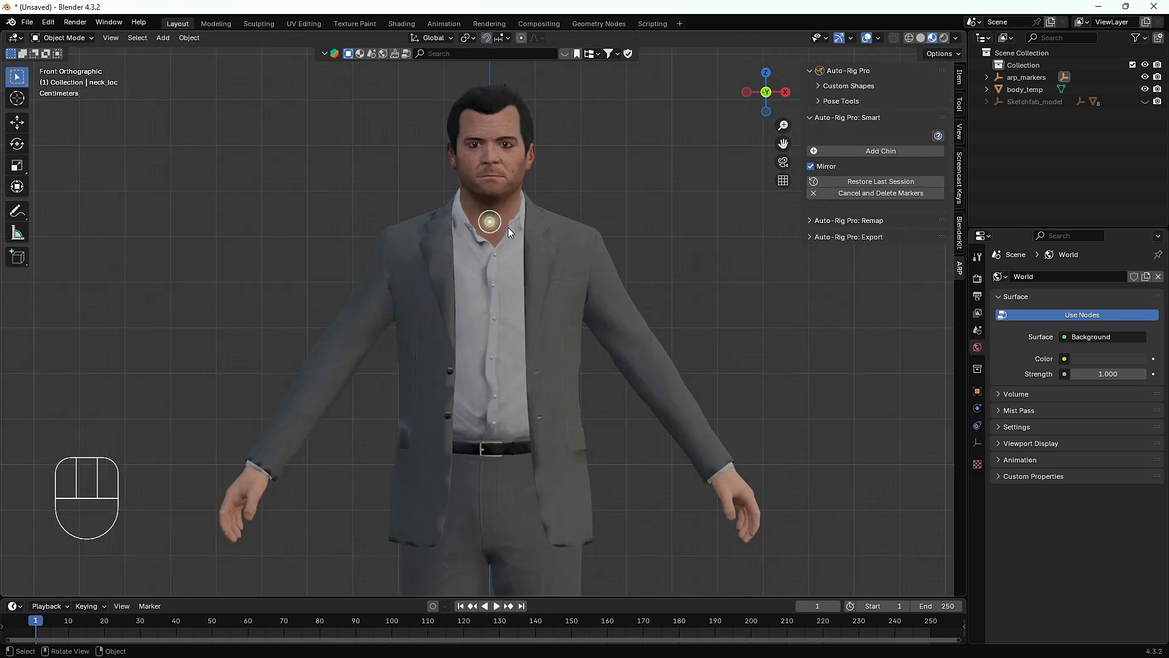
pyautogui.click(879, 151)
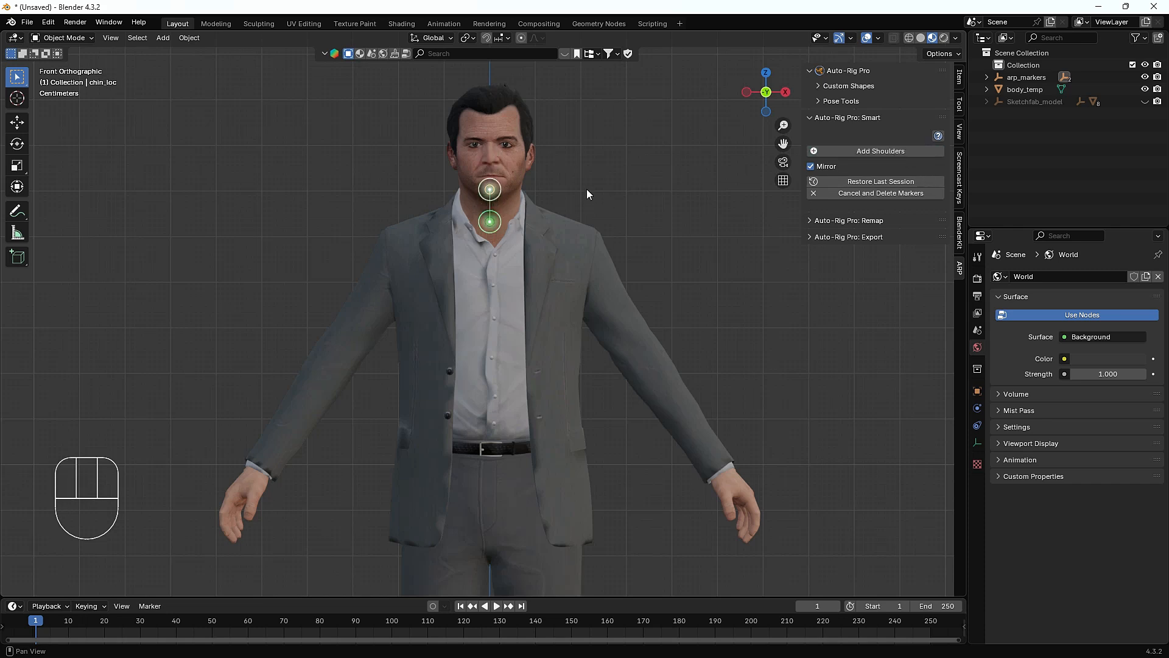
pyautogui.click(881, 151)
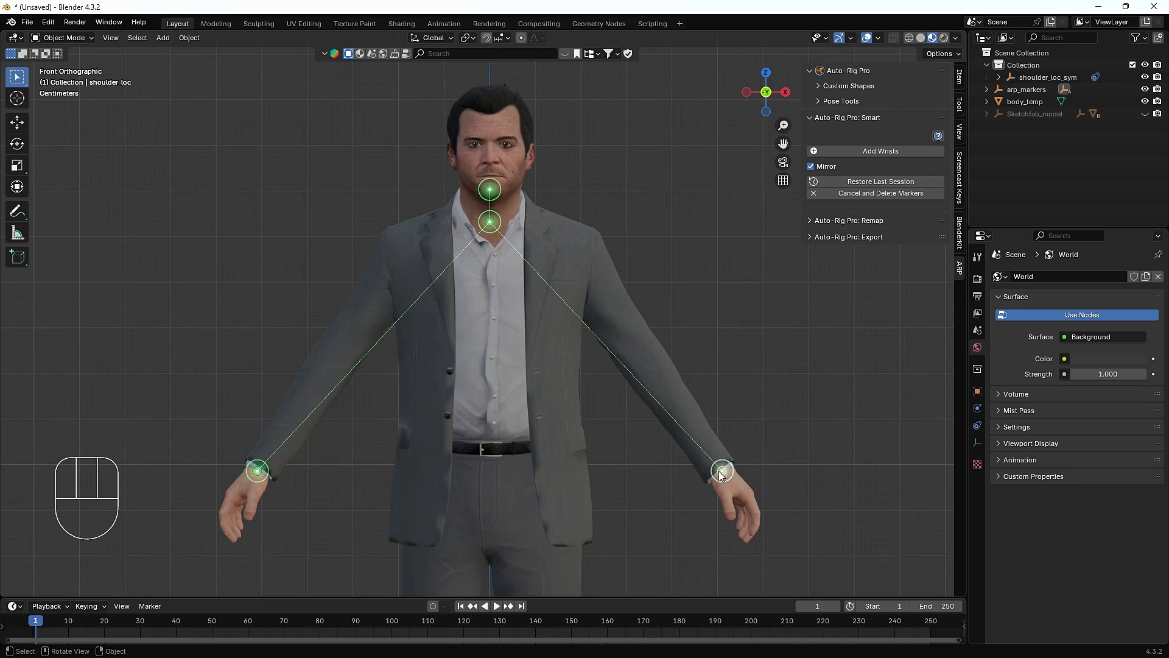
pyautogui.press('g')
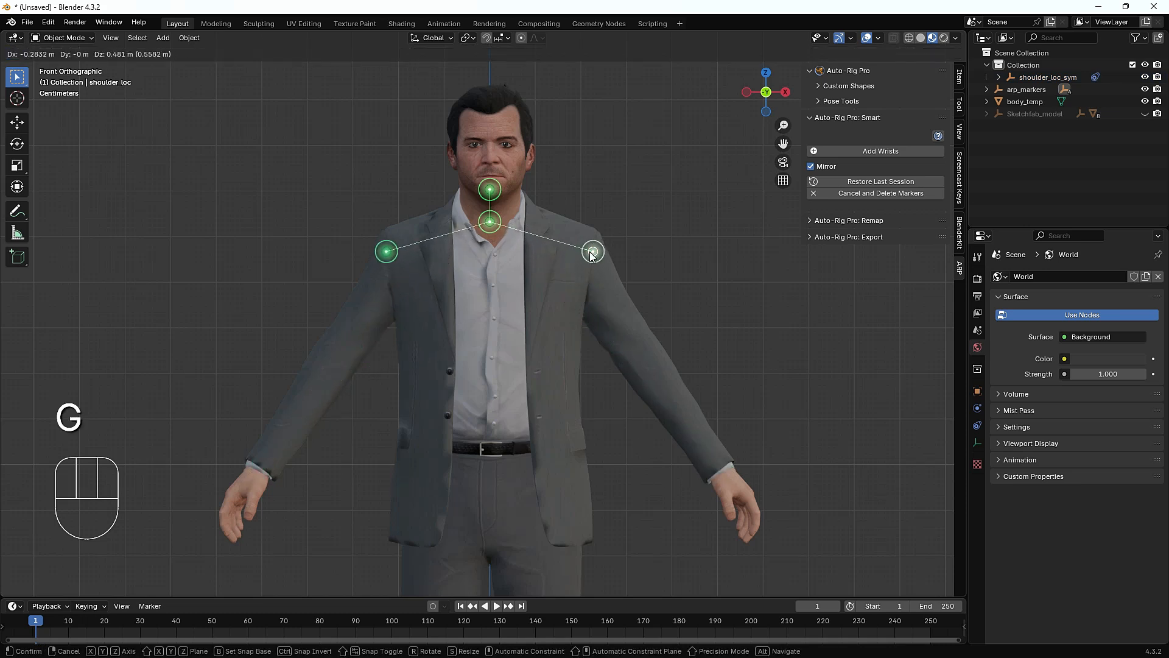
pyautogui.click(592, 251)
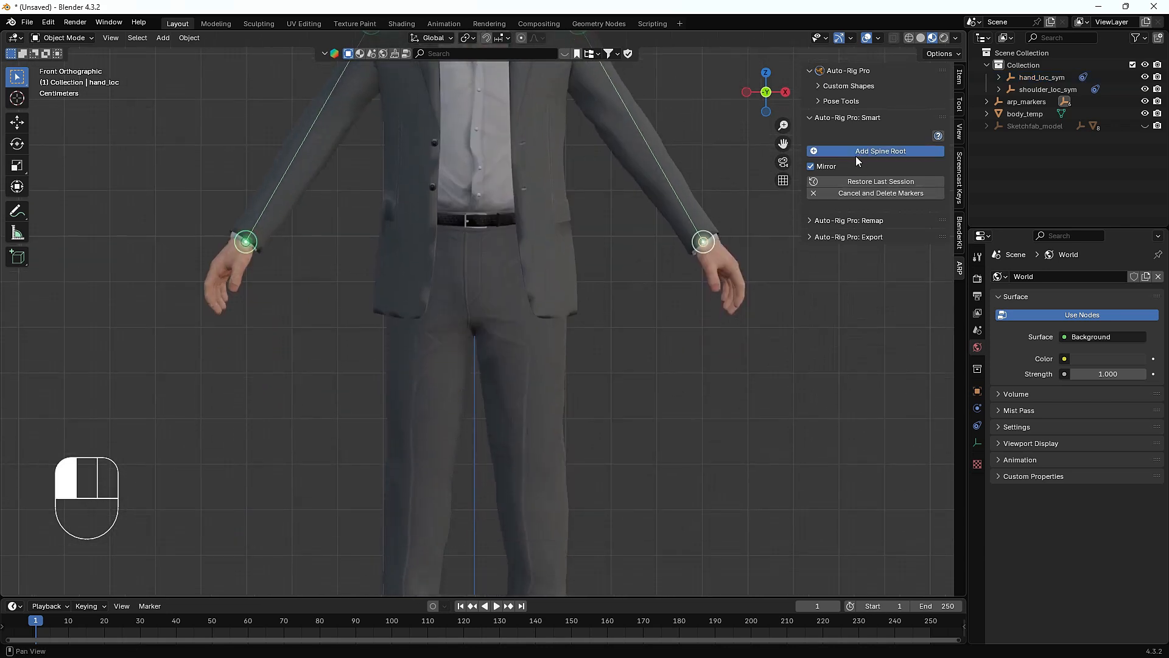
# Place the spine root marker at the waist and lower it just below the belt
pyautogui.click(881, 151)
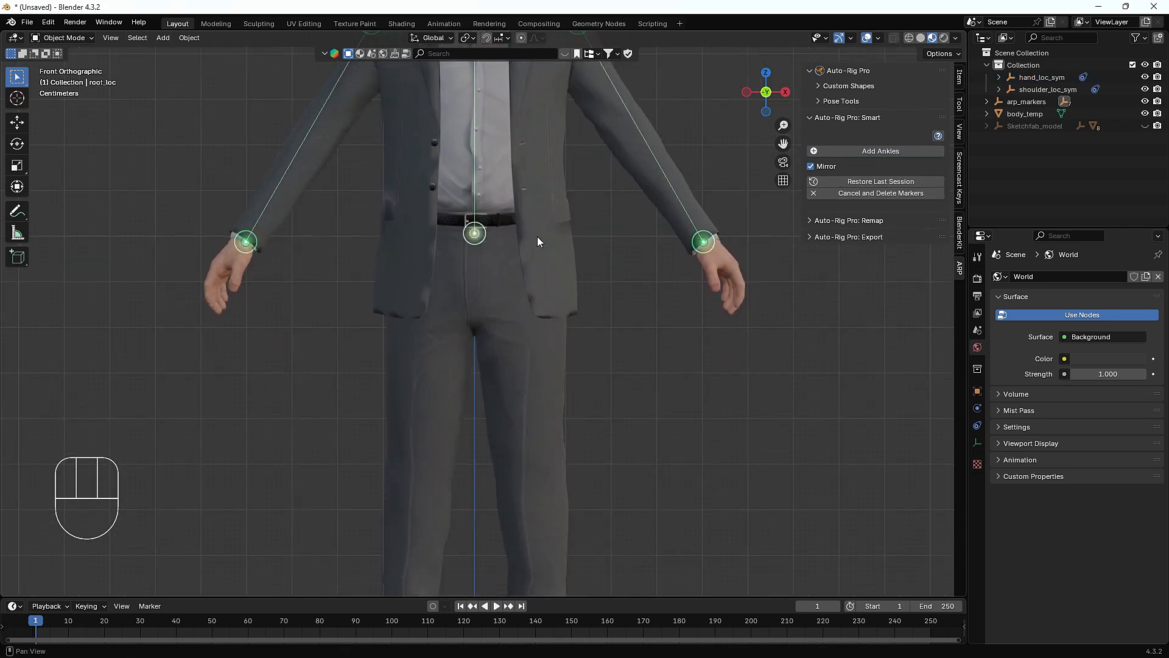
pyautogui.moveTo(473, 232); pyautogui.dragTo(474, 267)
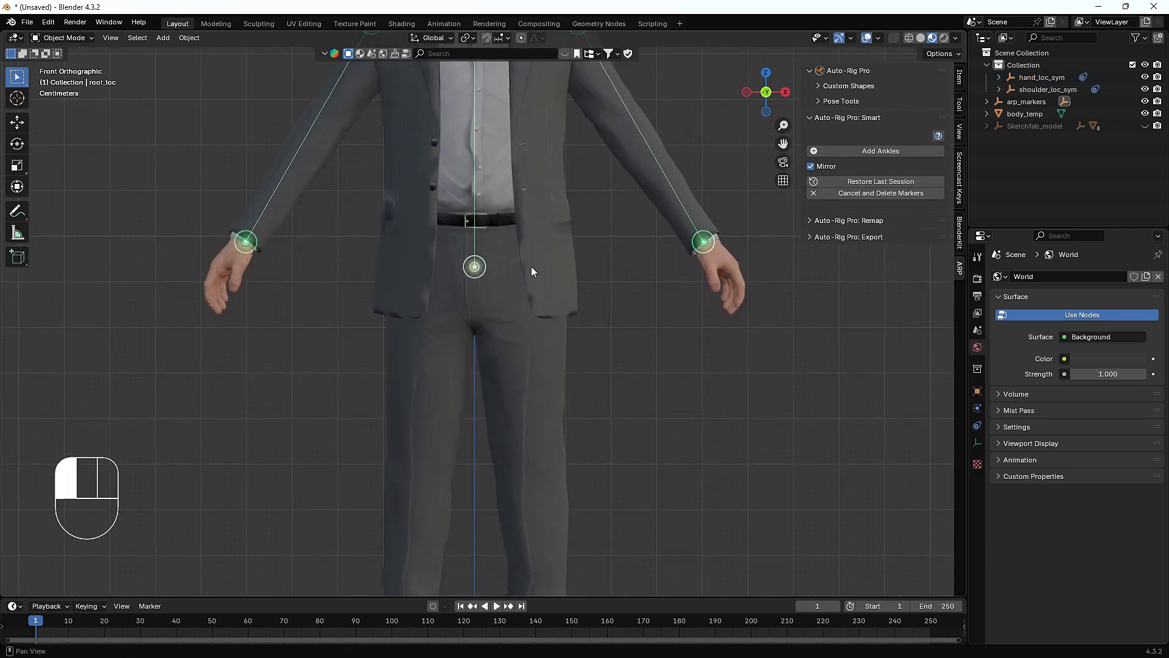
pyautogui.scroll(-3)
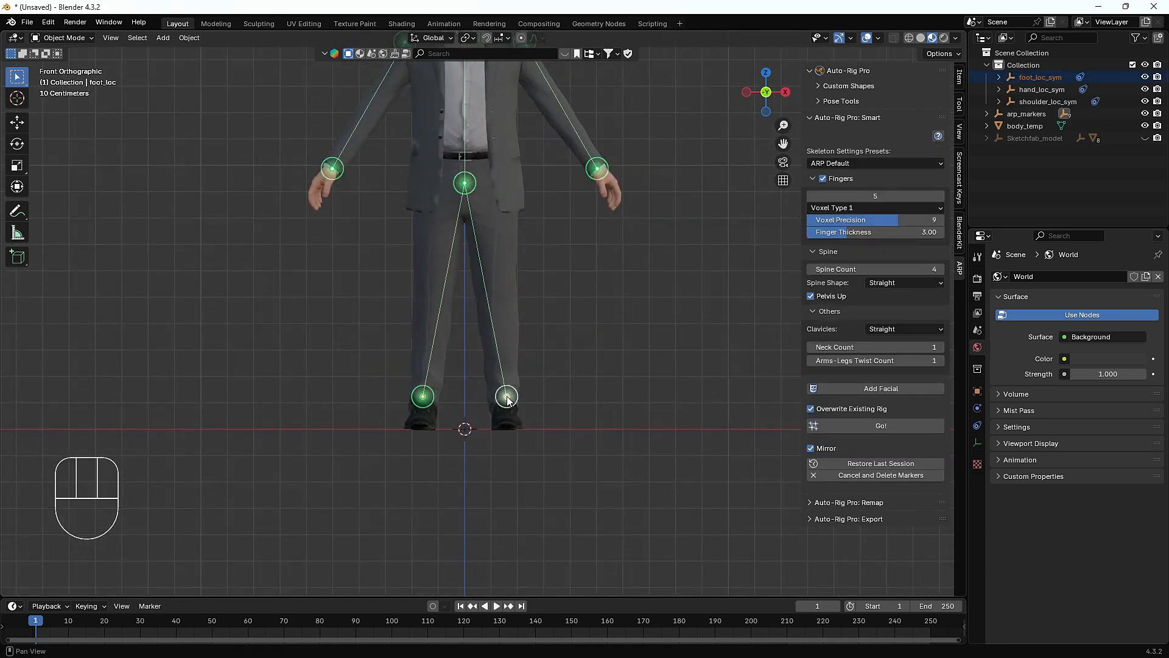
pyautogui.scroll(-3)
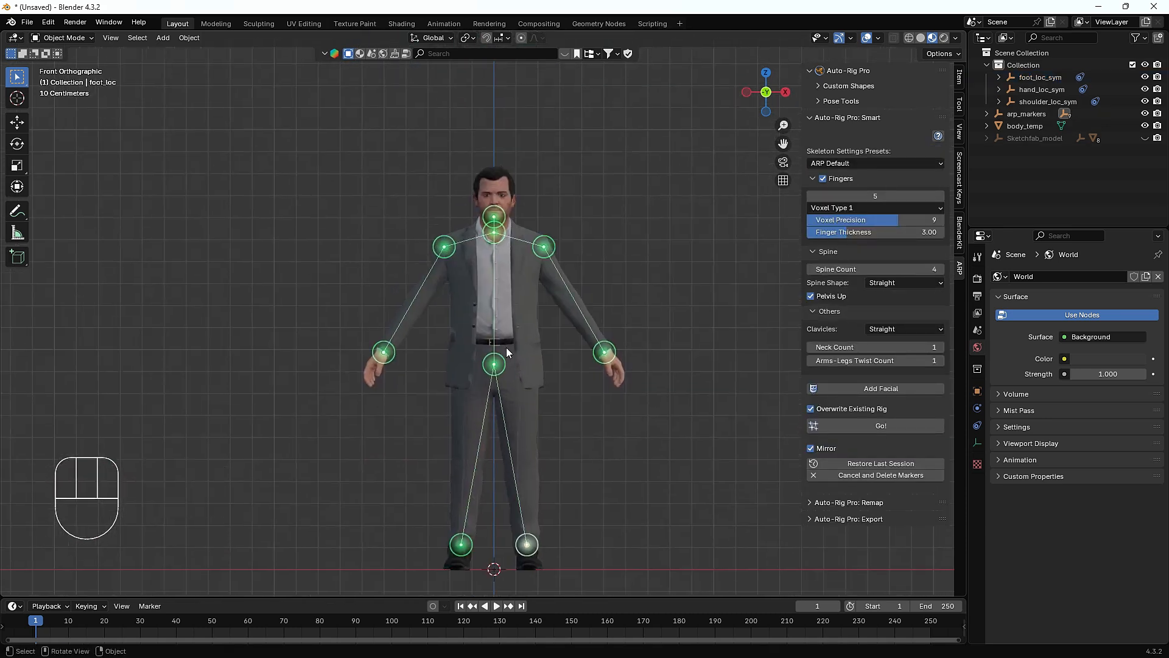
pyautogui.moveTo(354, 261)
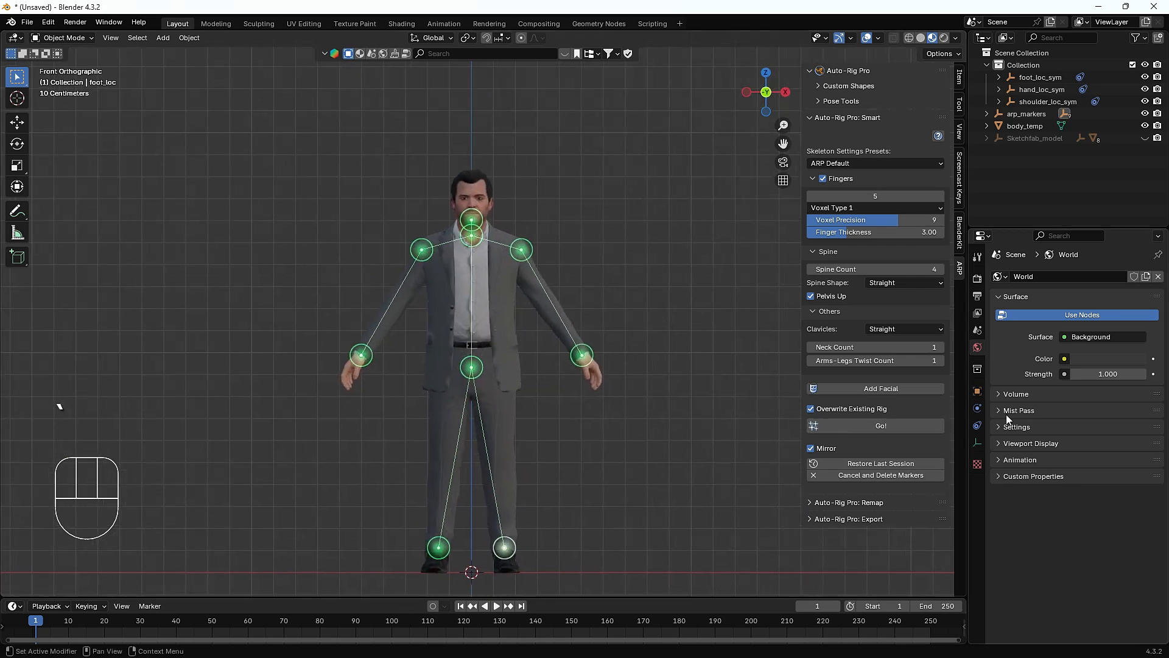
# Add the facial markers and scale and slide the eye loops tightly onto the eyelids
pyautogui.click(880, 389)
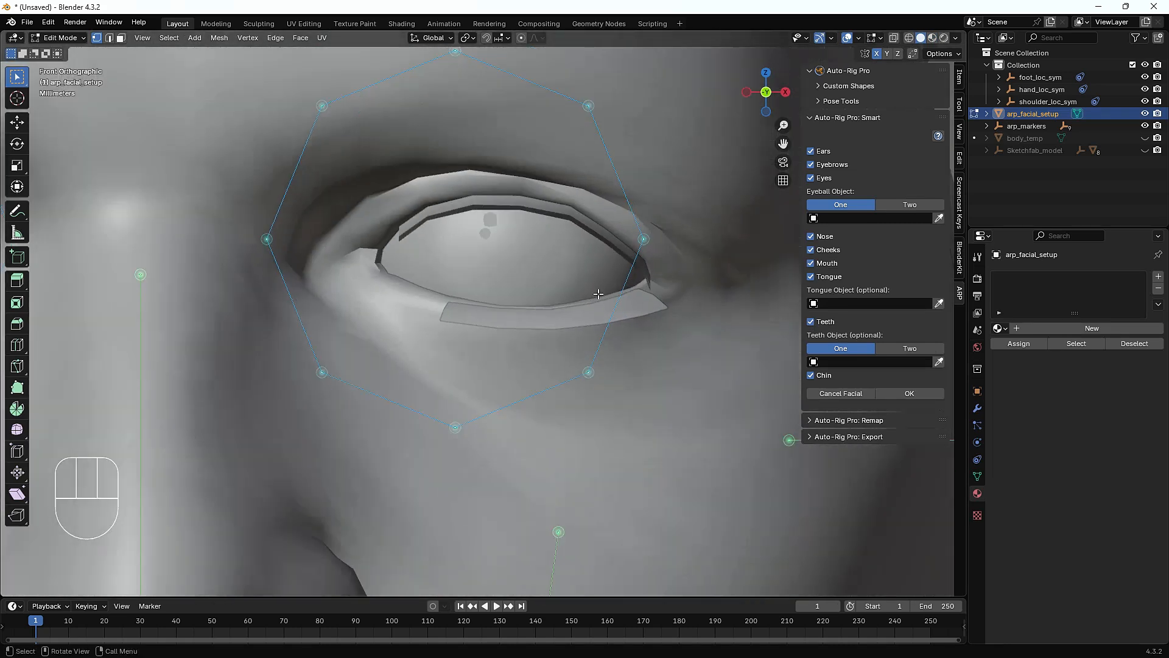
pyautogui.scroll(-3)
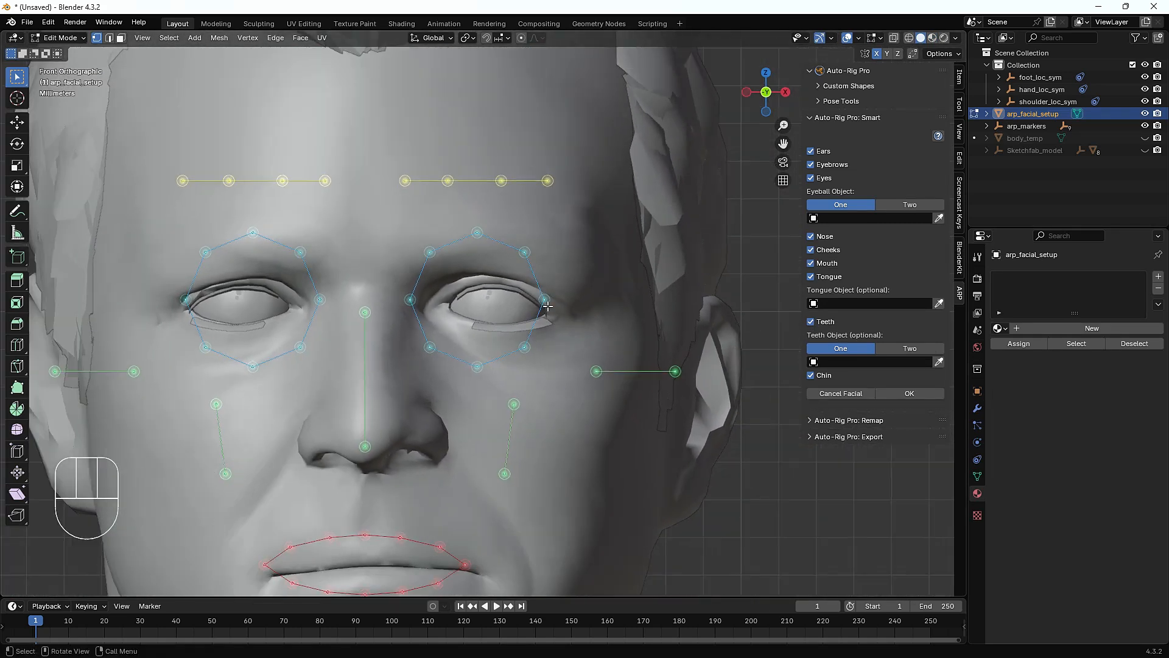
pyautogui.press('s')
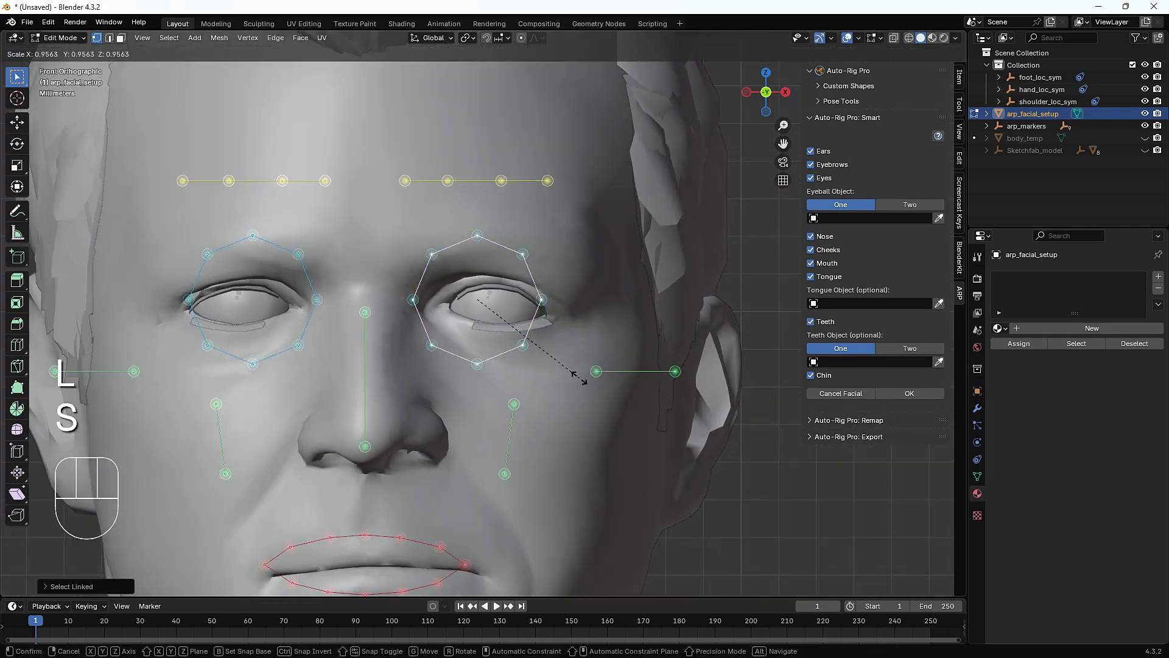
pyautogui.click(493, 303)
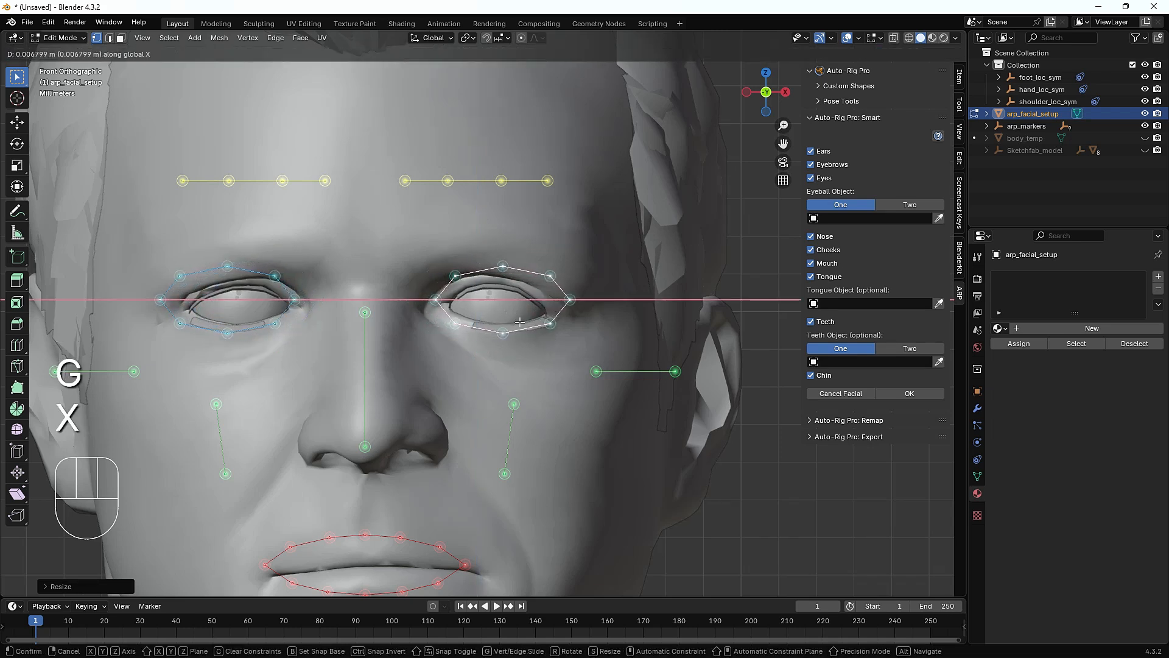
pyautogui.press('s')
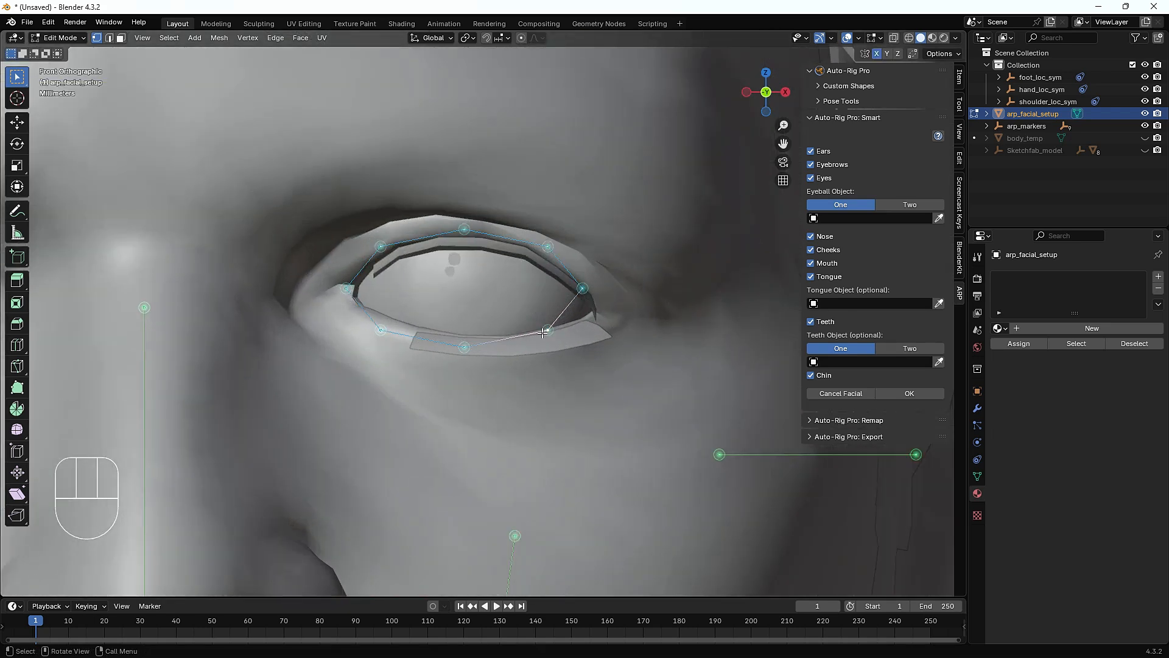
pyautogui.press('g')
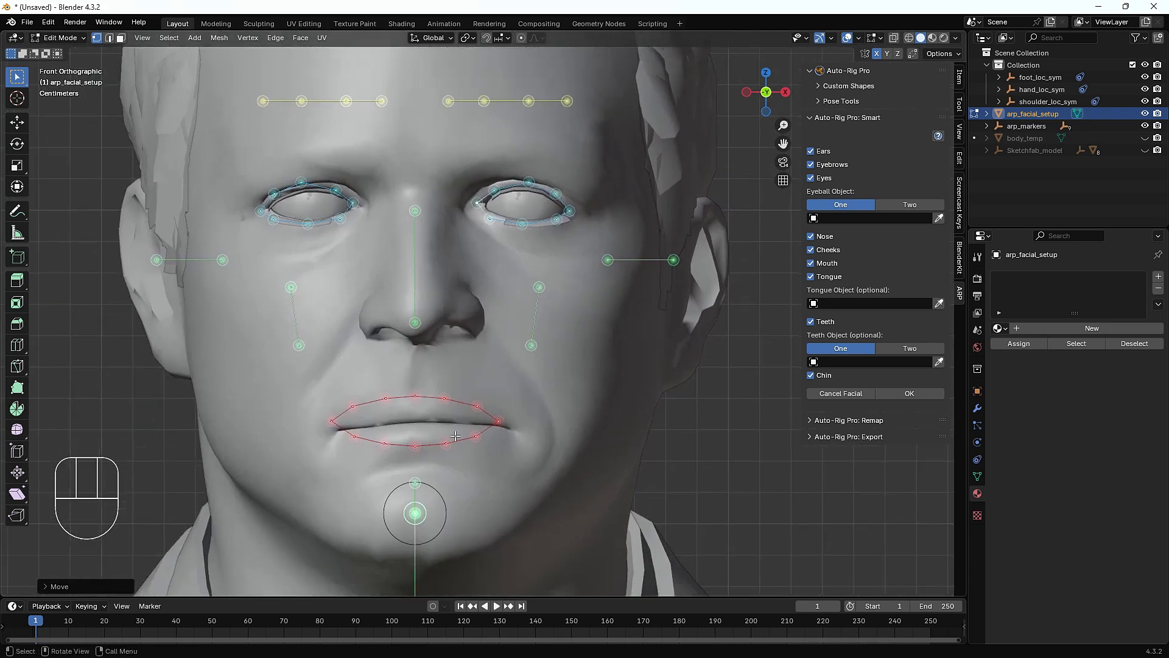
# Move the lip marker vertices so the mouth loop traces the character's lips
pyautogui.scroll(-3)
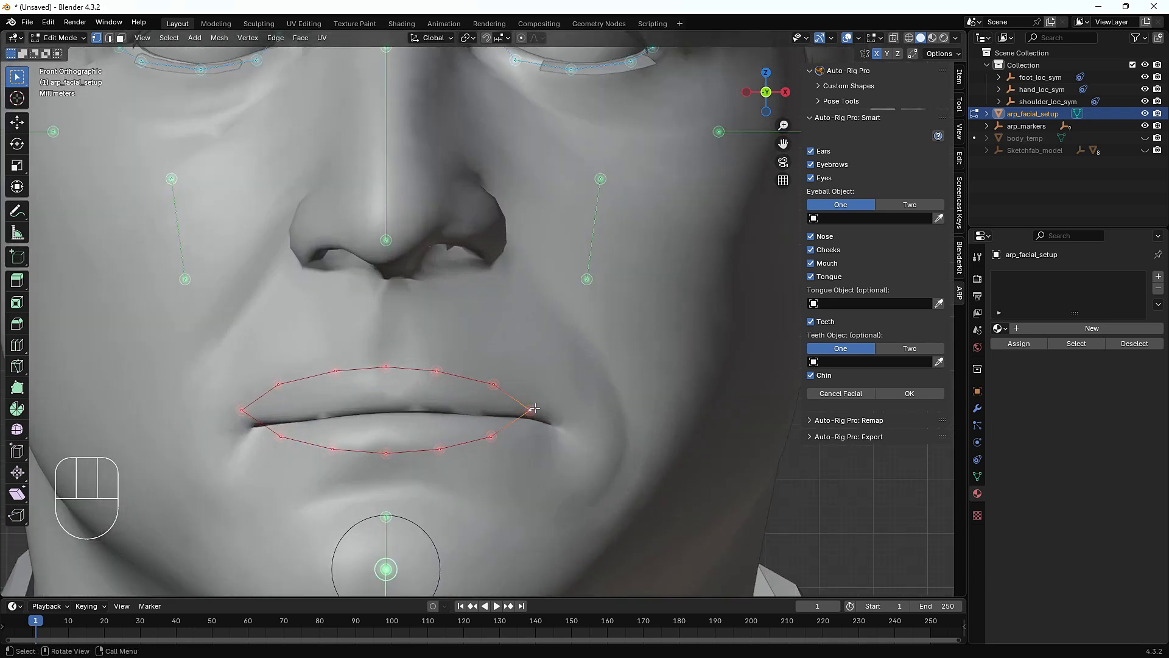
pyautogui.press('l')
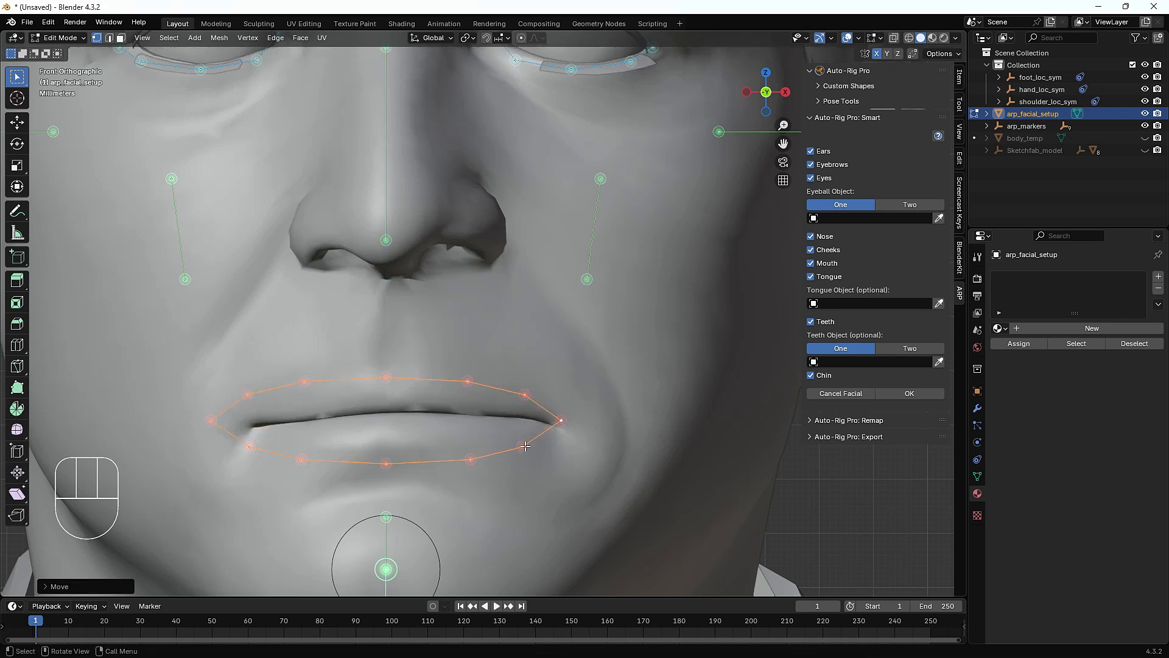
pyautogui.press('g')
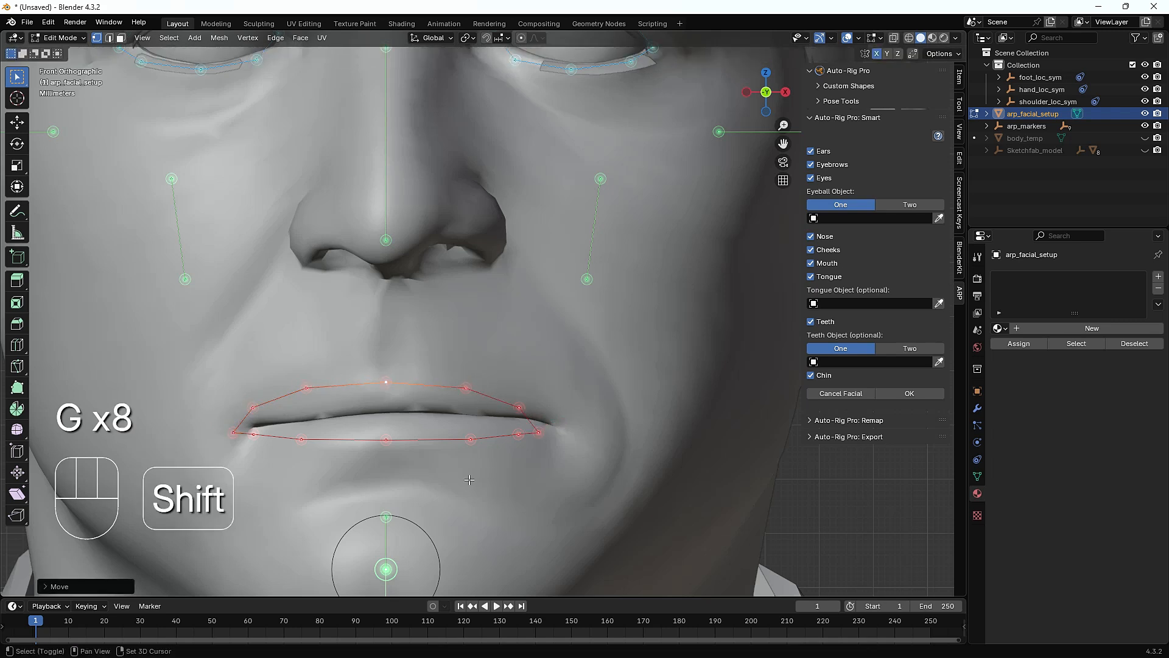
pyautogui.scroll(-3)
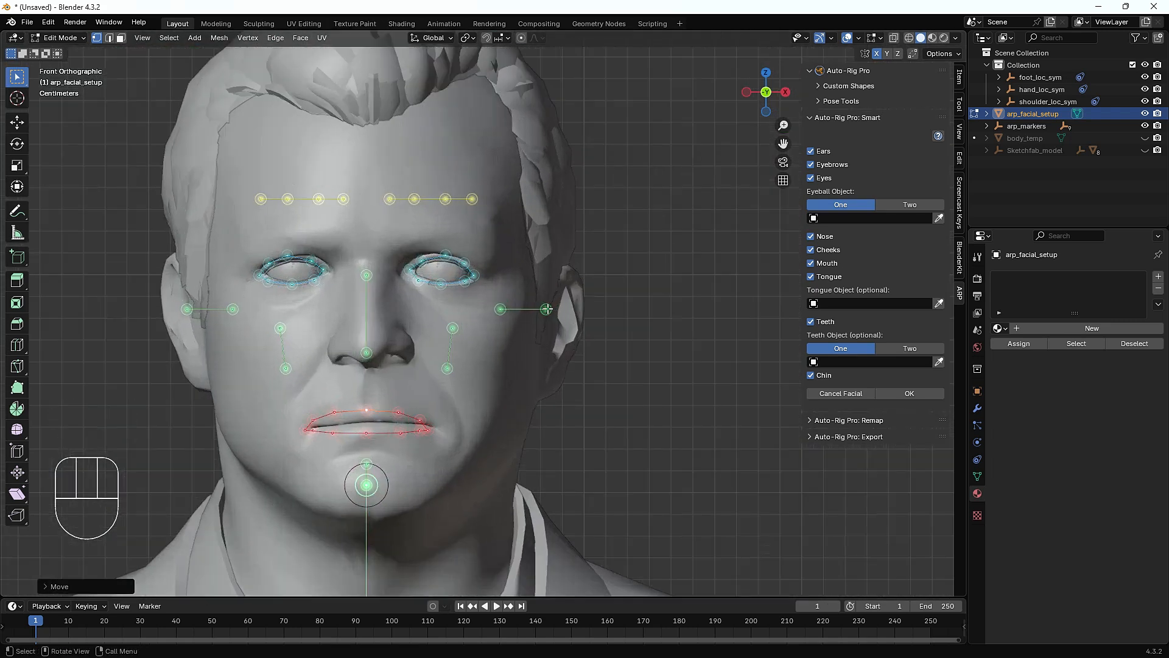
# Move the ear markers onto both of the character's ears
pyautogui.scroll(3)
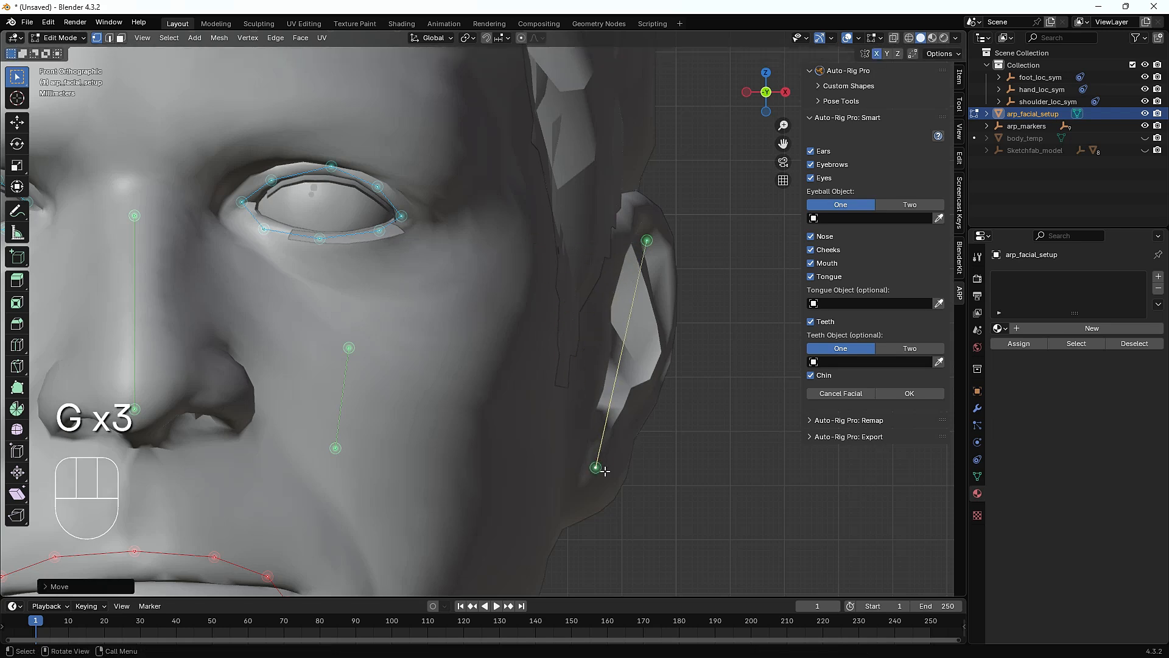
pyautogui.press('k')
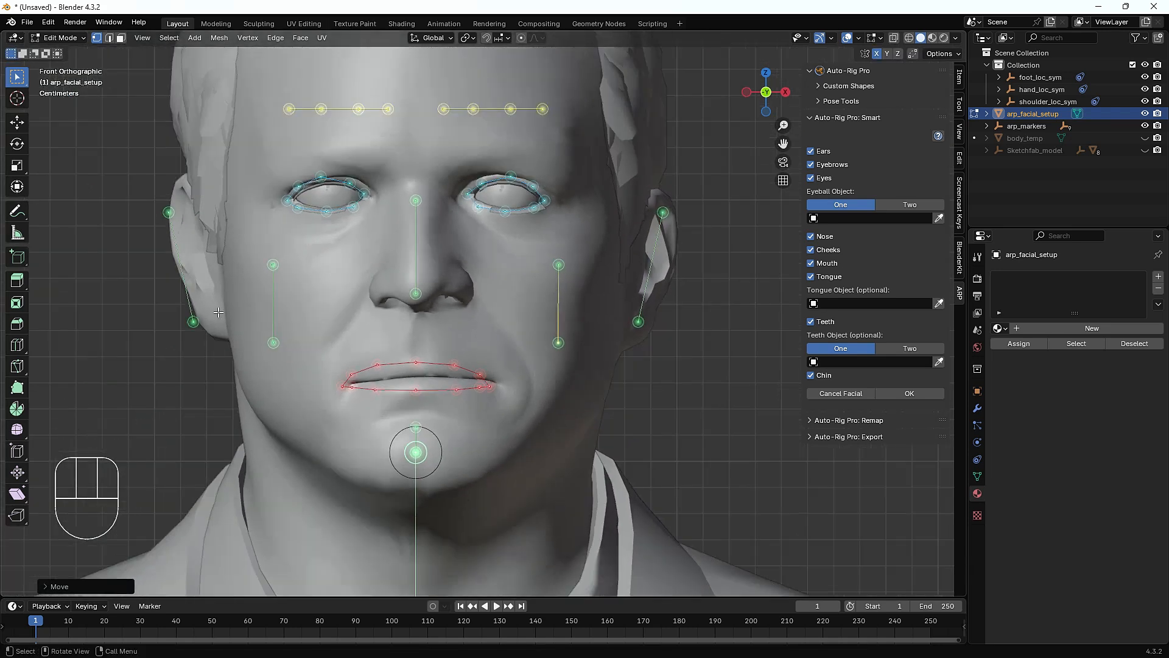
# Select the eyebrow marker rows and arch them along both brows, checking the whole character
pyautogui.scroll(-3)
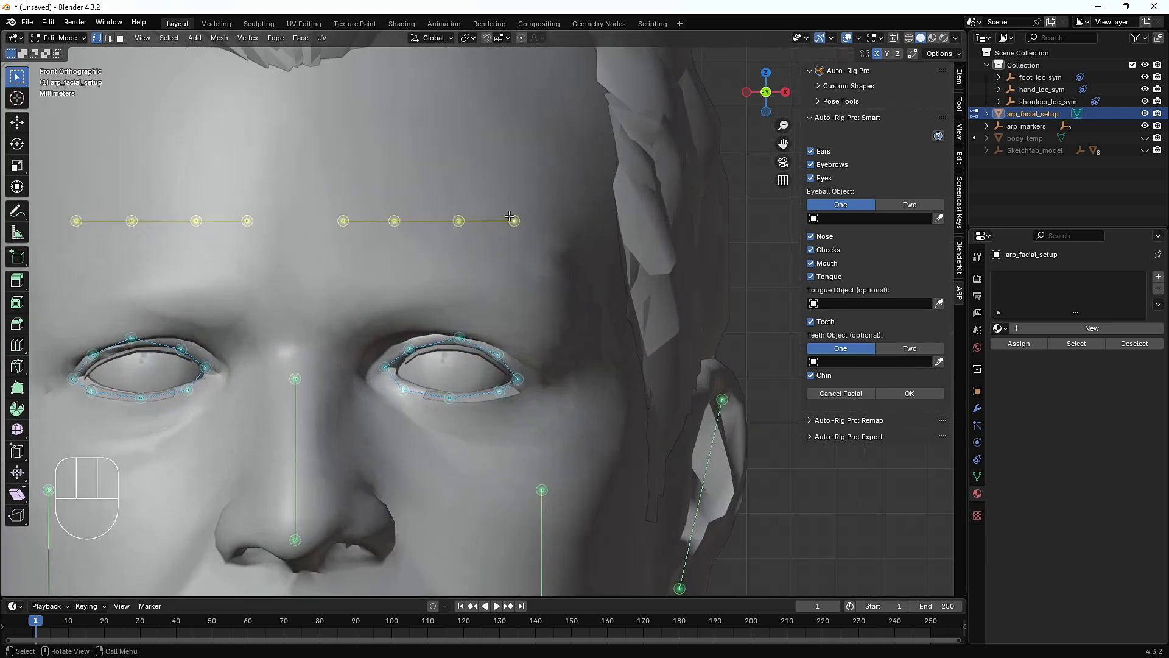
pyautogui.press('l')
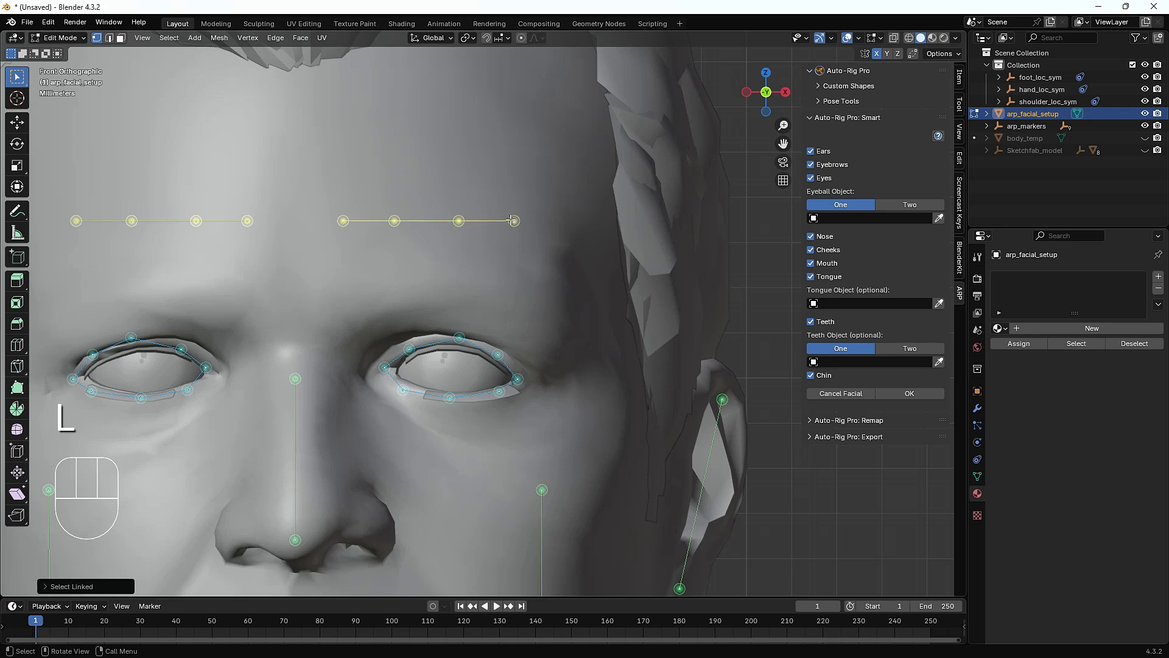
pyautogui.press('g')
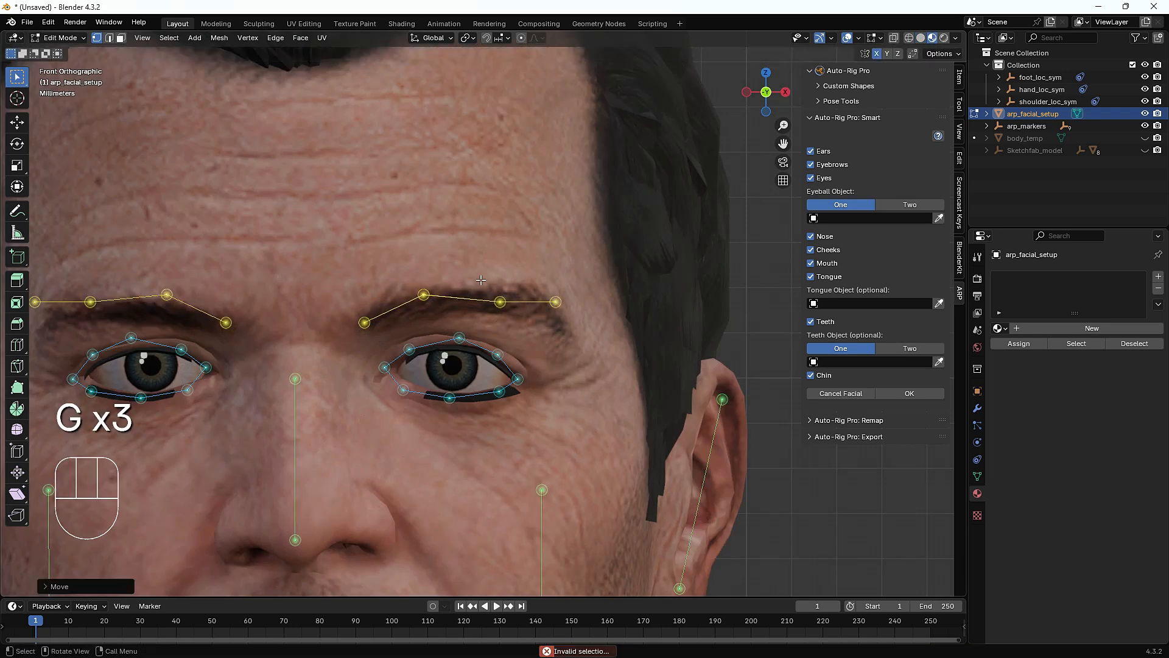
pyautogui.moveTo(576, 350)
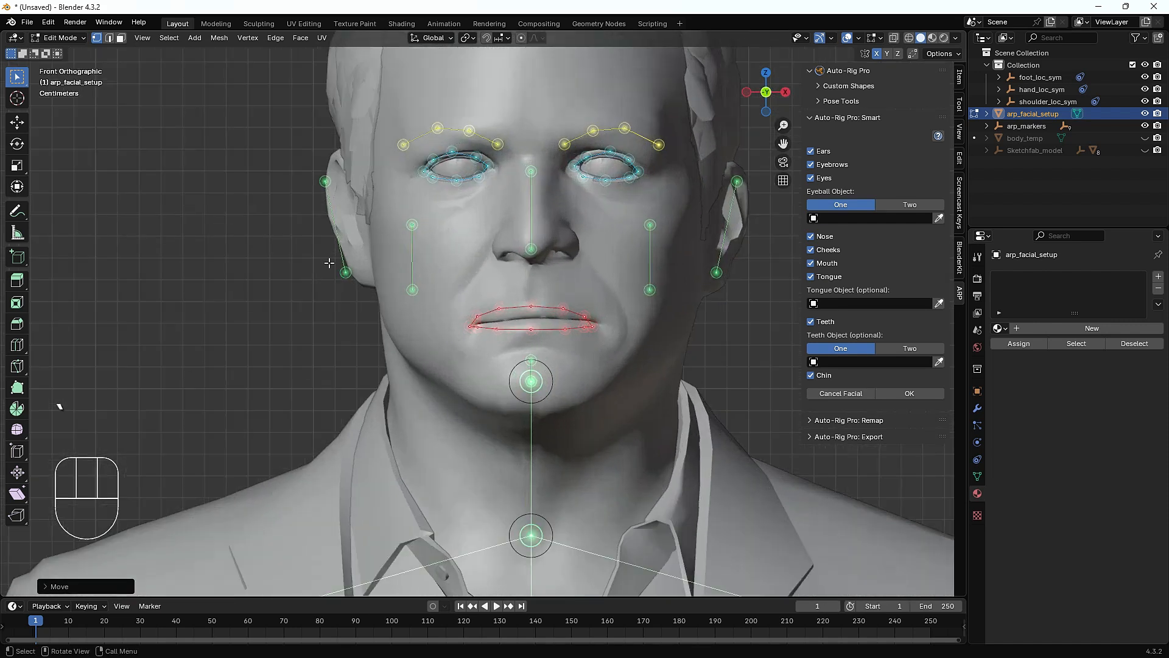
pyautogui.press('g')
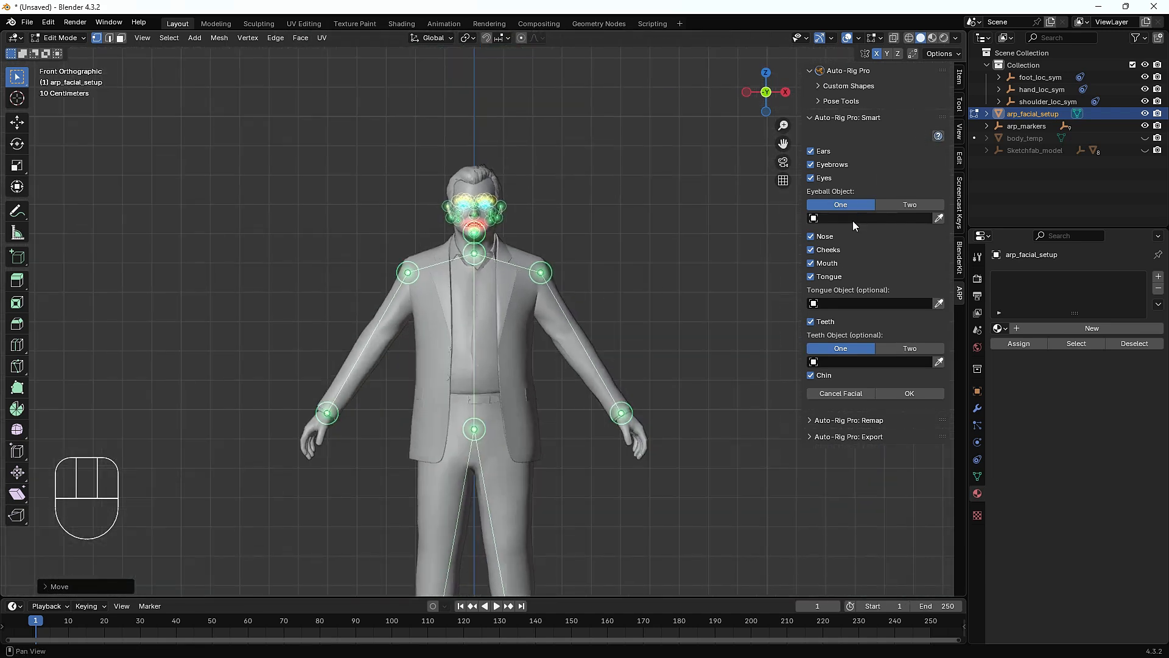
pyautogui.scroll(-3)
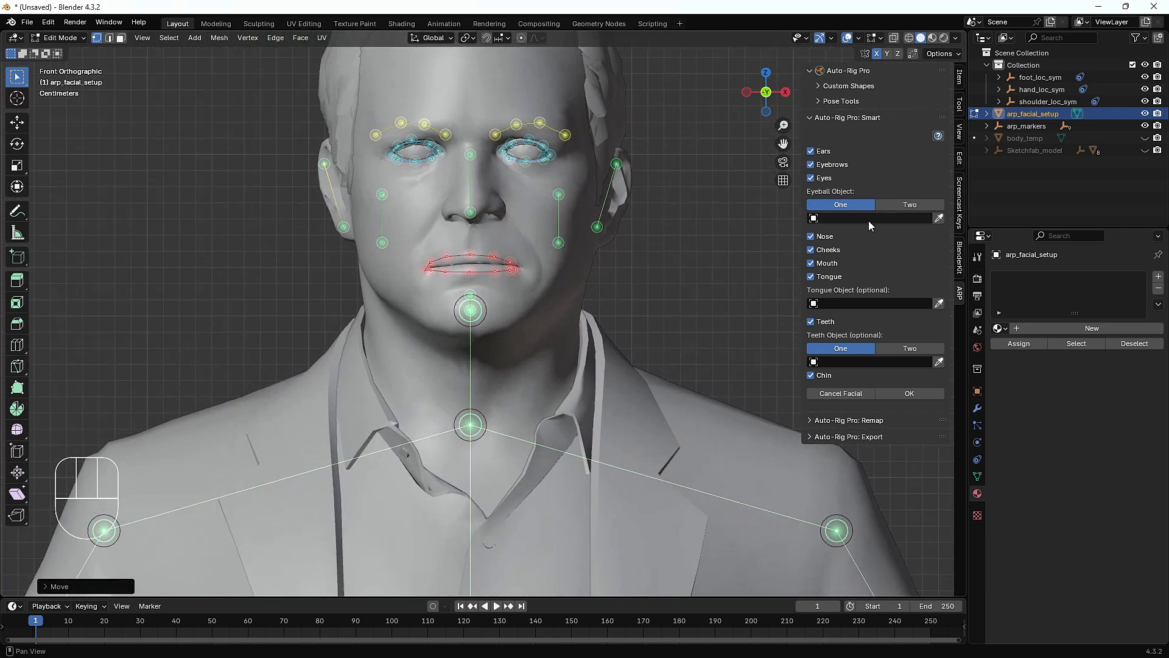
# Try the two-eyeball option with an eye object search, then revert to a single eyeball object
pyautogui.click(909, 205)
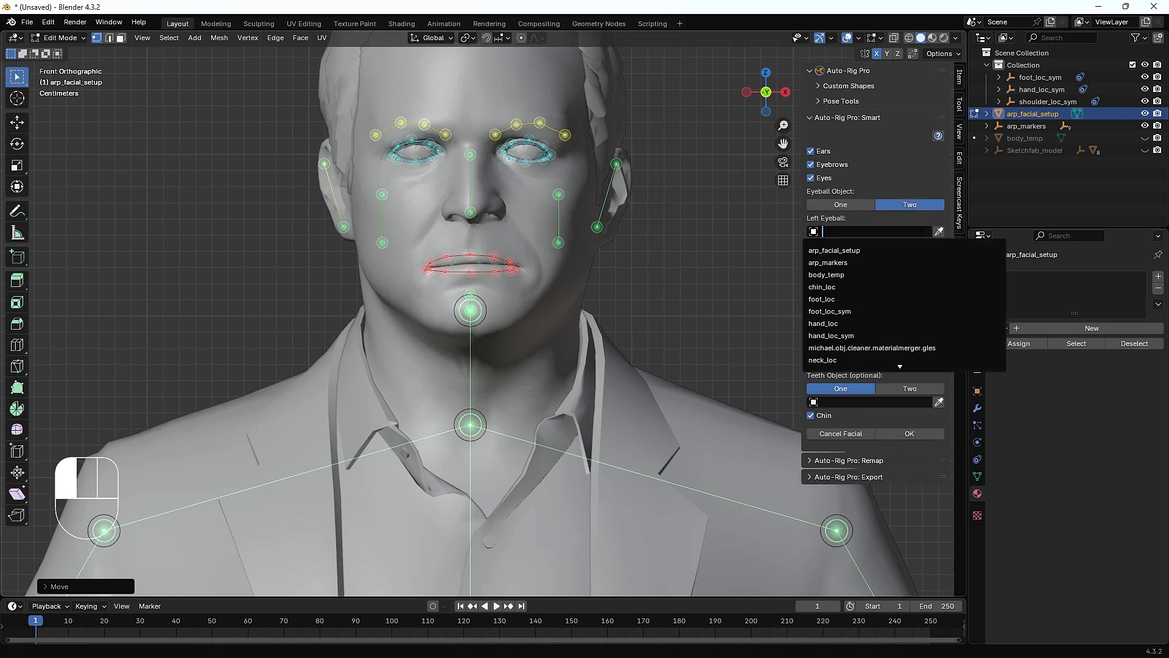
pyautogui.write('o')
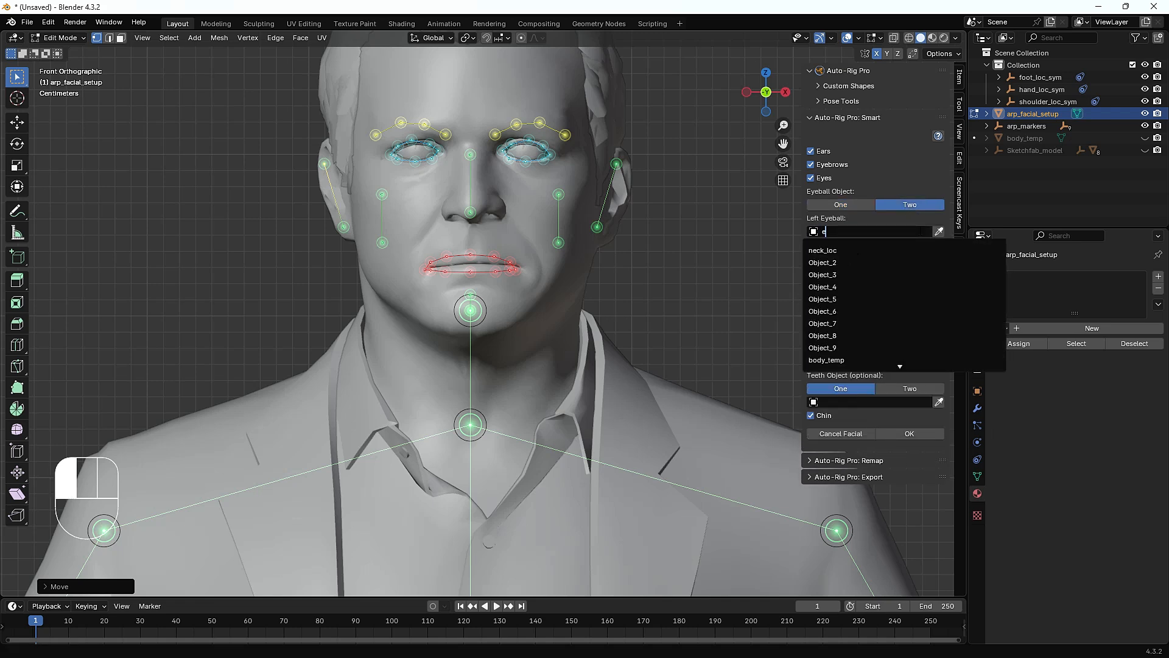
pyautogui.write('eye')
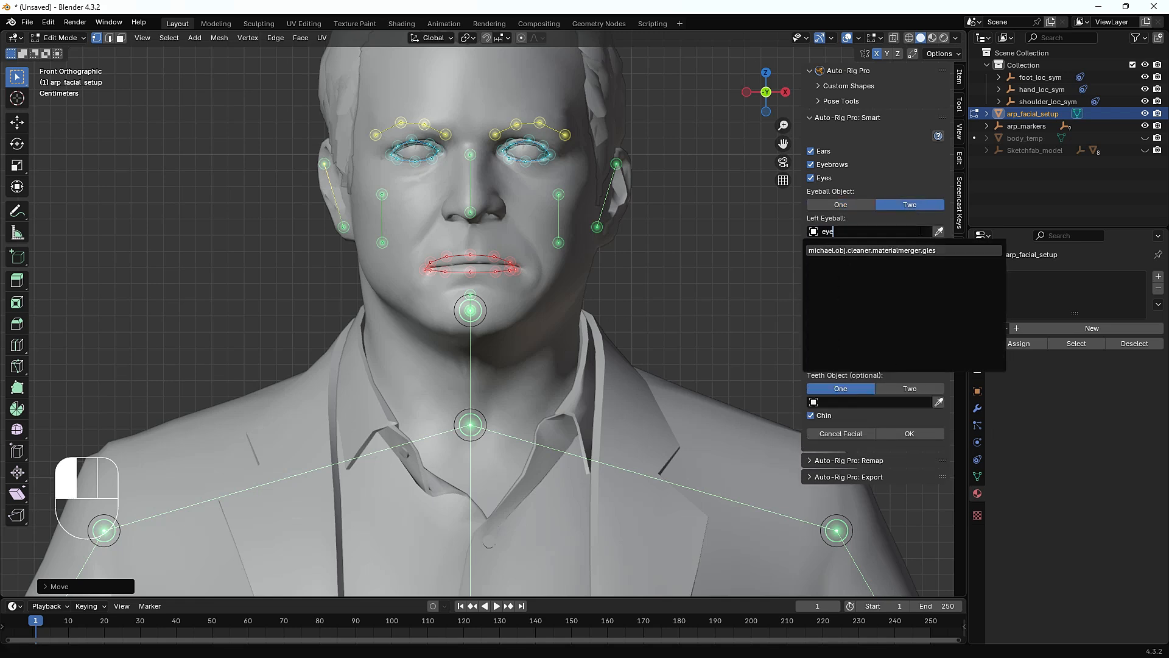
pyautogui.click(840, 205)
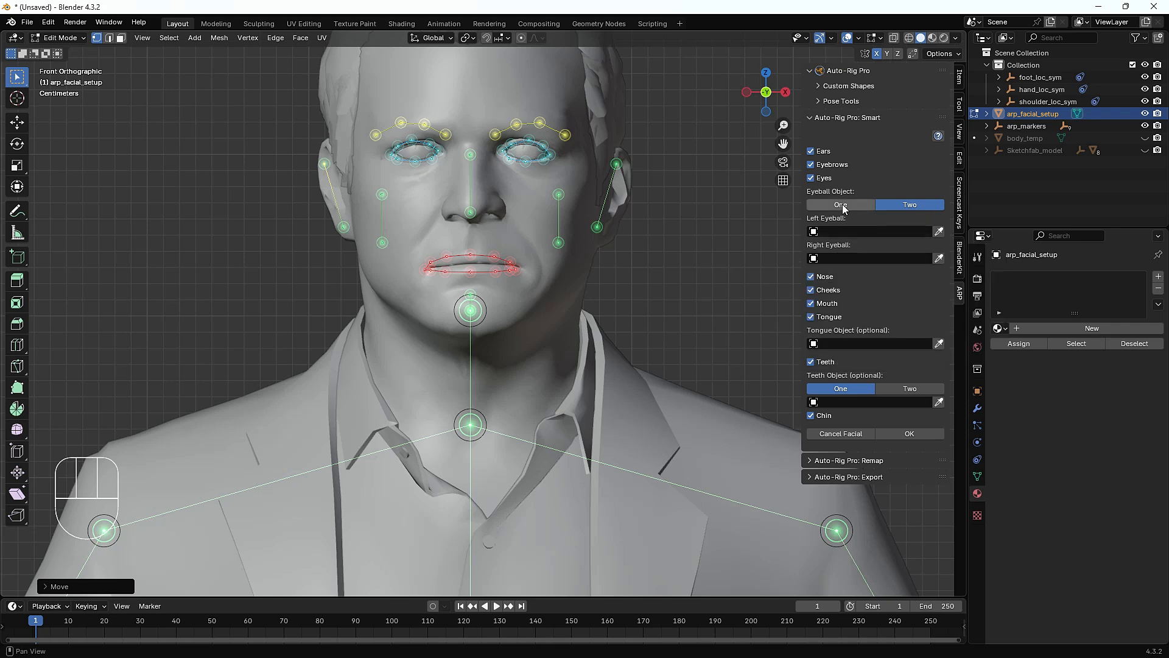
pyautogui.click(840, 205)
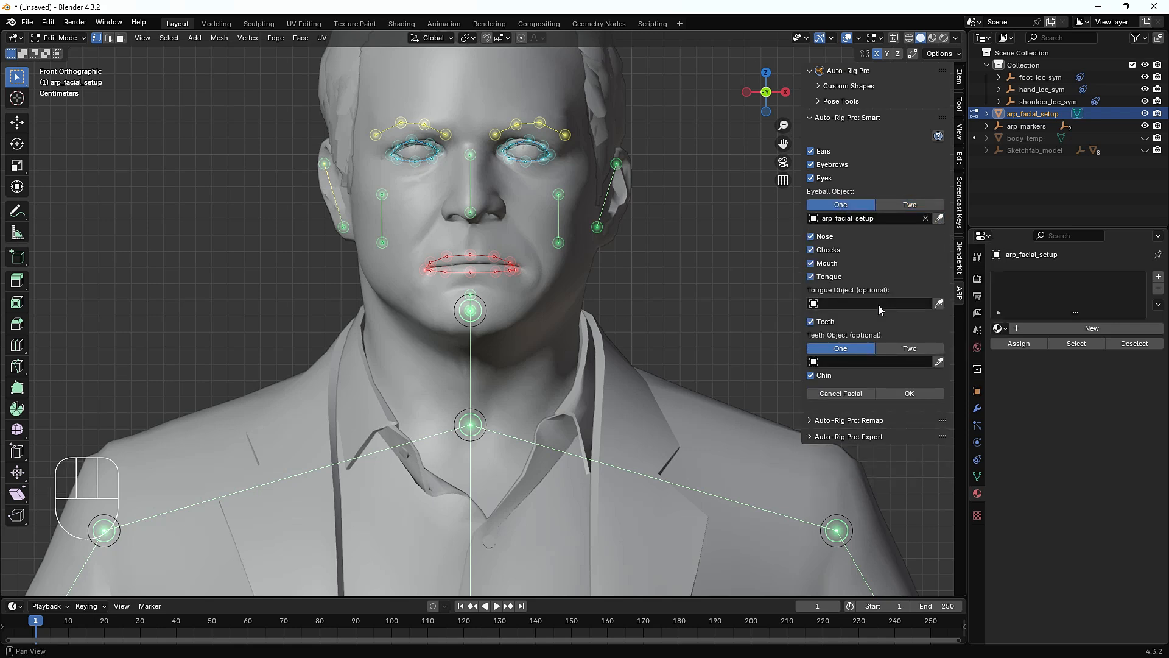
# Assign arp_facial_setup as the tongue and teeth objects and confirm the facial setup
pyautogui.click(939, 304)
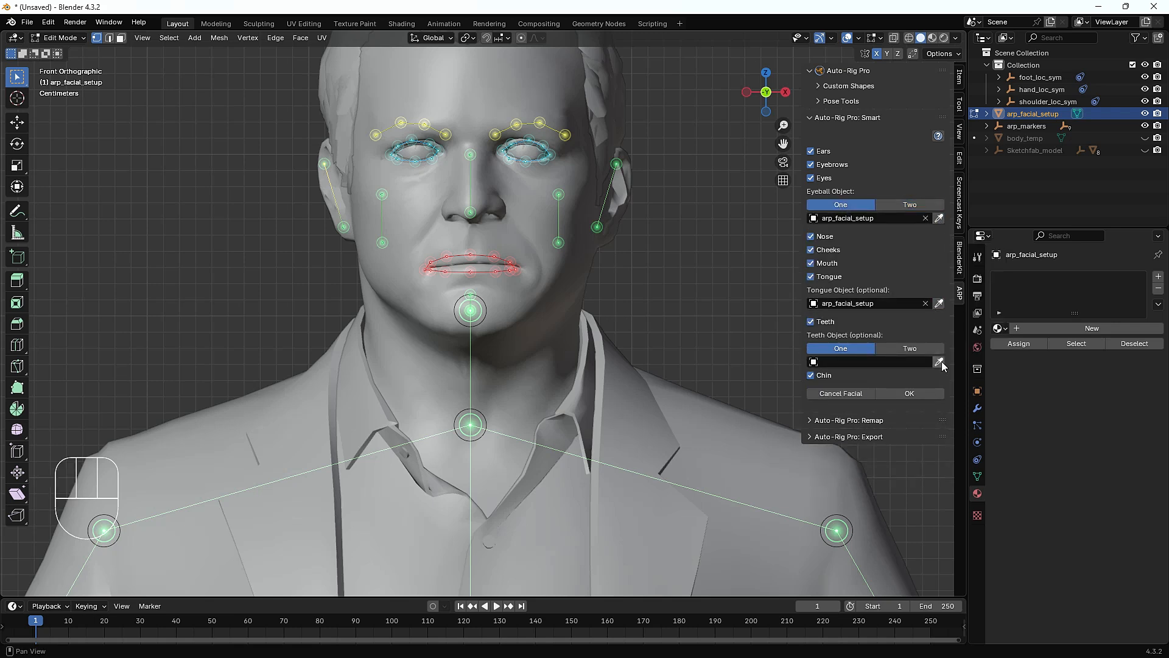
pyautogui.click(939, 362)
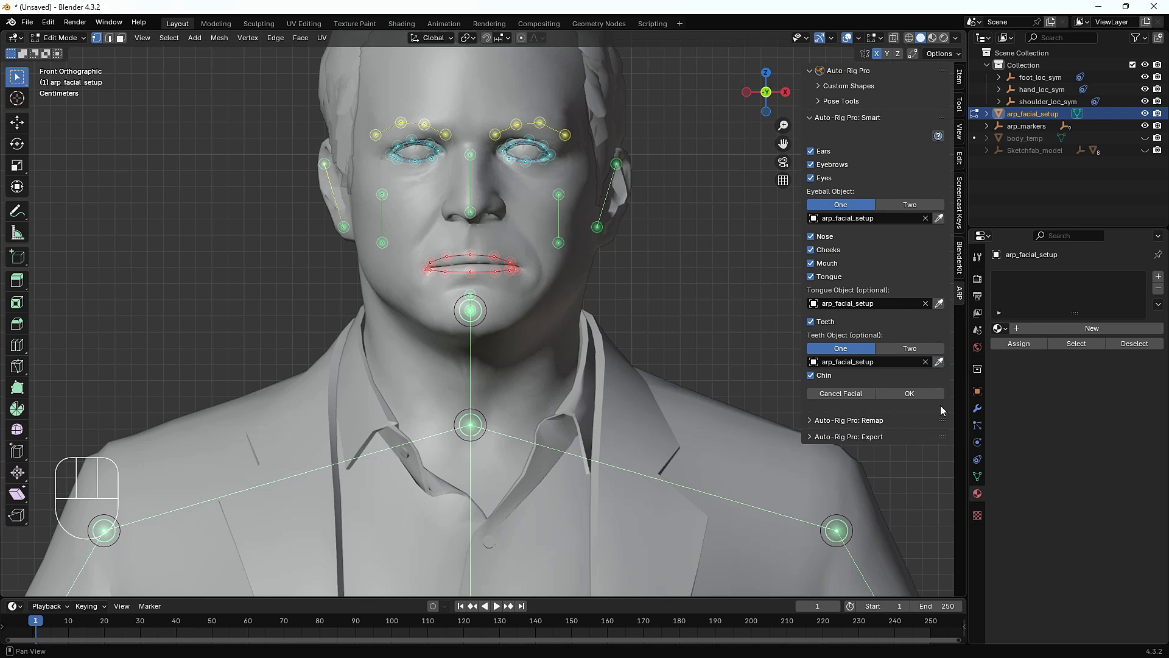
pyautogui.click(909, 394)
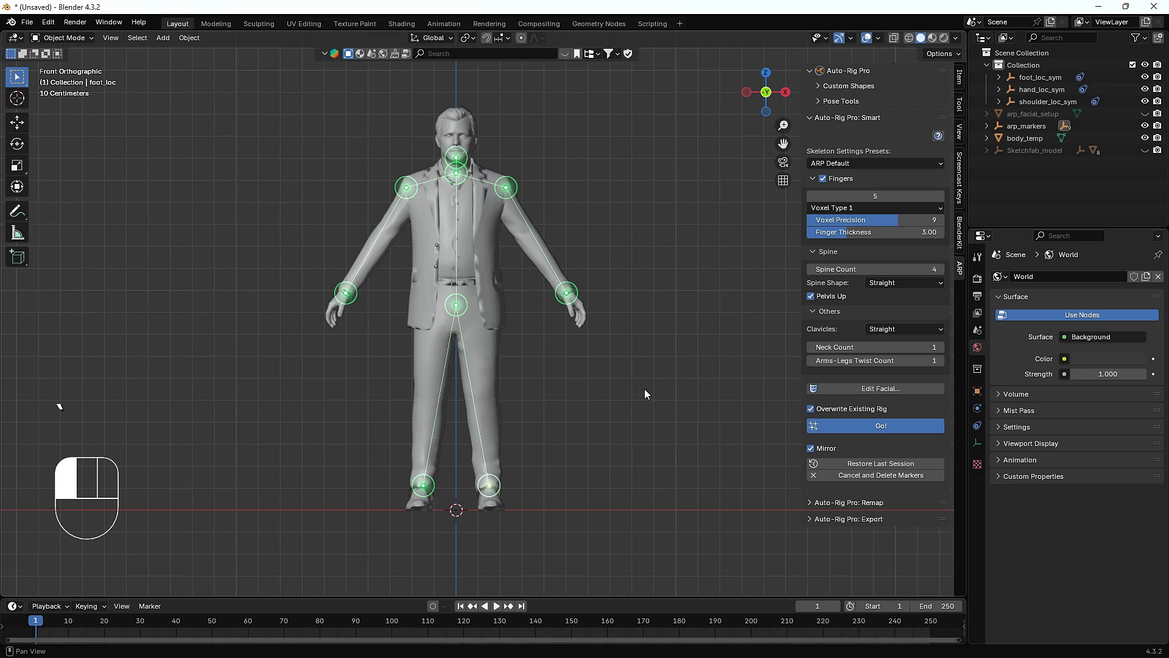
# Run Go! to generate the character1 Auto-Rig Pro skeleton from the placed markers
pyautogui.click(880, 425)
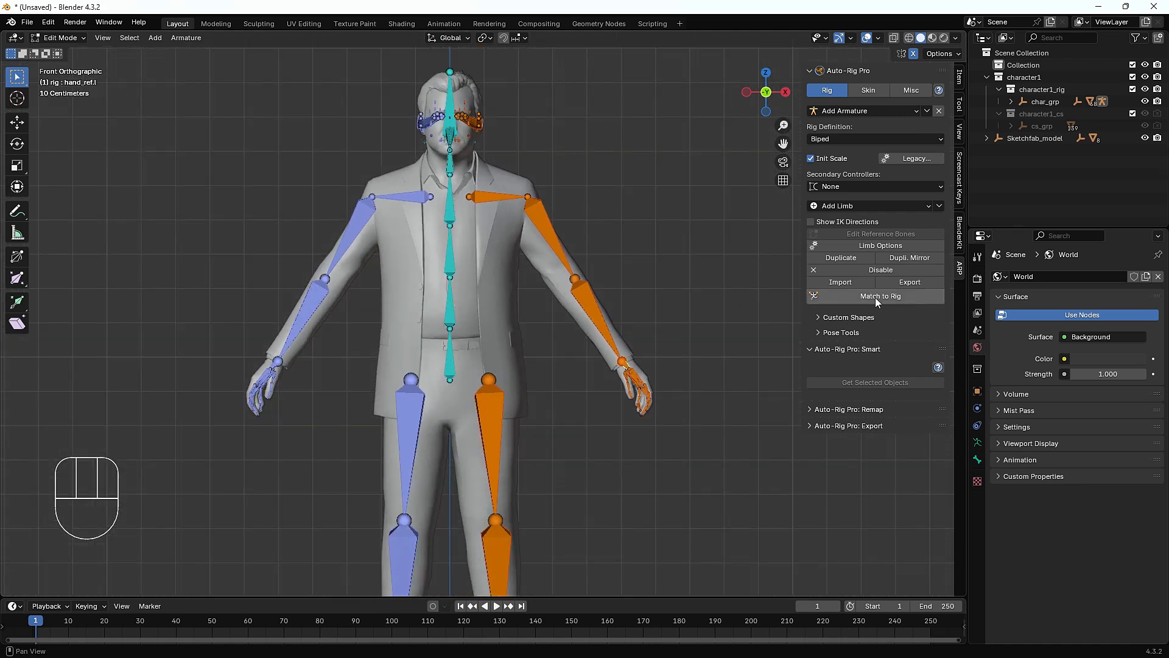
pyautogui.moveTo(878, 296)
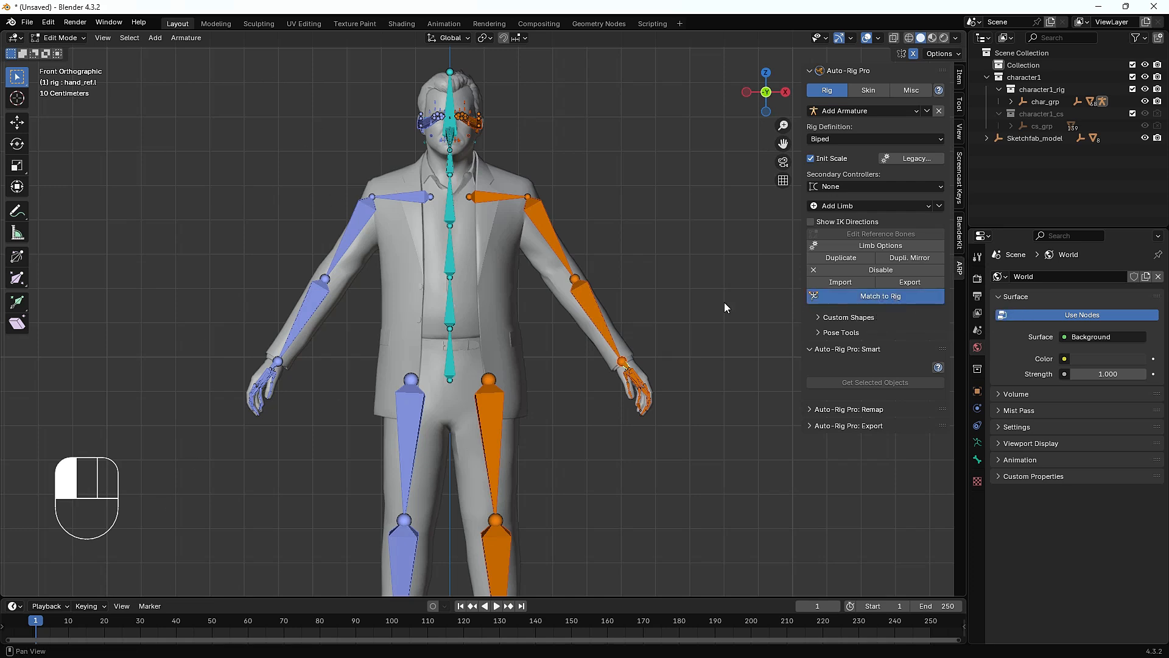
# Match to Rig to build the control rig, then return to Object Mode
pyautogui.click(875, 296)
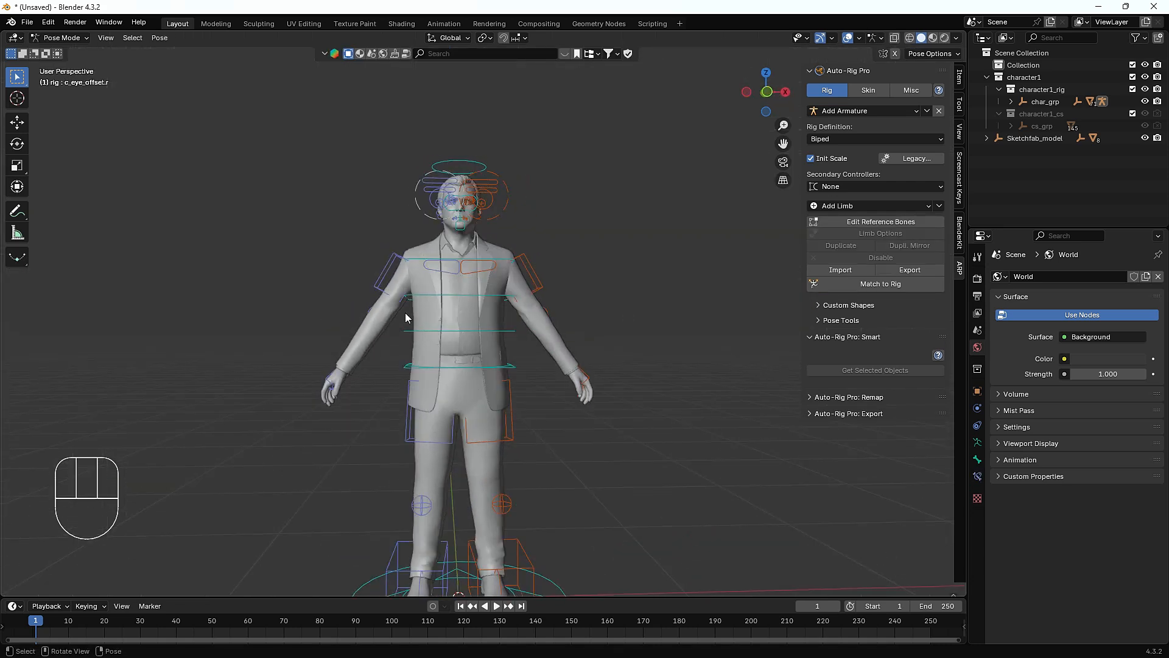
pyautogui.click(63, 38)
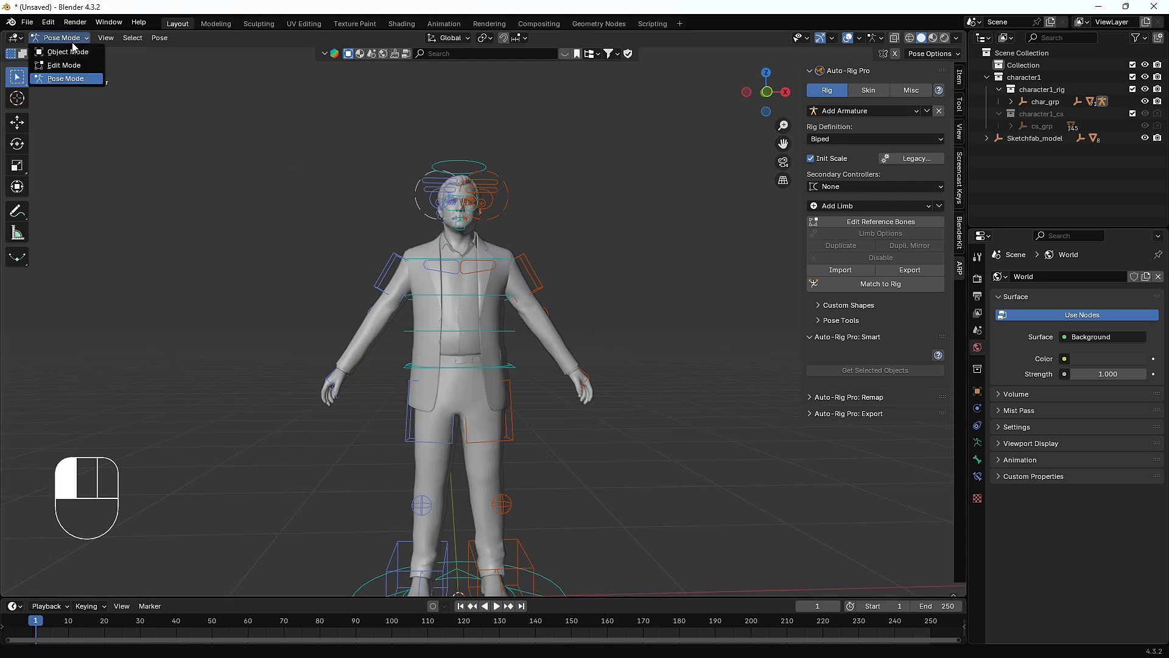
pyautogui.click(66, 51)
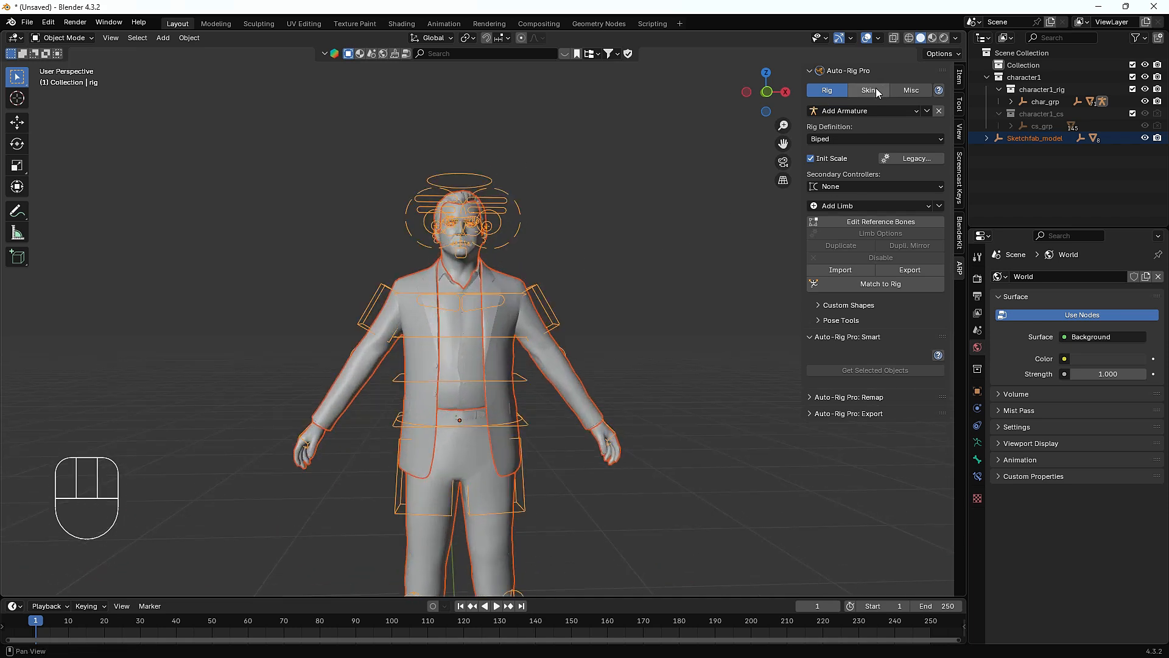
# Enable Scale Fix in the Auto-Rig Pro Skin binding options with the Heat Maps engine
pyautogui.click(867, 89)
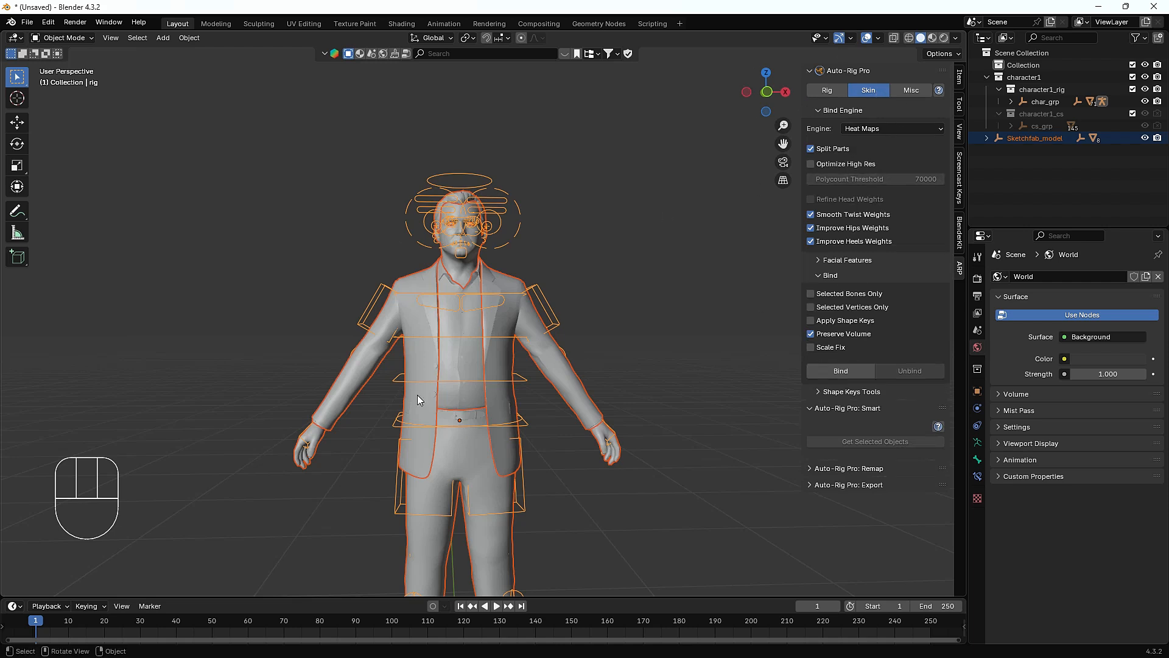
pyautogui.moveTo(899, 145)
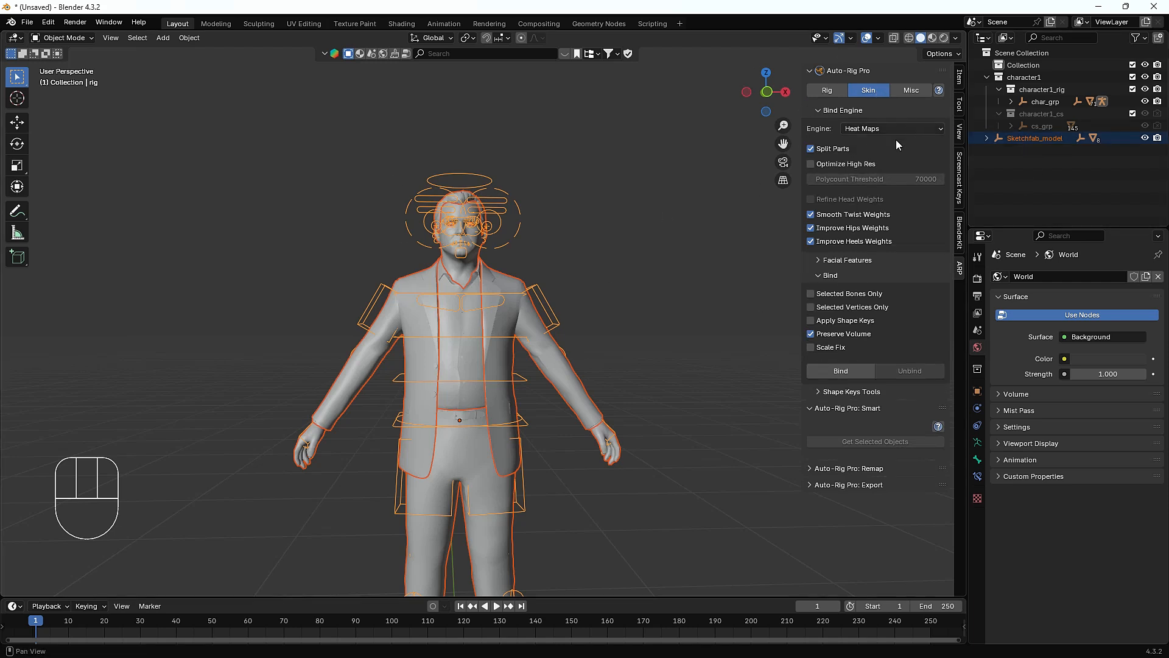
pyautogui.click(812, 348)
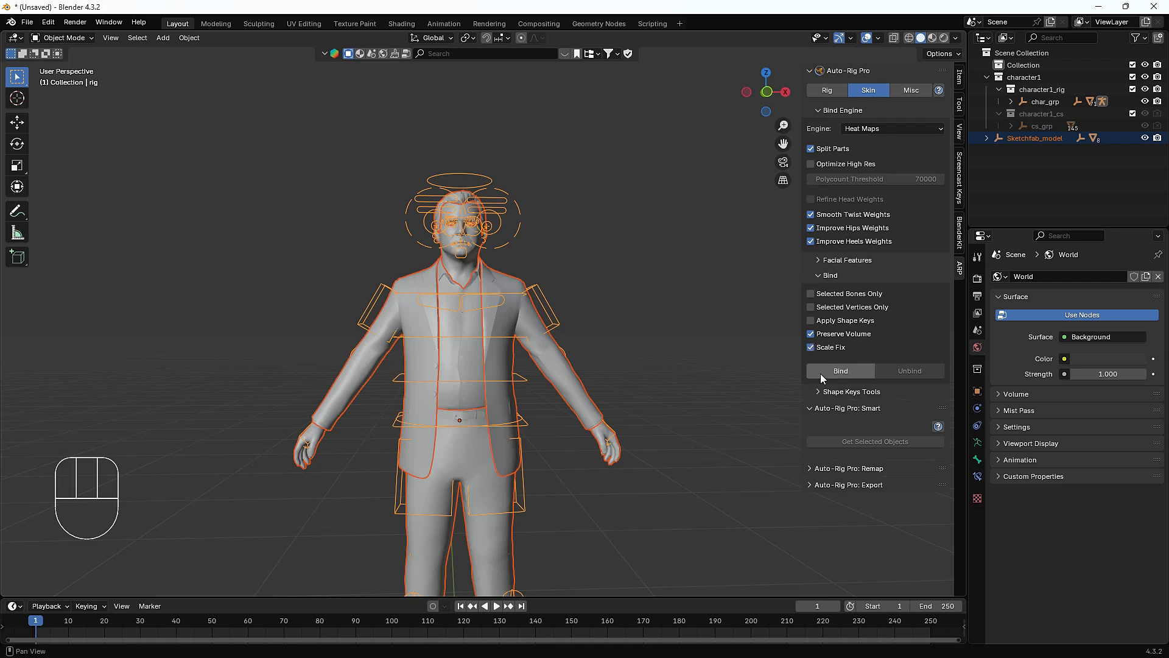
pyautogui.moveTo(865, 341)
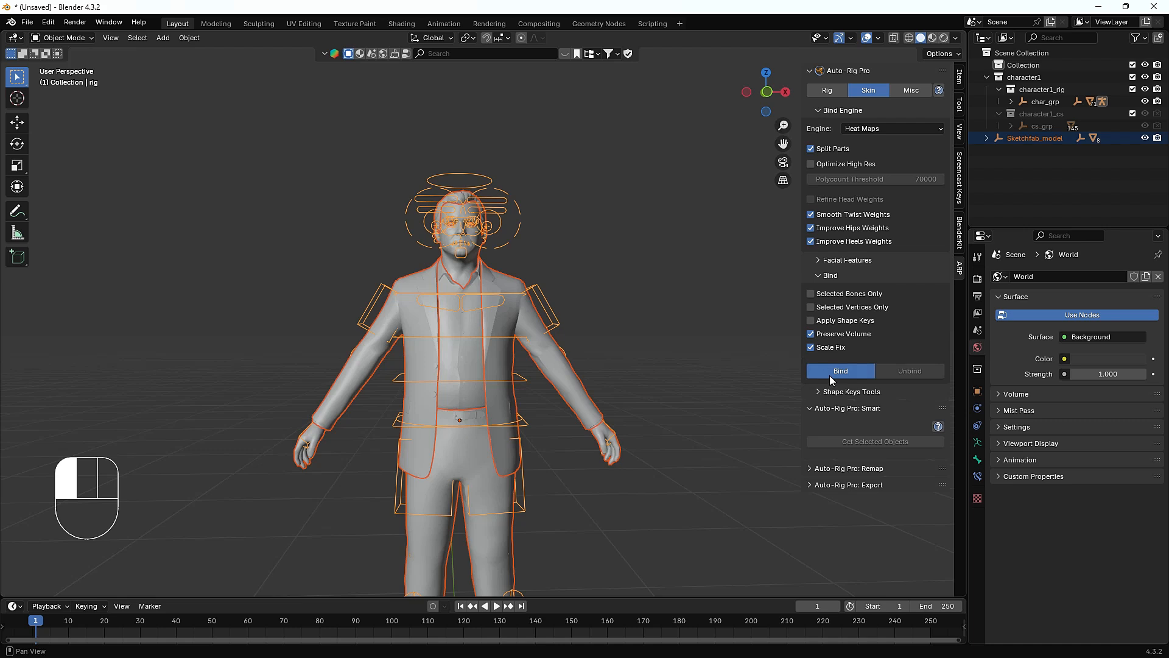
pyautogui.moveTo(503, 368)
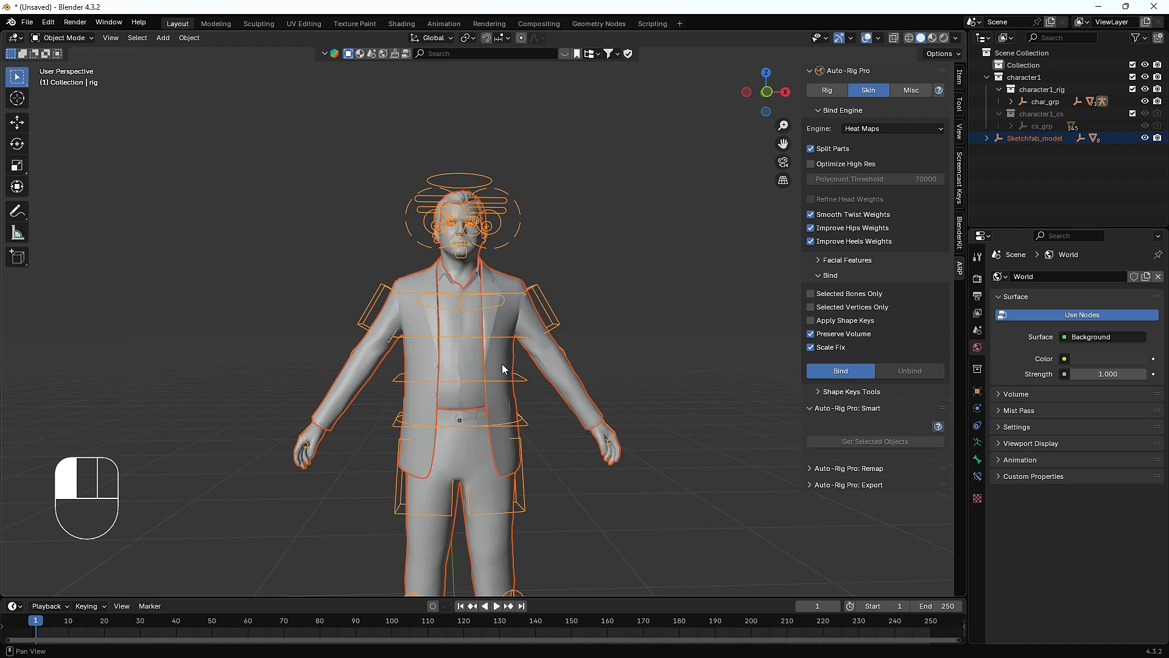
pyautogui.moveTo(503, 338)
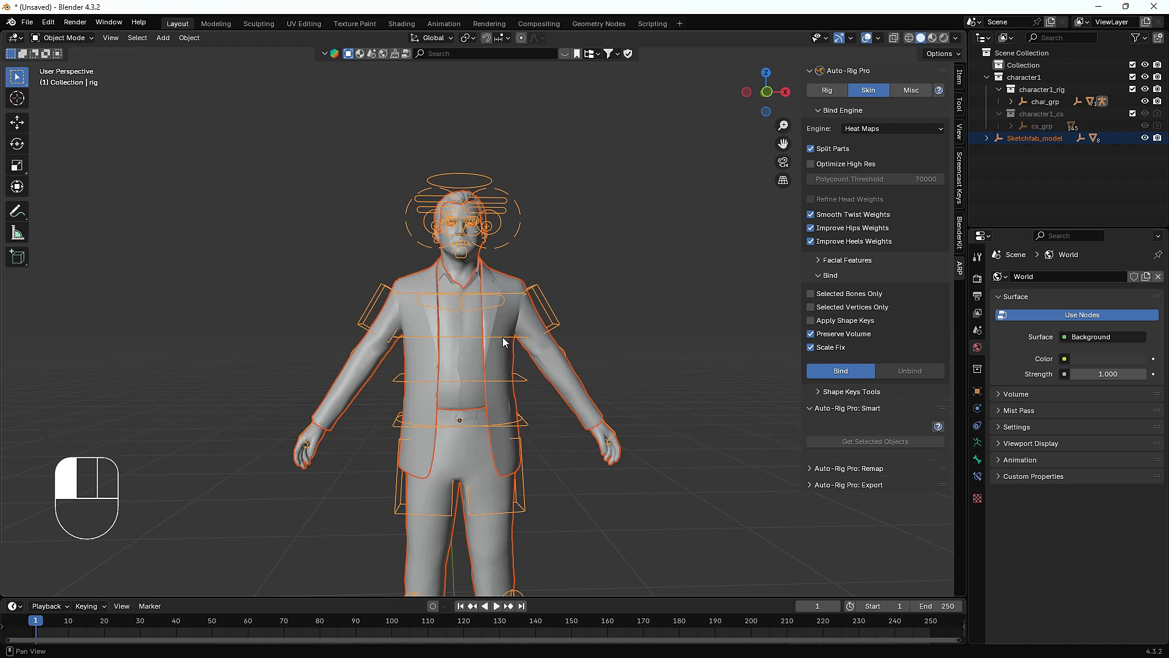
pyautogui.moveTo(510, 305)
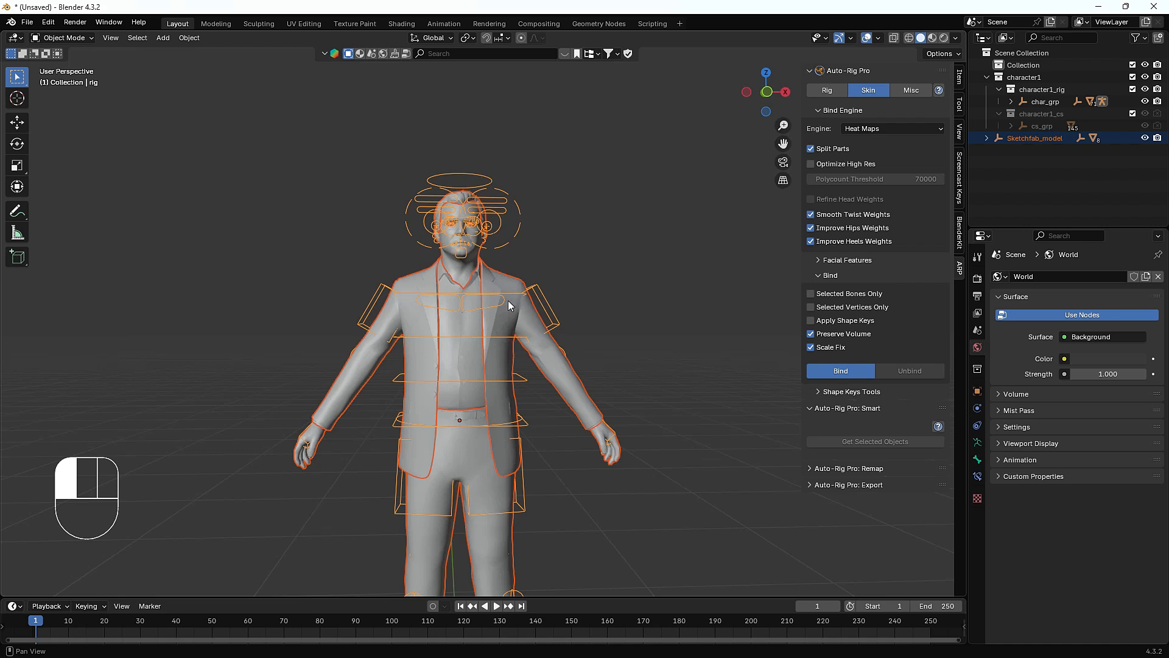
pyautogui.moveTo(483, 363)
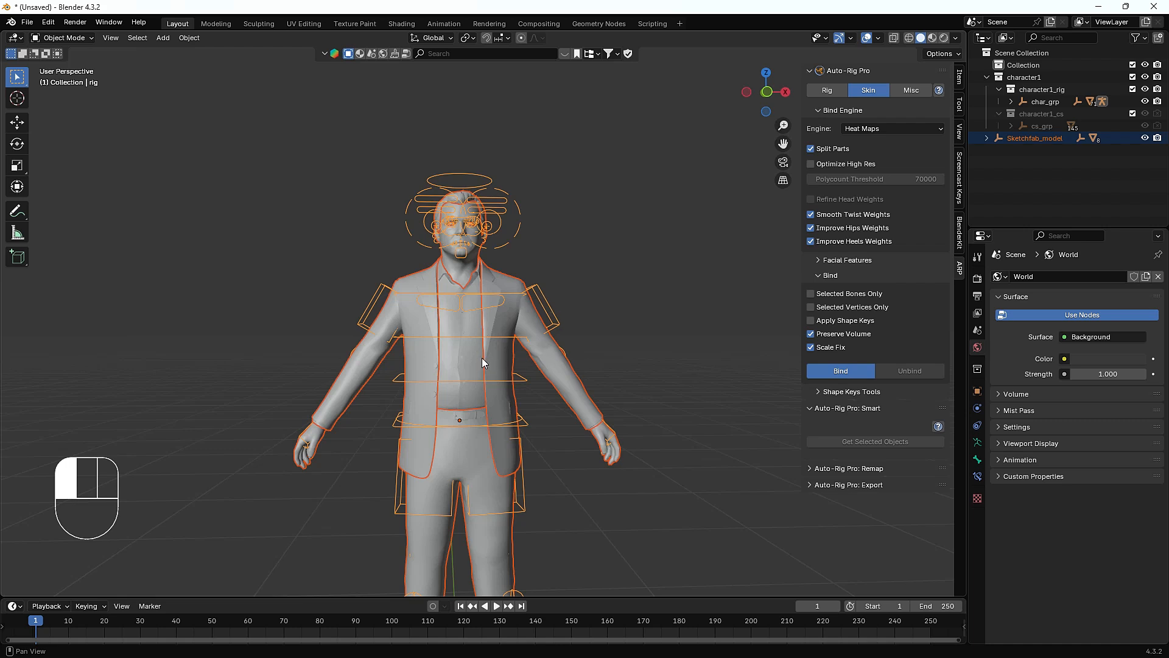
pyautogui.moveTo(548, 361)
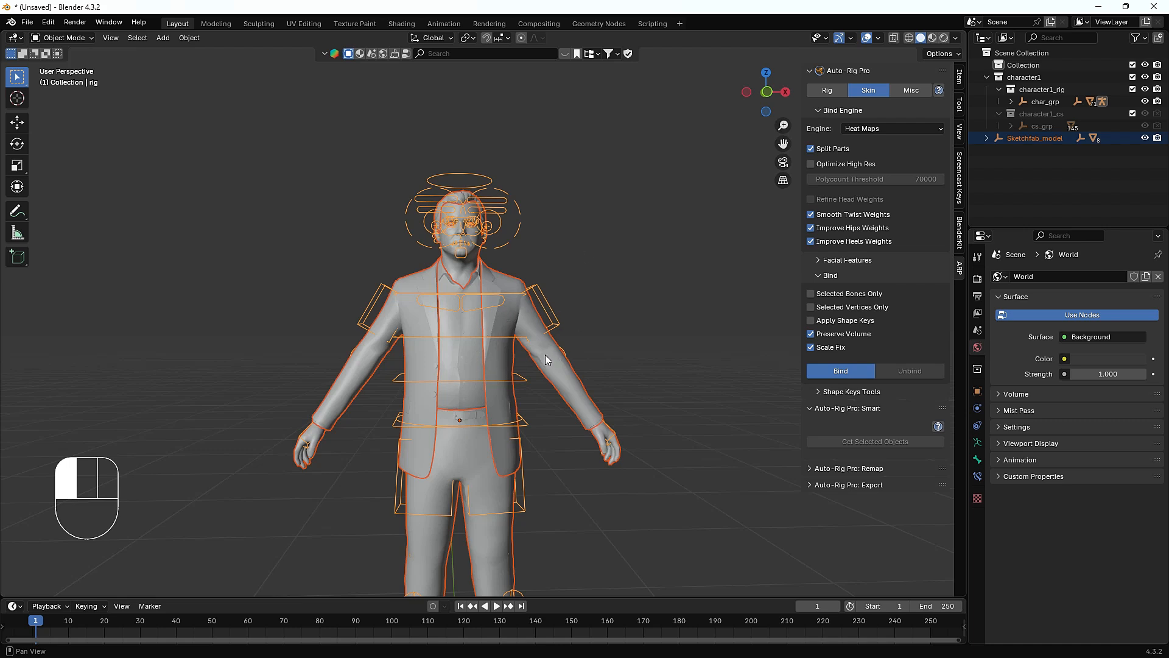
pyautogui.moveTo(524, 376)
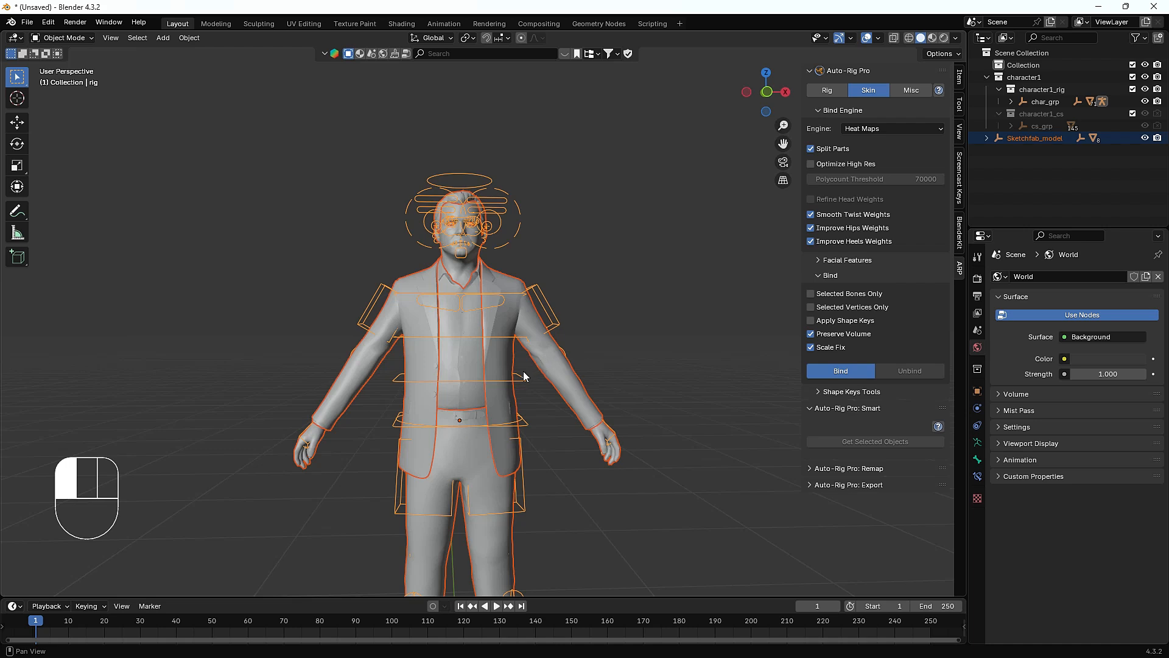
pyautogui.moveTo(530, 368)
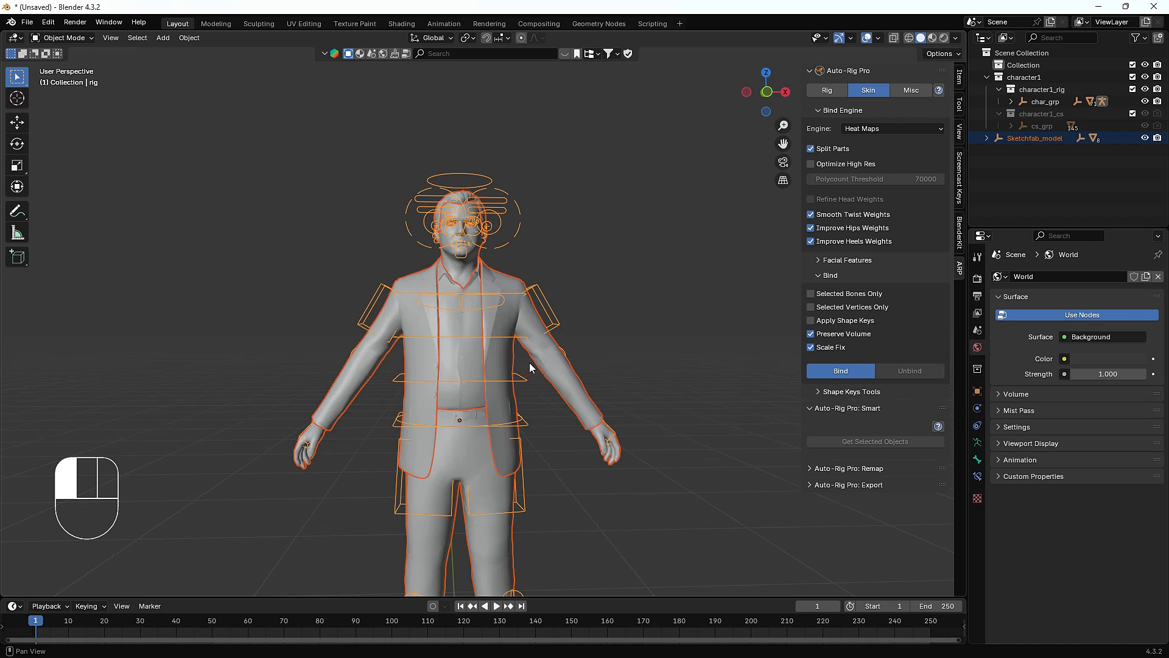
pyautogui.moveTo(220, 61)
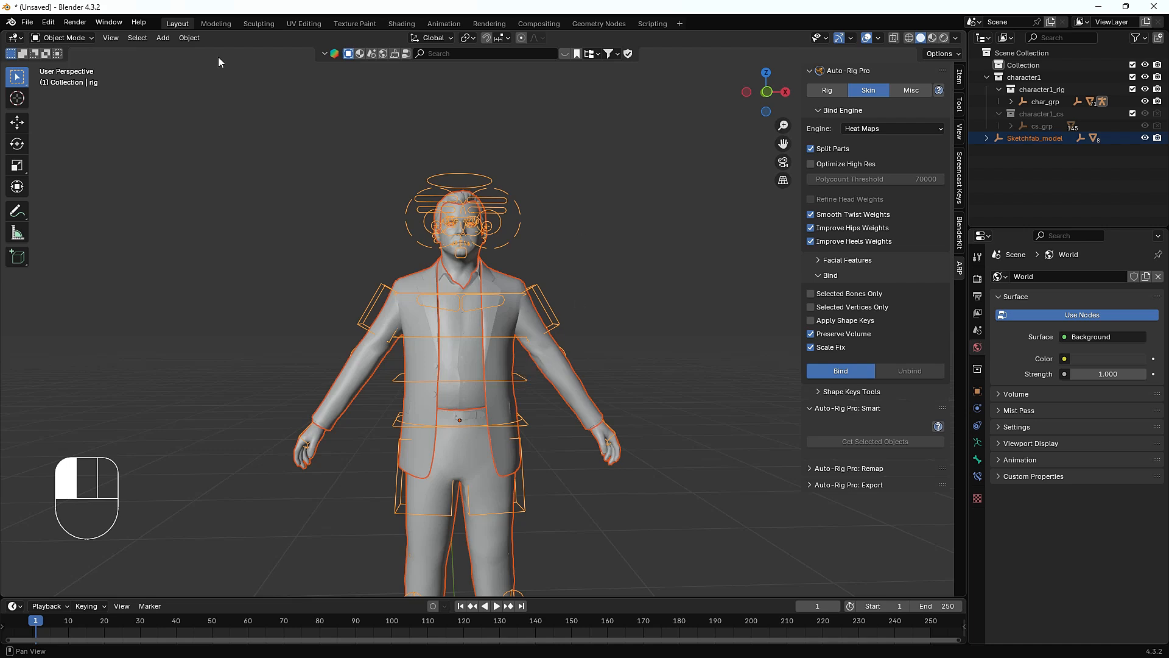
pyautogui.moveTo(427, 304)
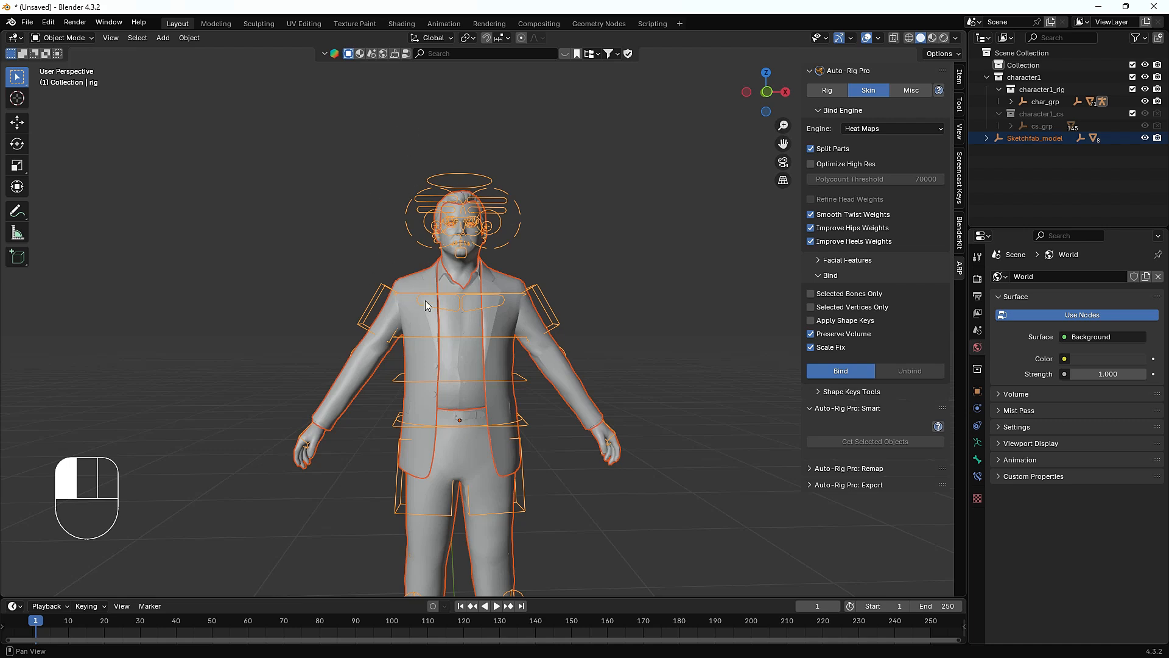
pyautogui.moveTo(537, 382)
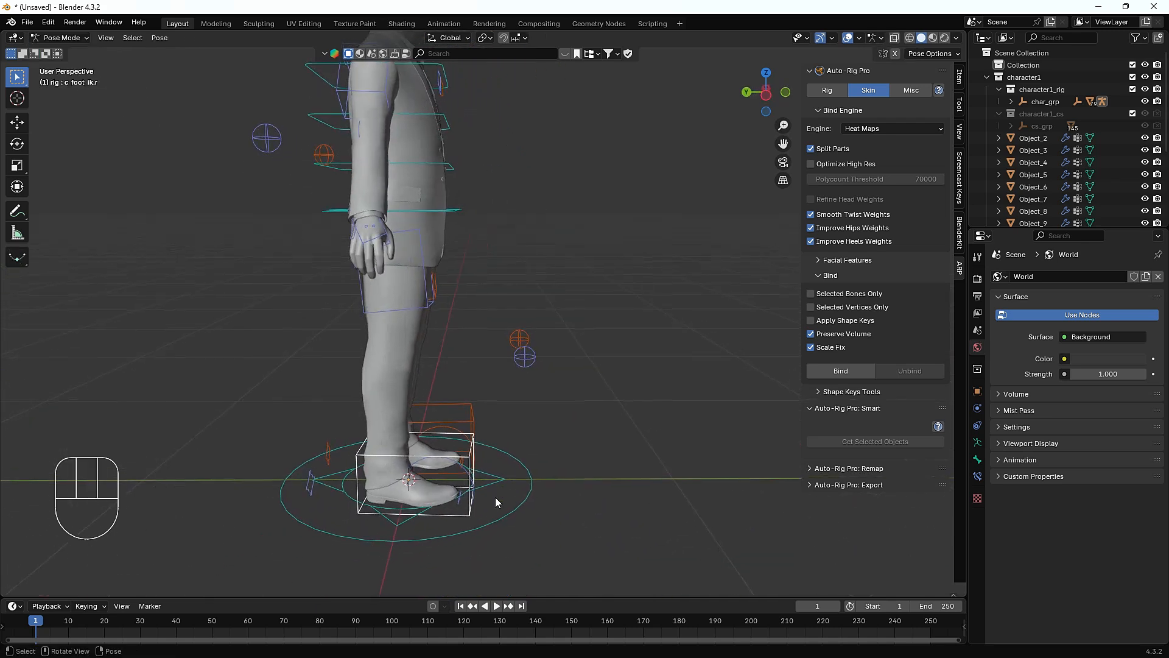
# Lift the right and left foot controls and move the right hand control to inspect jacket deformation
pyautogui.press('g')
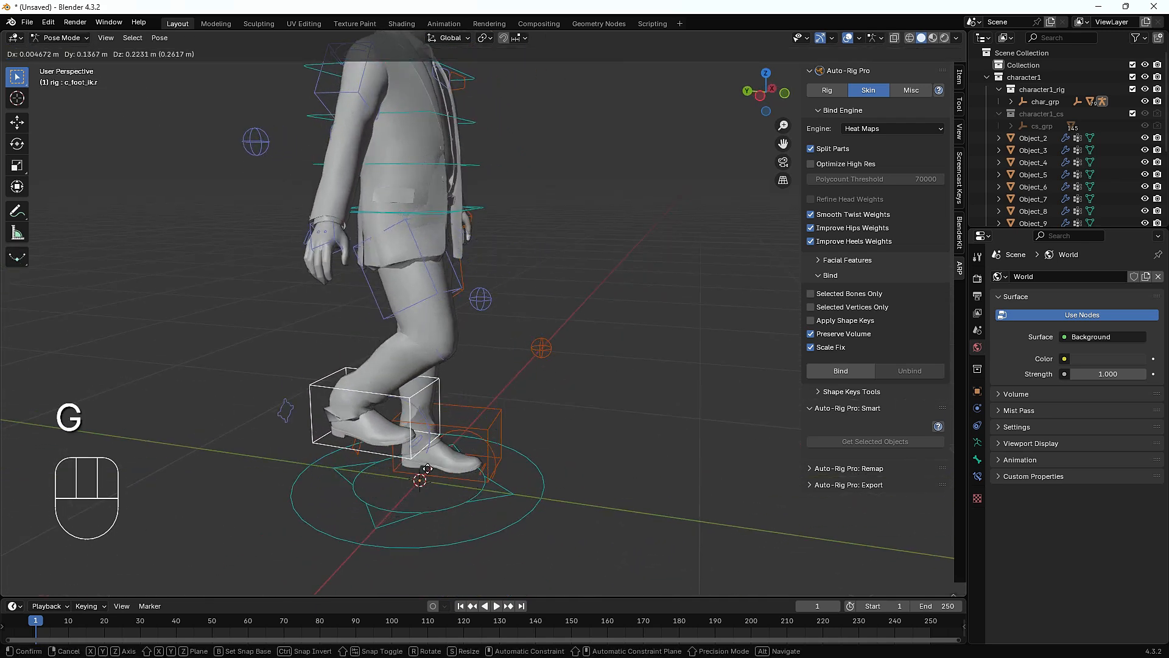
pyautogui.click(417, 478)
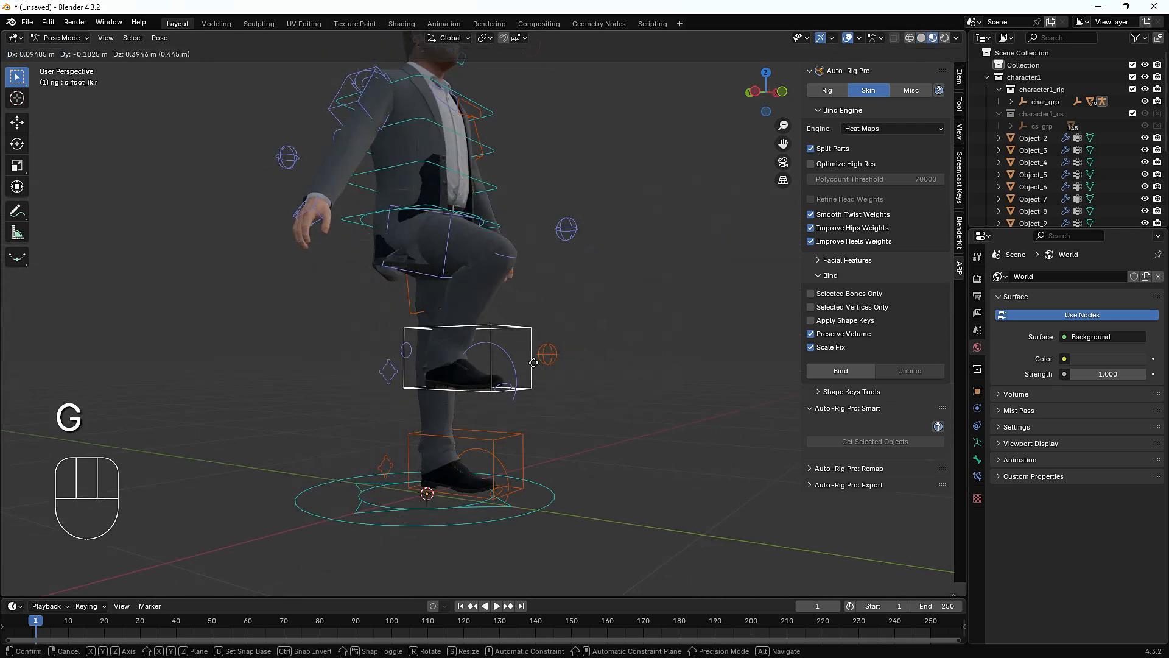
pyautogui.moveTo(530, 361)
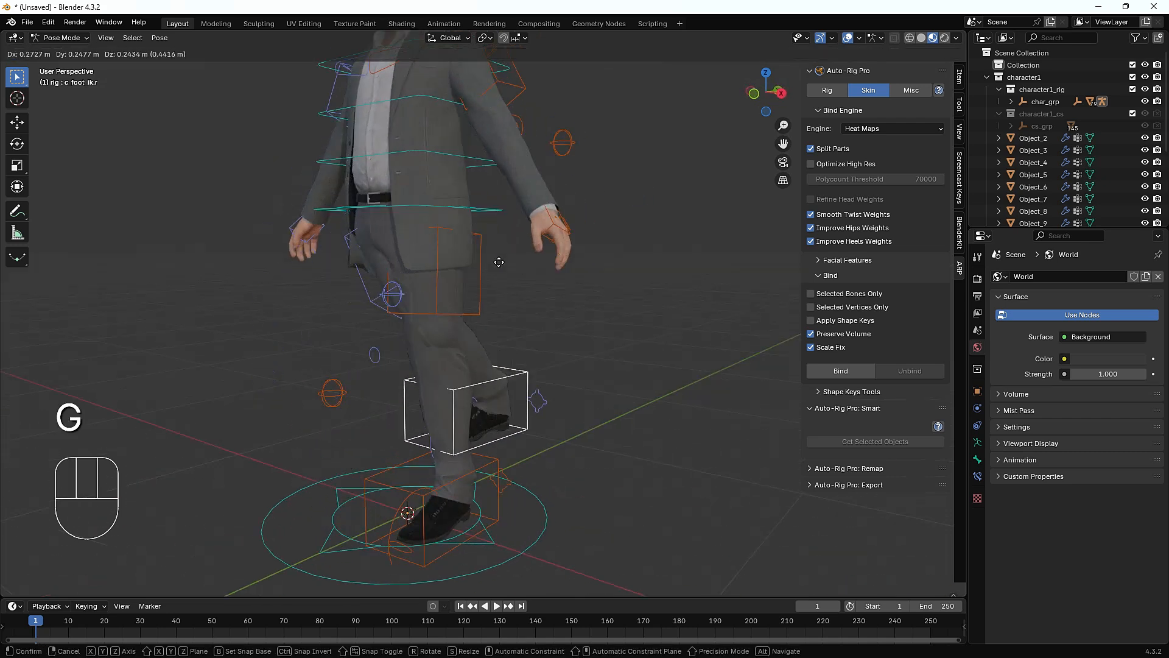
pyautogui.moveTo(534, 302)
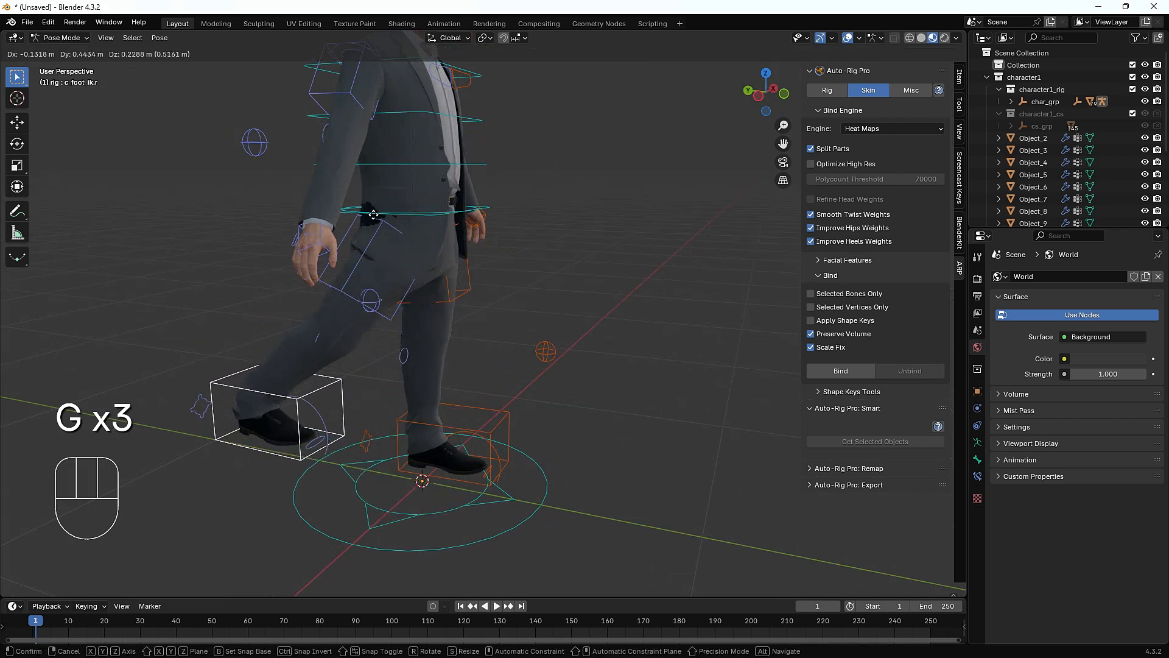
pyautogui.moveTo(397, 254)
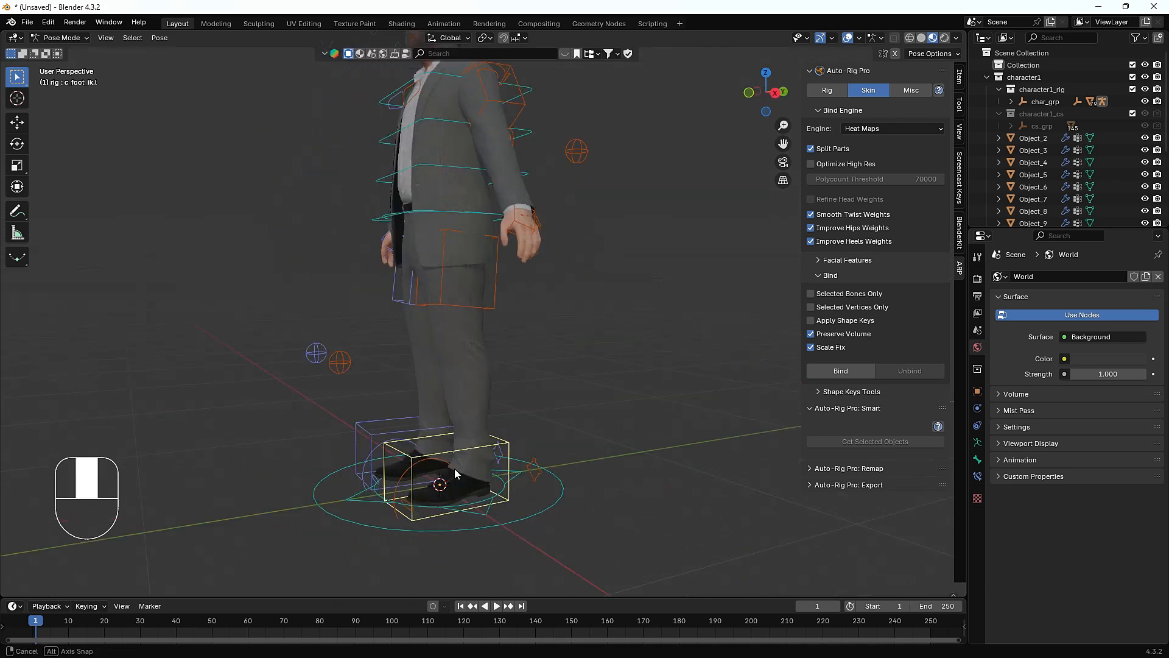
pyautogui.press('g')
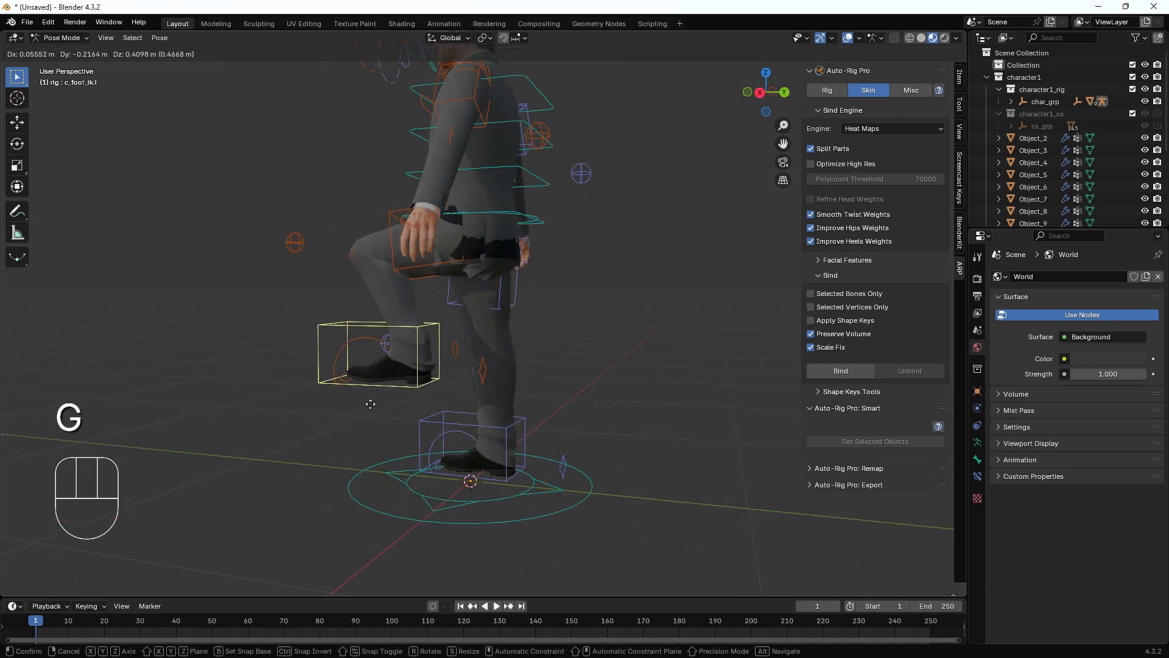
pyautogui.moveTo(386, 437)
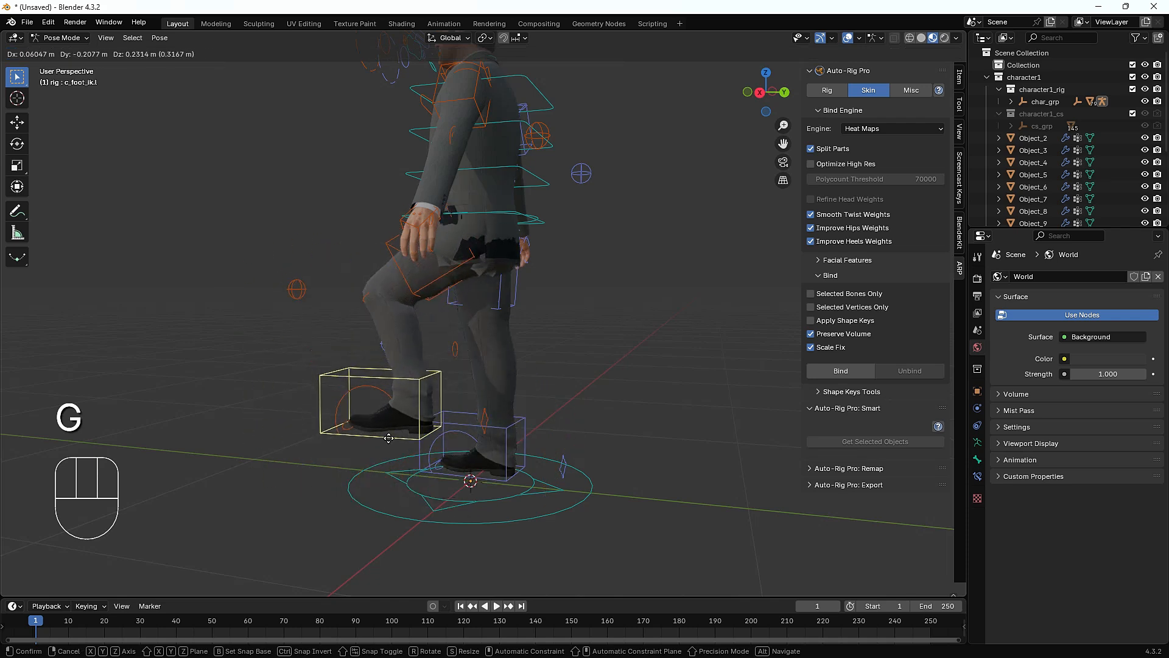
pyautogui.click(470, 388)
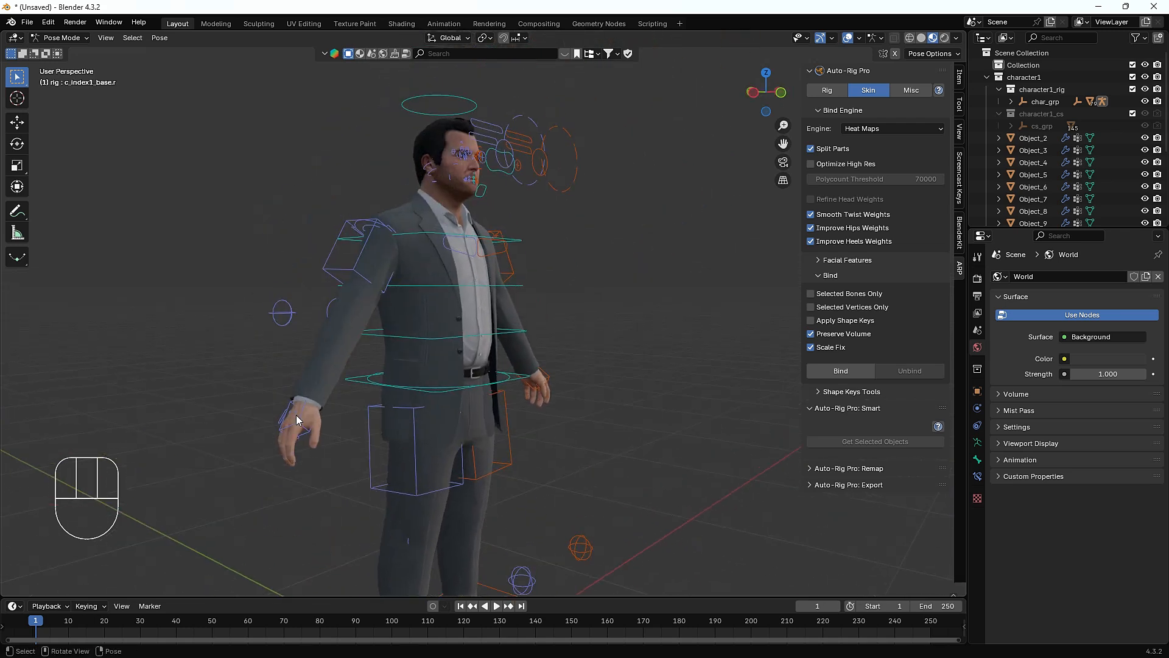
pyautogui.press('g')
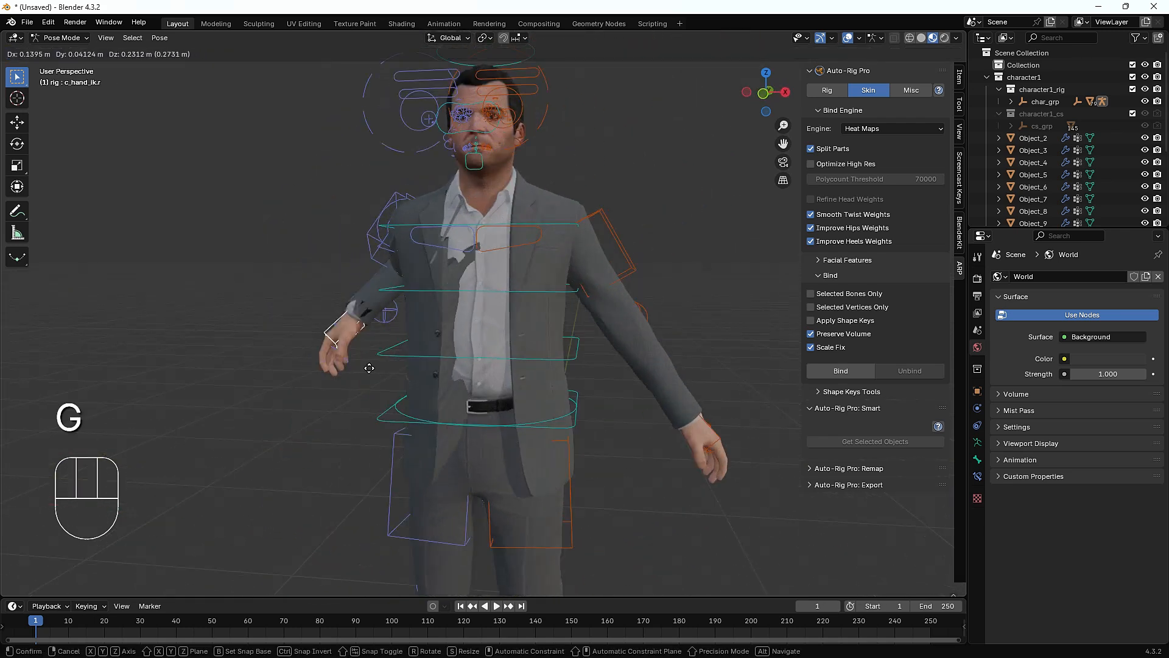
pyautogui.moveTo(318, 401)
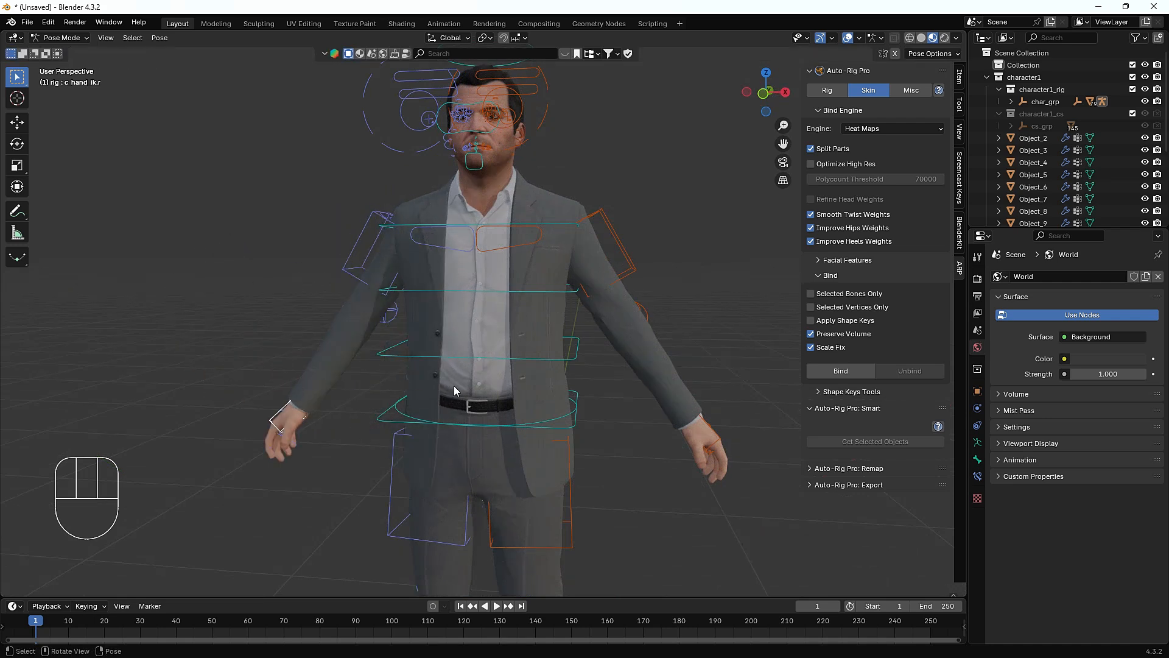
pyautogui.moveTo(501, 290)
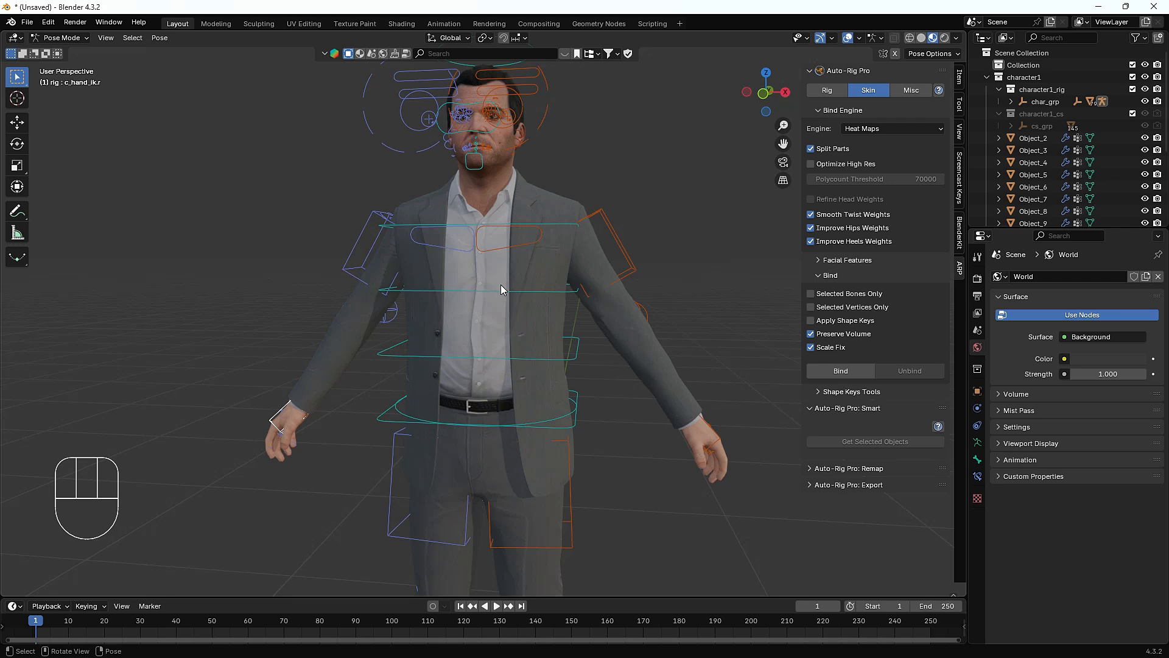
pyautogui.click(892, 128)
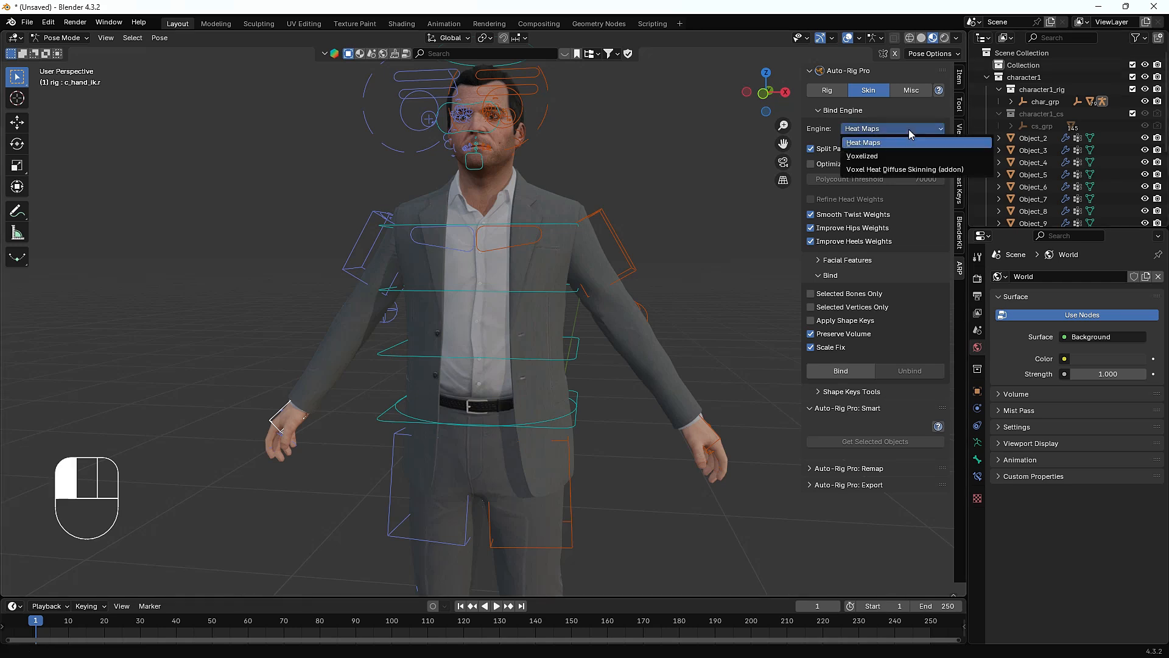
pyautogui.click(904, 169)
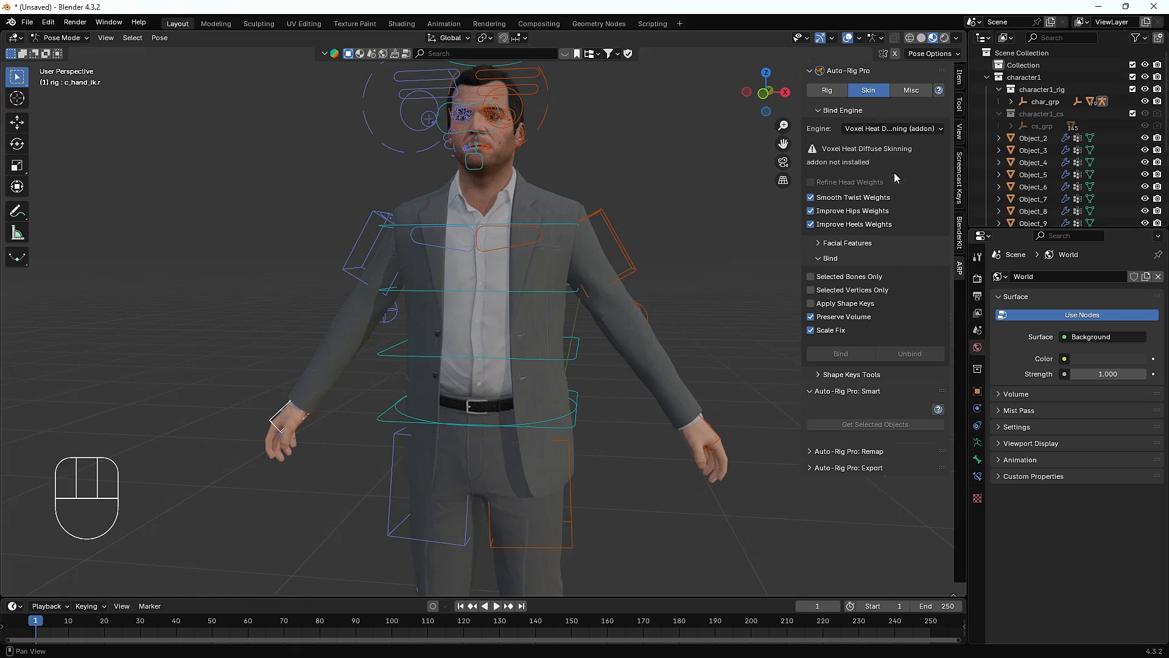
pyautogui.moveTo(832, 162)
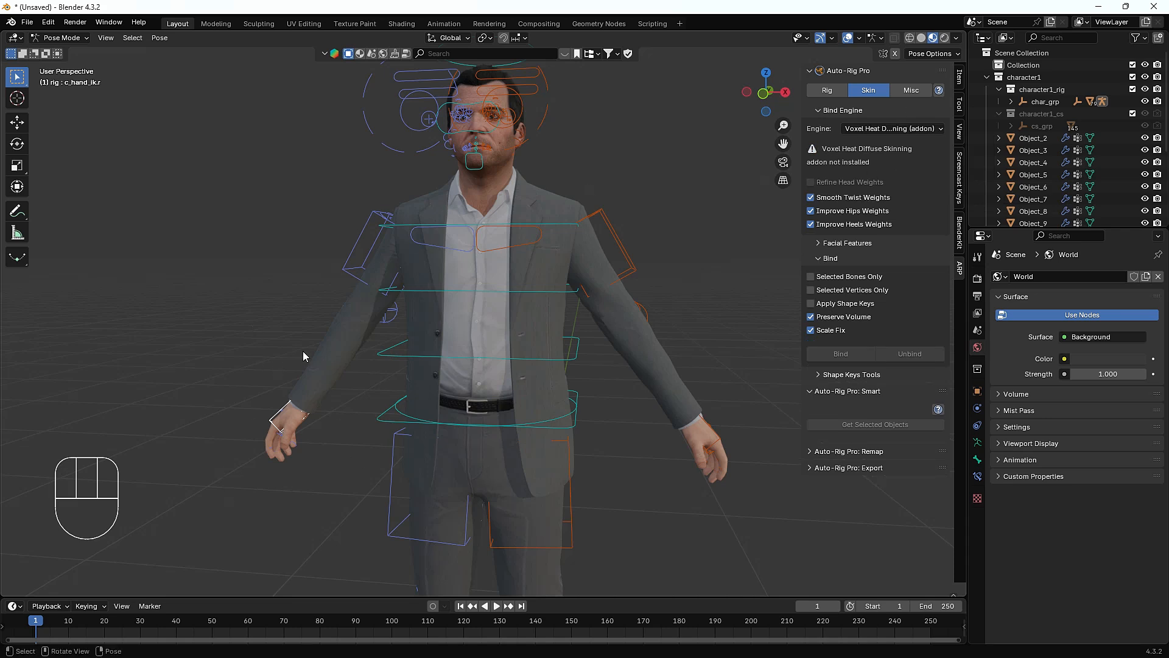
pyautogui.moveTo(115, 291)
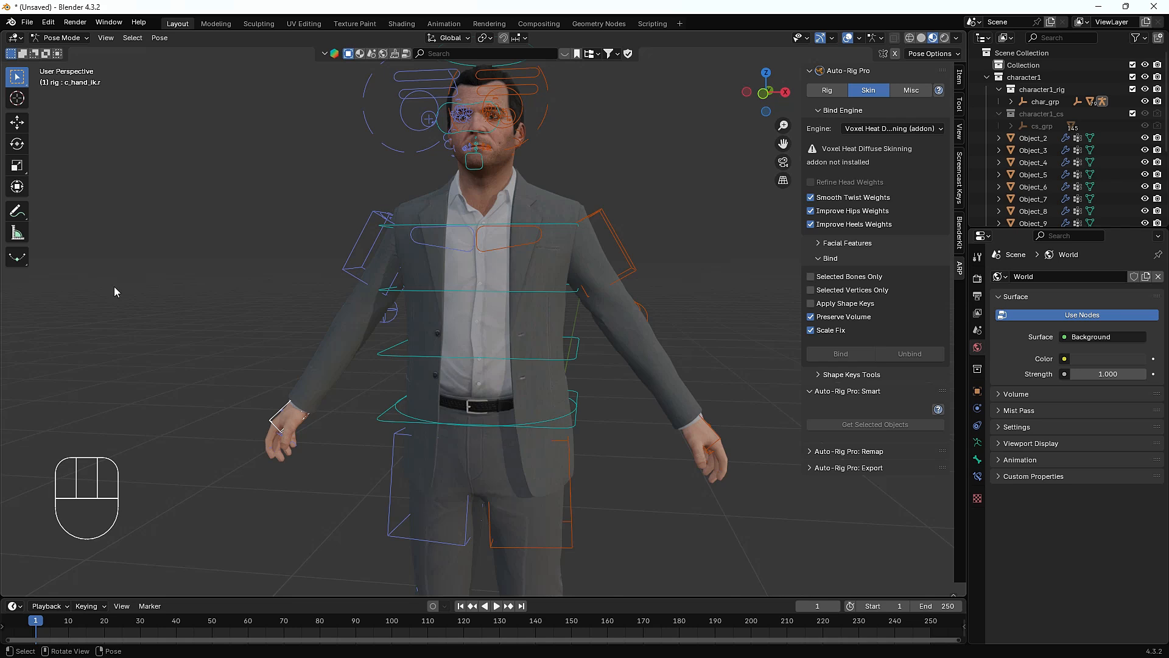
pyautogui.moveTo(62, 38)
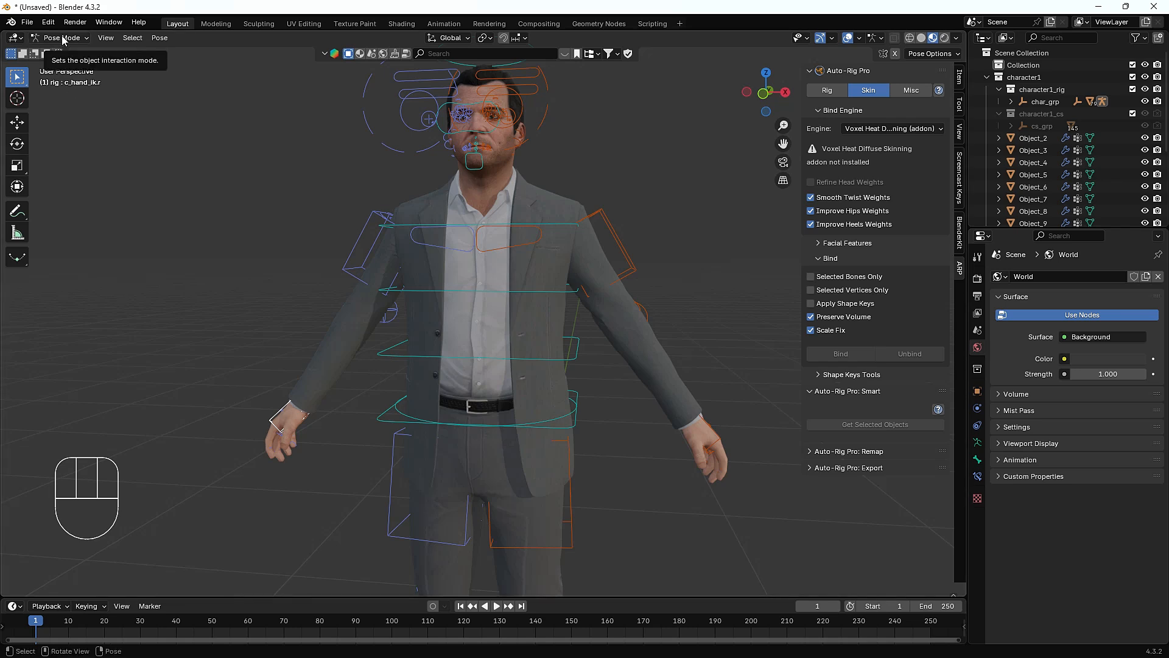
# Back in Object Mode, try Voxel Heat Diffuse Skinning then set the bind engine to Heat Maps
pyautogui.click(892, 128)
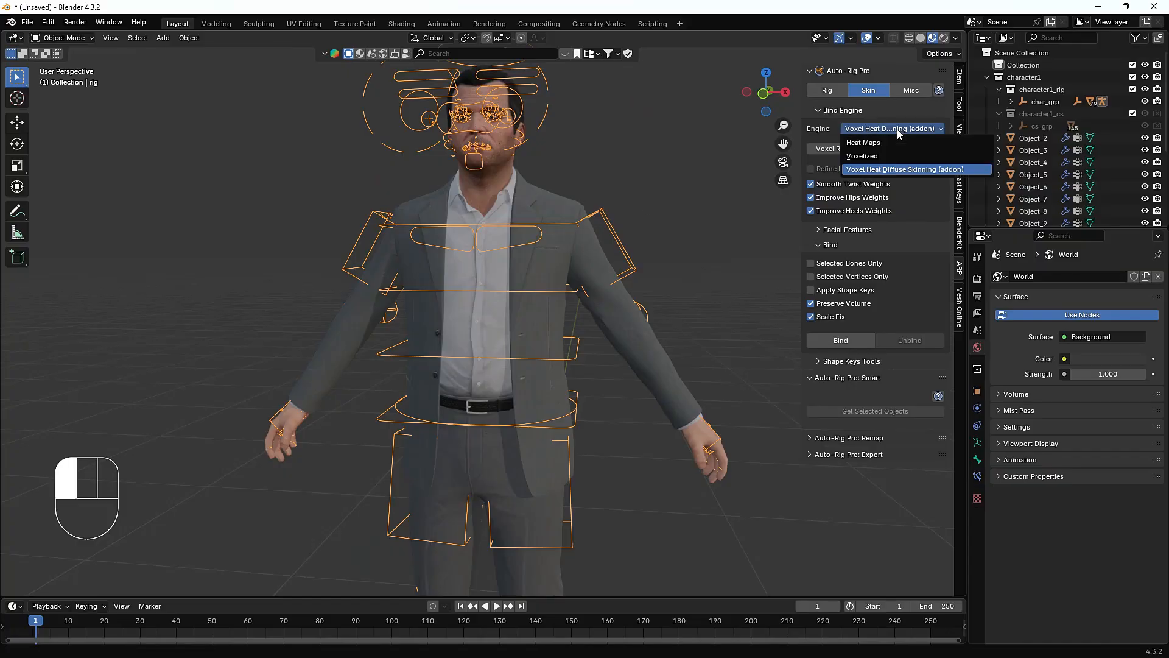
pyautogui.moveTo(915, 170)
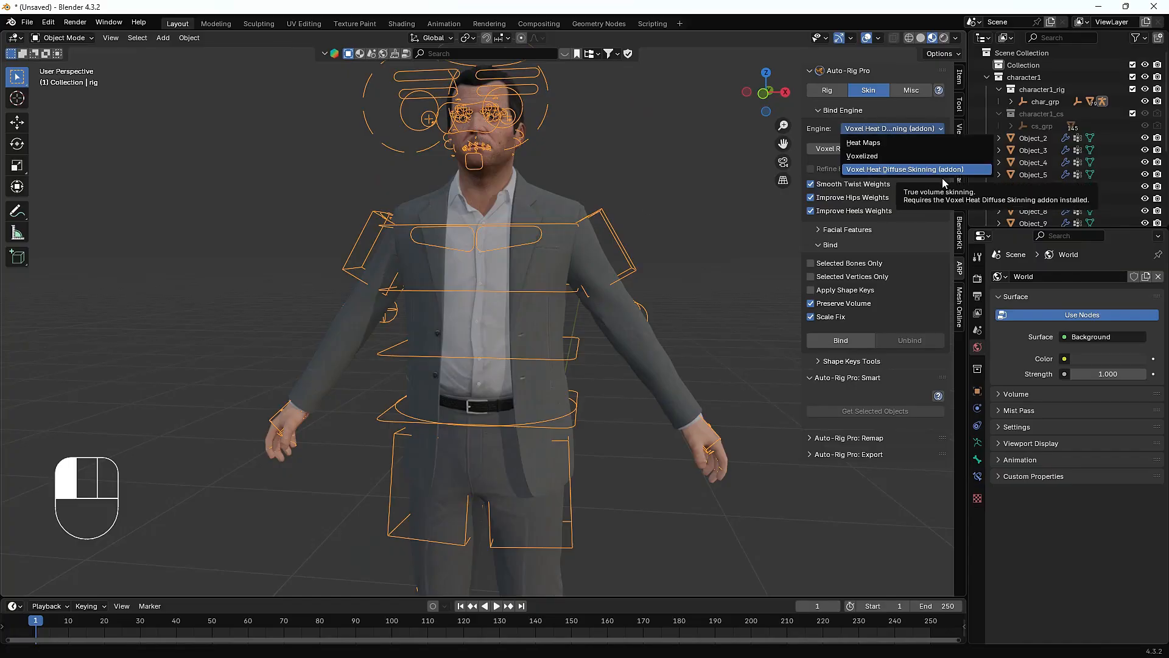
pyautogui.moveTo(916, 169)
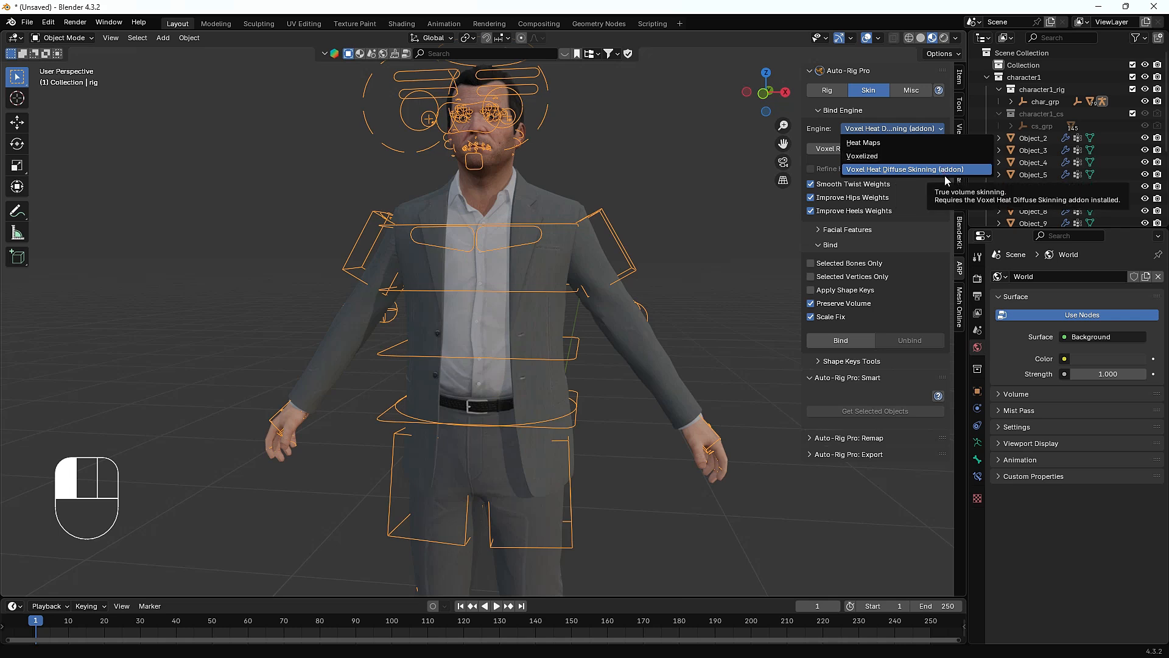
pyautogui.click(891, 169)
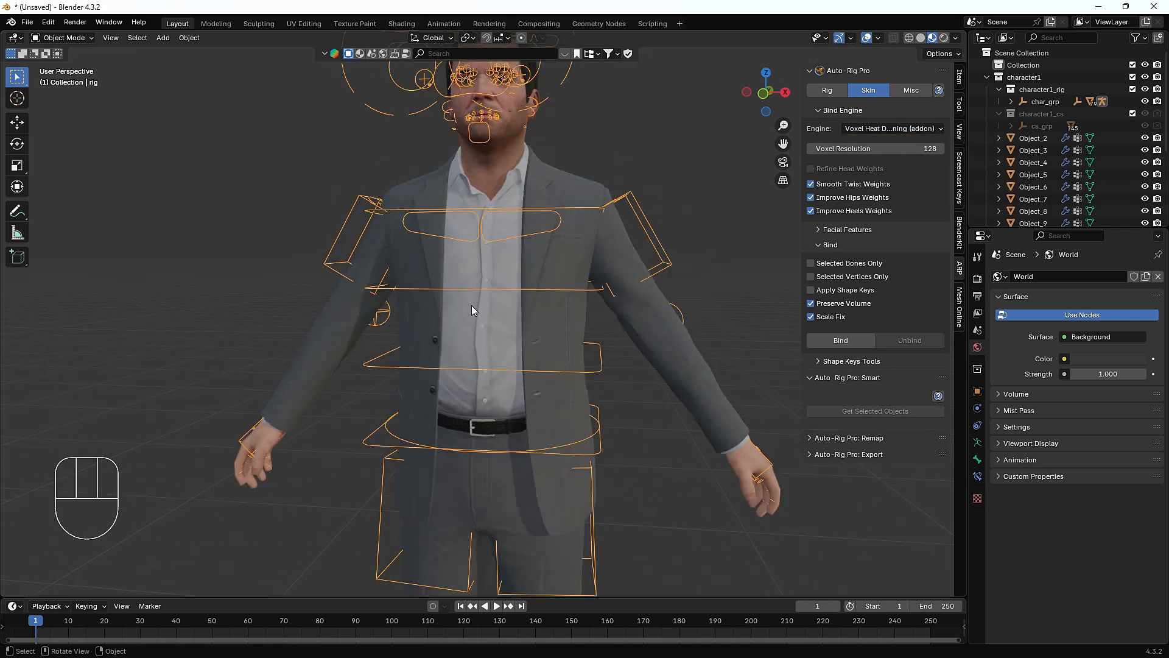
pyautogui.click(891, 128)
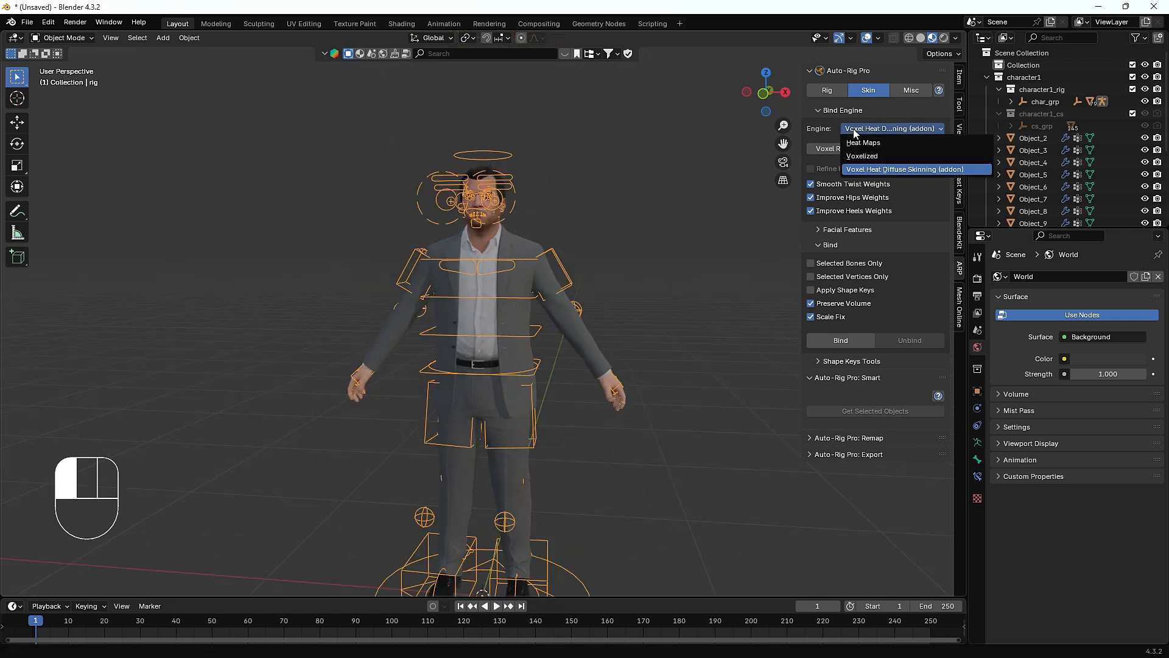
pyautogui.click(863, 142)
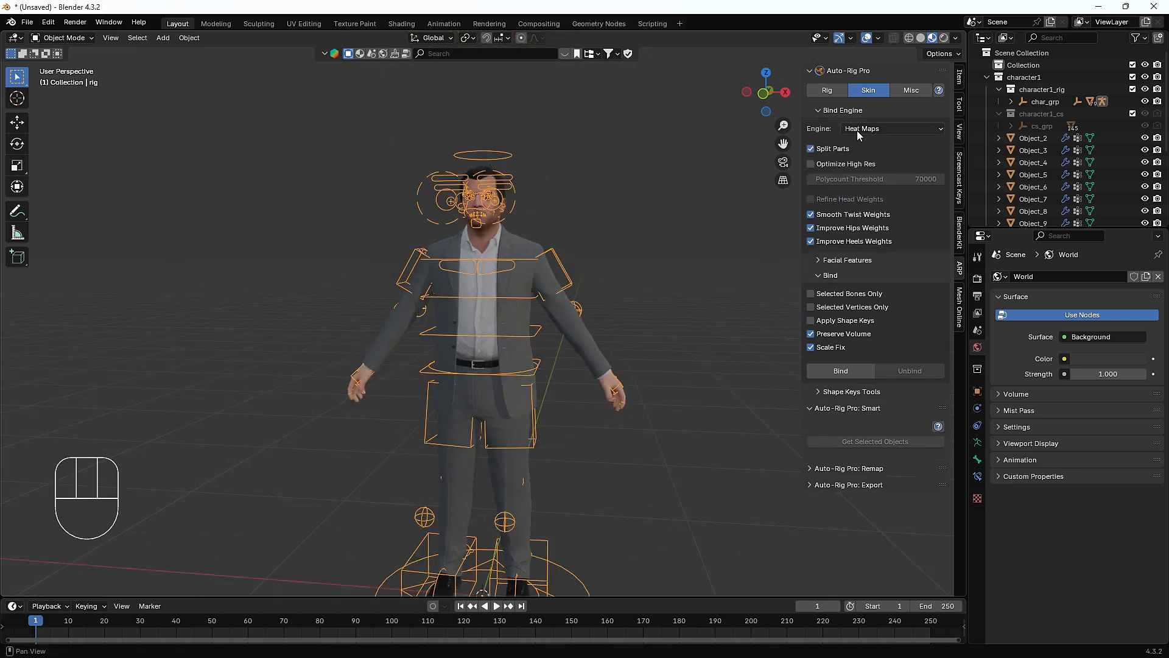
pyautogui.click(892, 128)
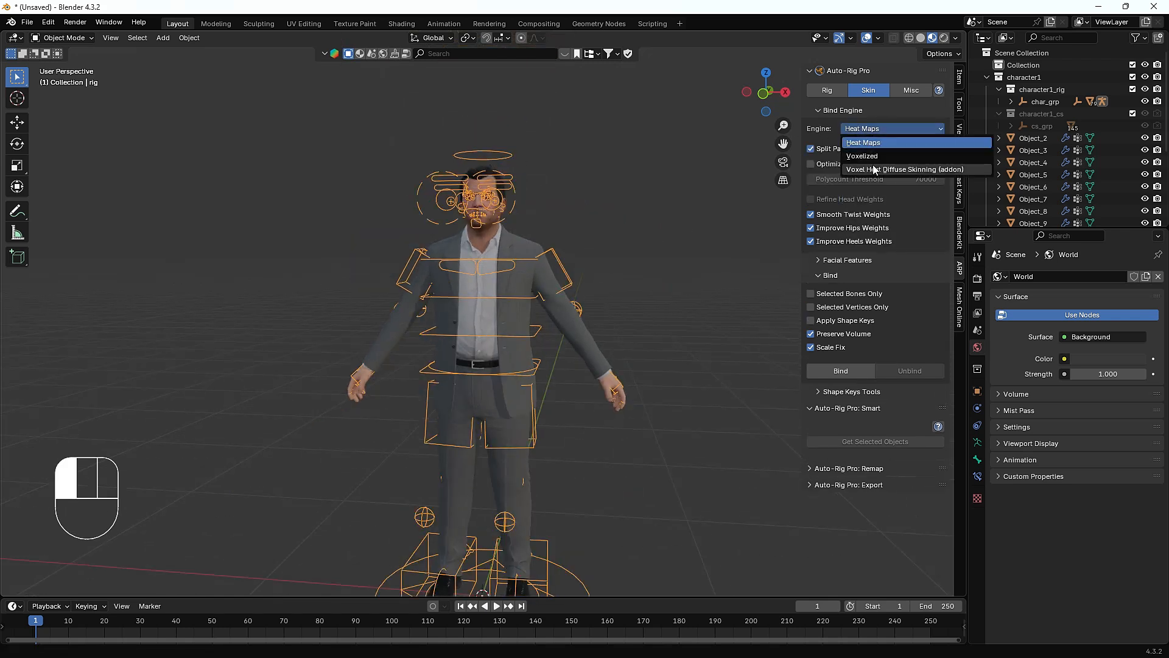
# Choose Voxel Heat Diffuse Skinning as the engine and bind the selected meshes to the rig
pyautogui.click(905, 170)
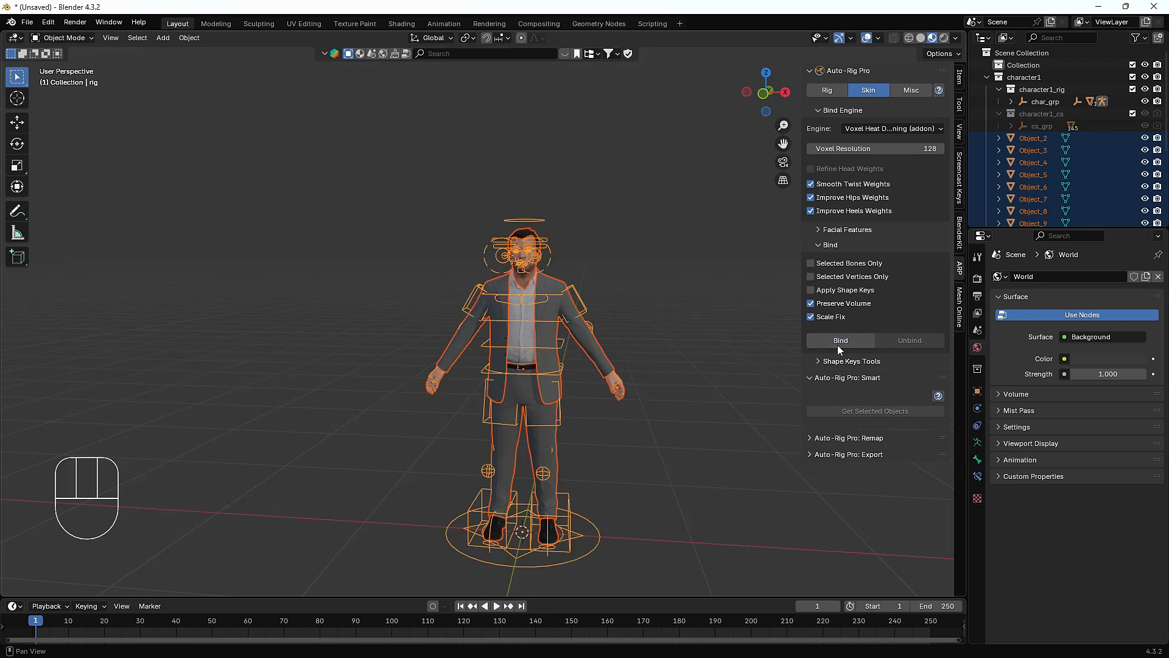
pyautogui.click(839, 340)
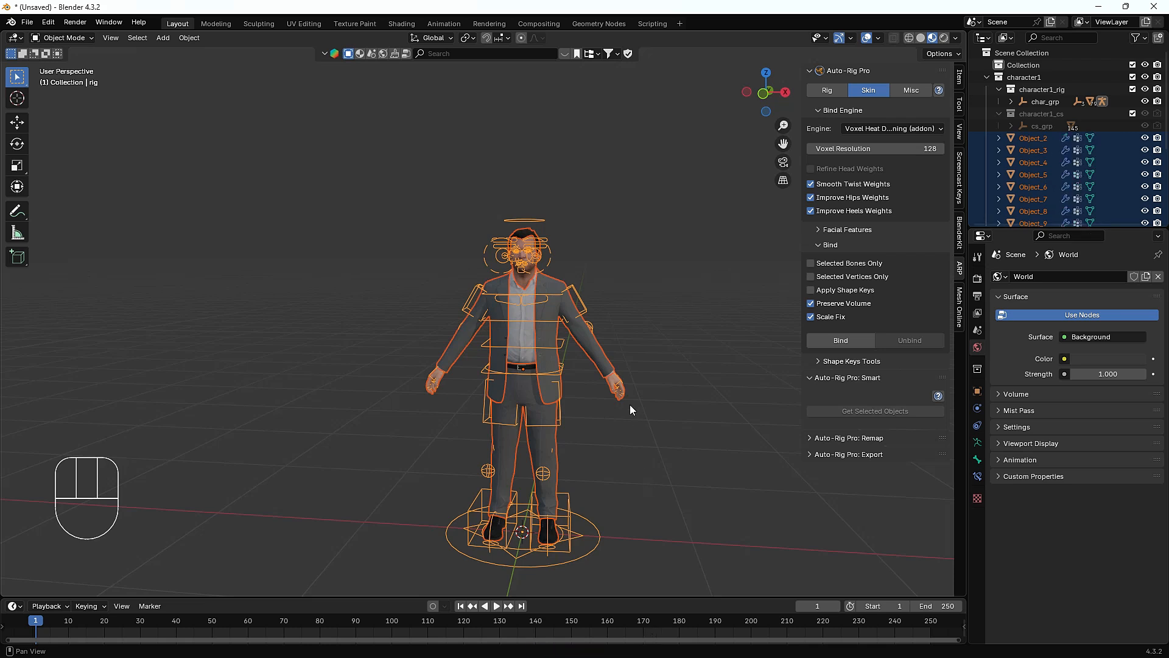
pyautogui.moveTo(604, 415)
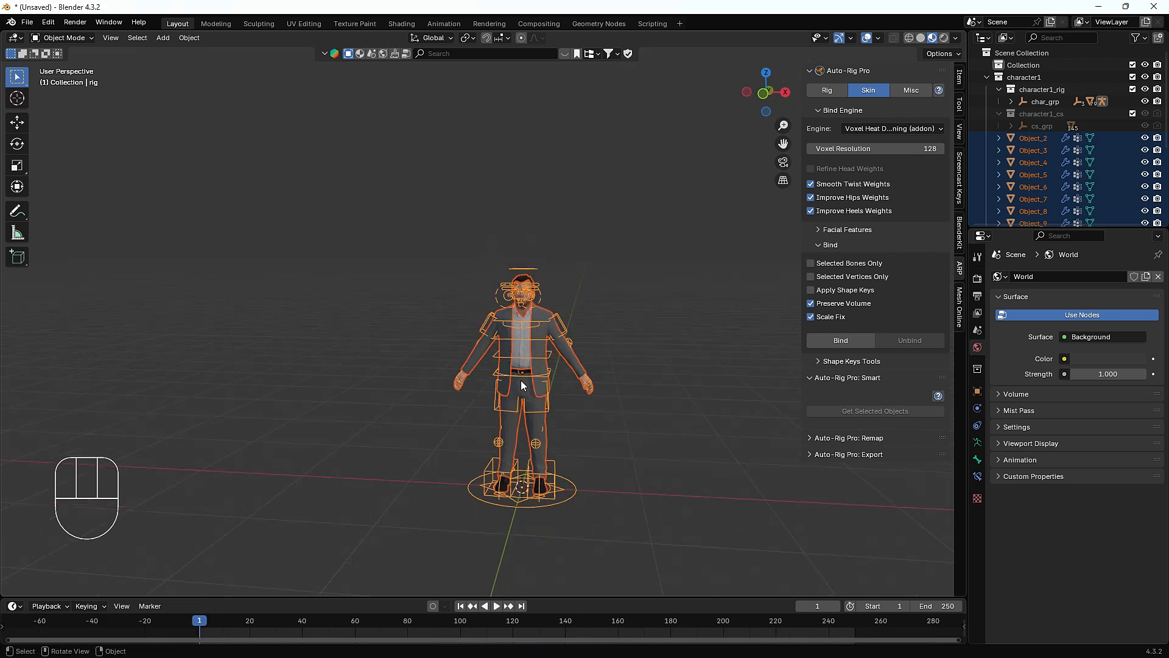
pyautogui.scroll(-3)
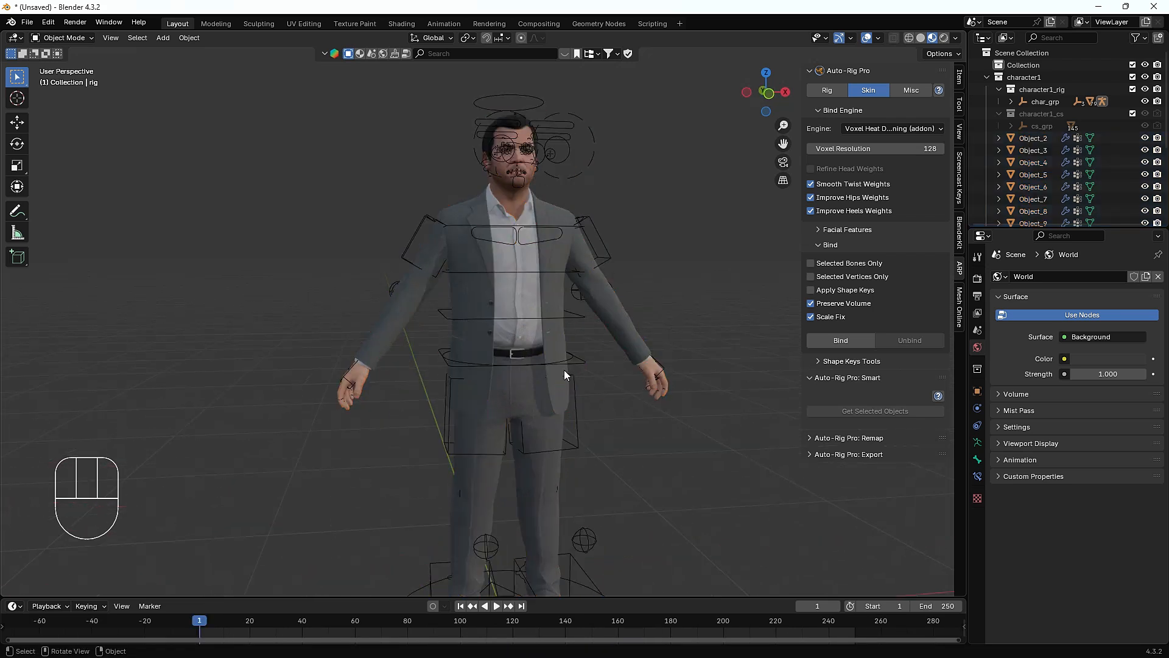
# Enter Pose Mode and nudge rig controls to test the voxel-bound mesh
pyautogui.press('Ctrl+Tab')
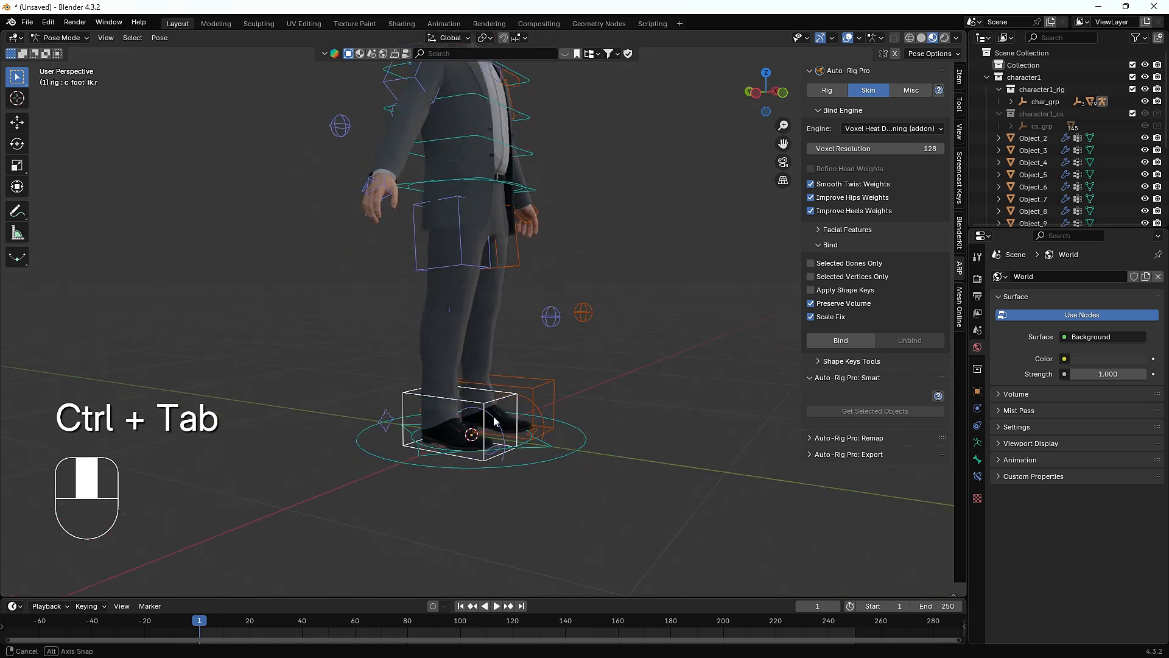
pyautogui.press('g')
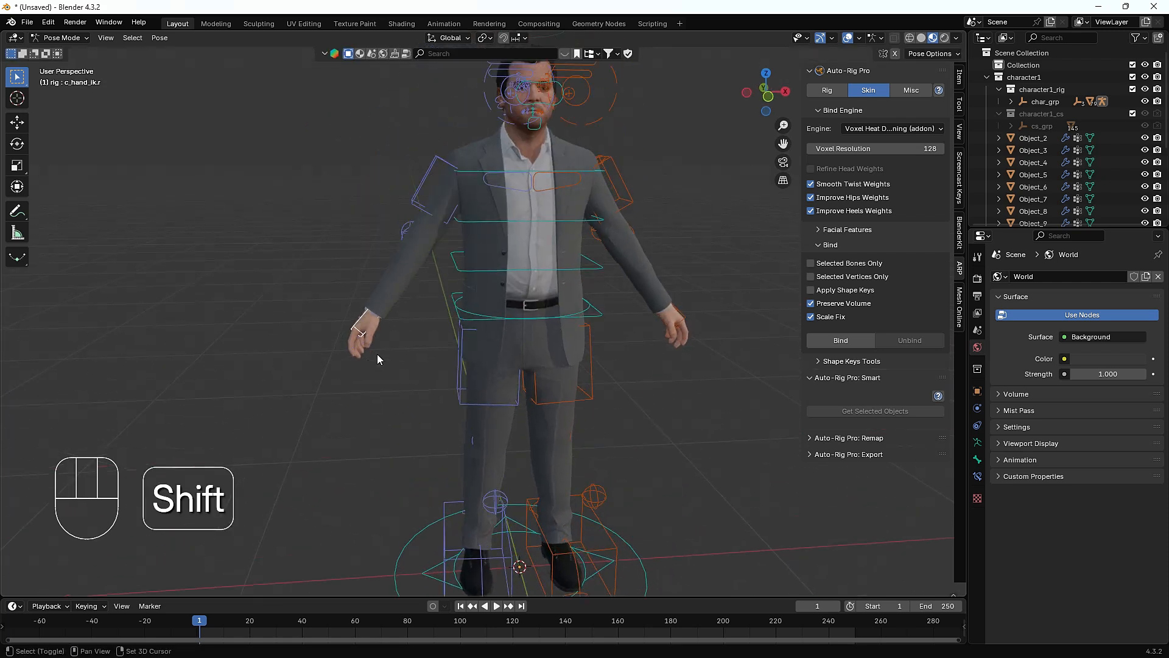
pyautogui.press('g')
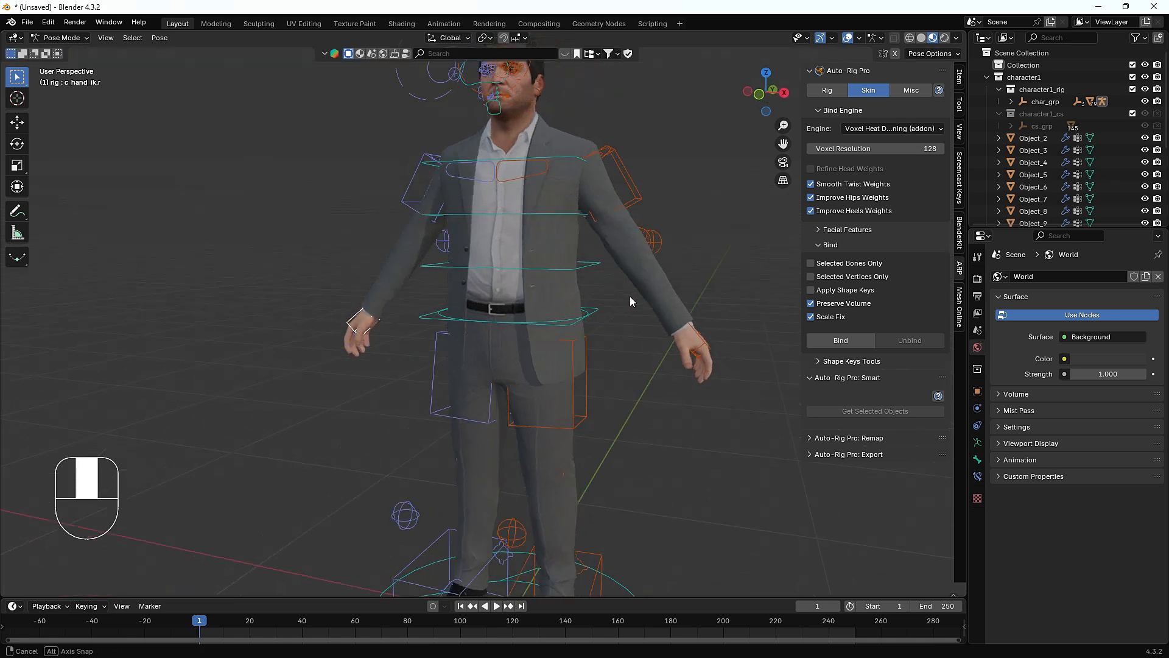
pyautogui.press('g')
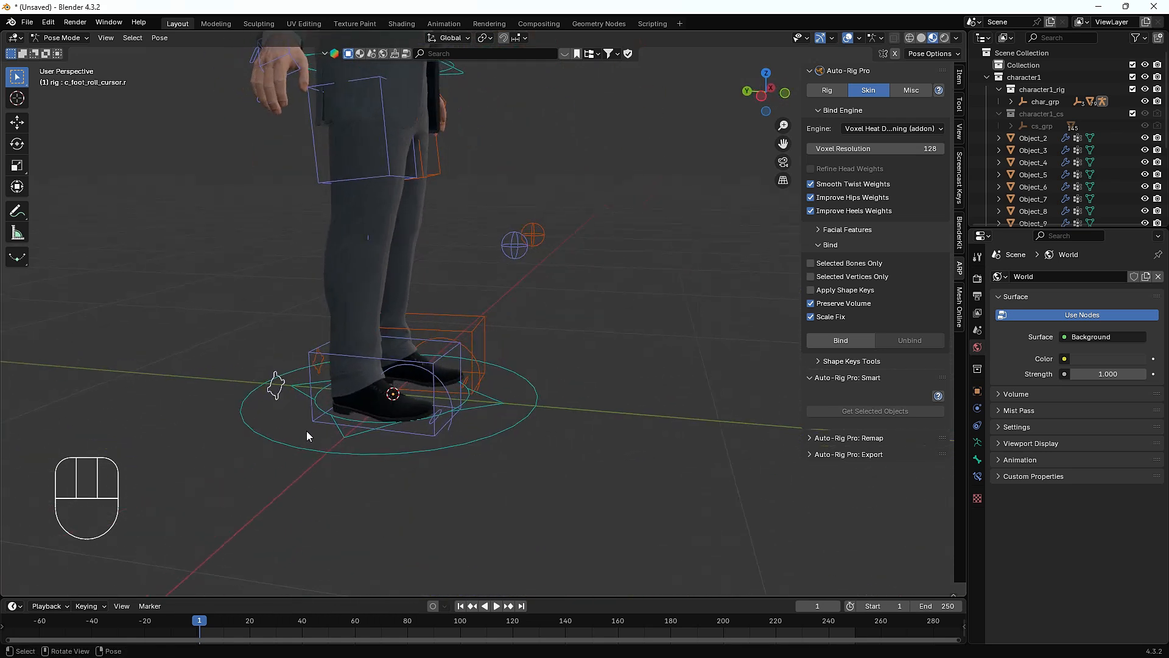
# Reposition c_foot_roll_cursor.r and move c_thigh_ik.l to check the suit deforms cleanly
pyautogui.press('g')
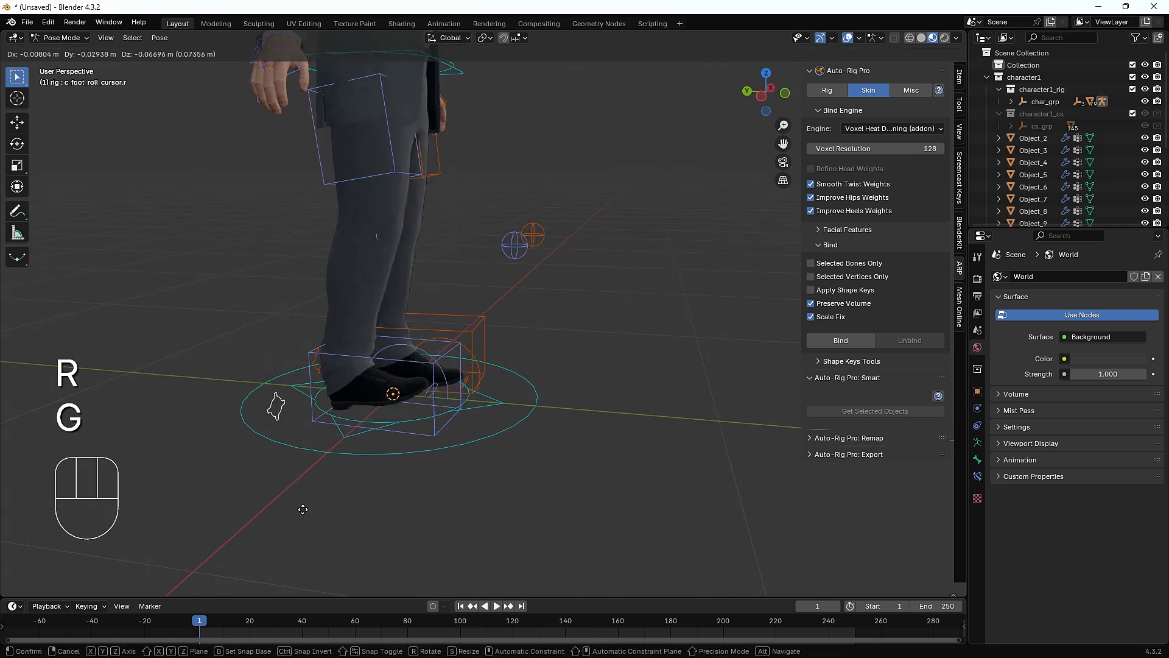
pyautogui.click(276, 502)
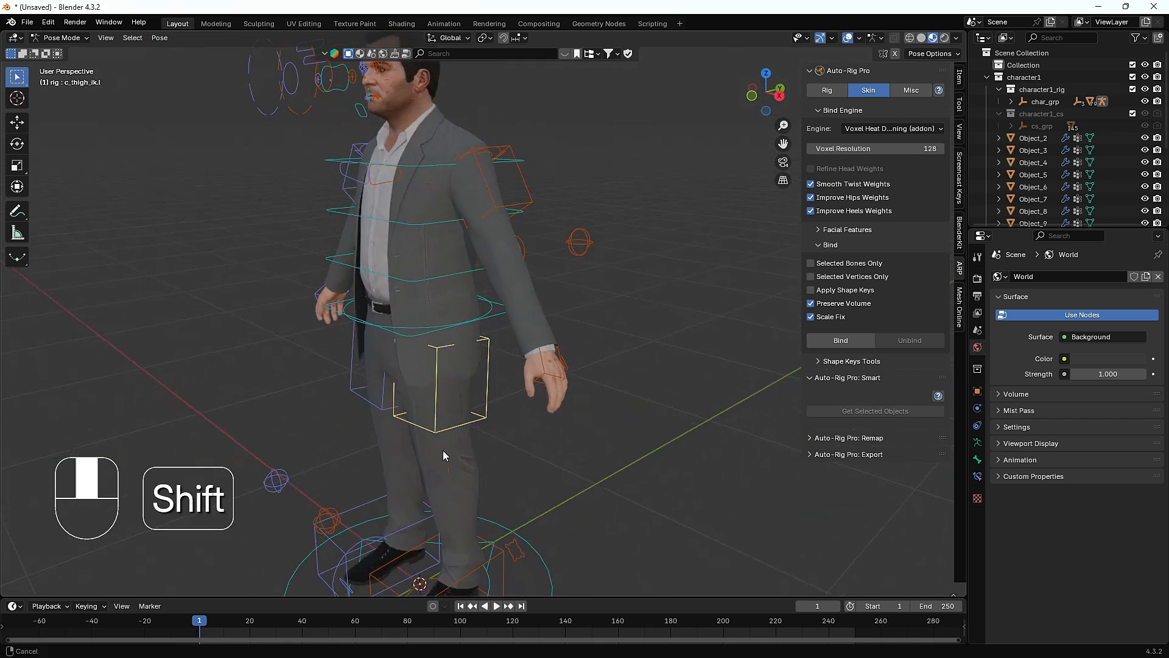
pyautogui.press('g')
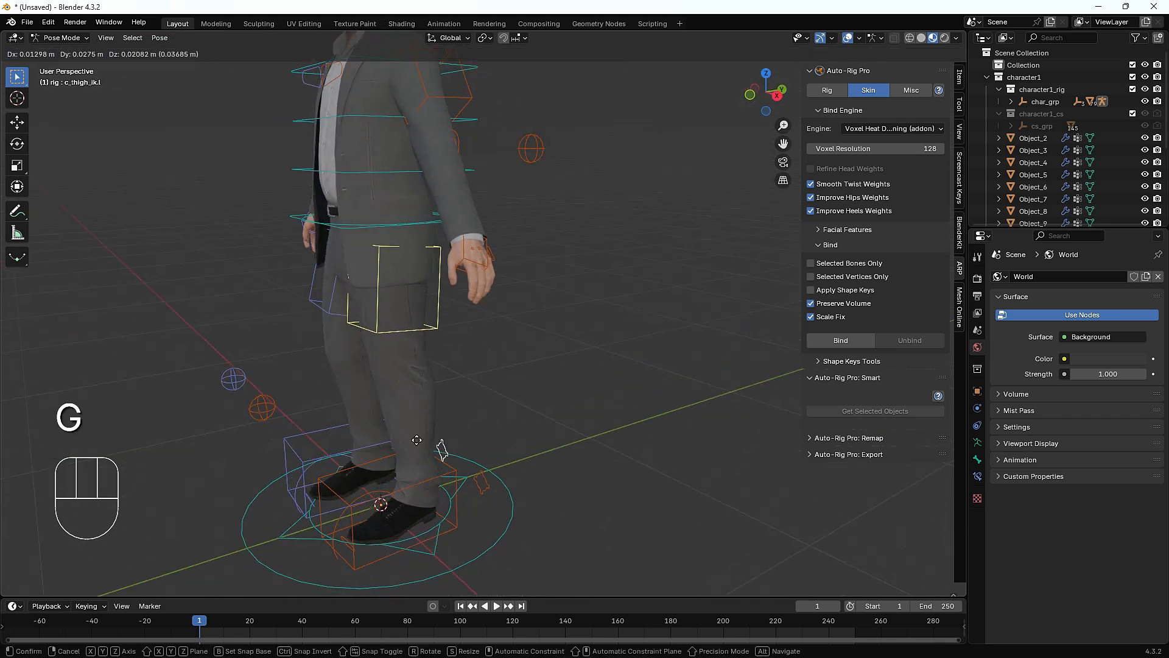